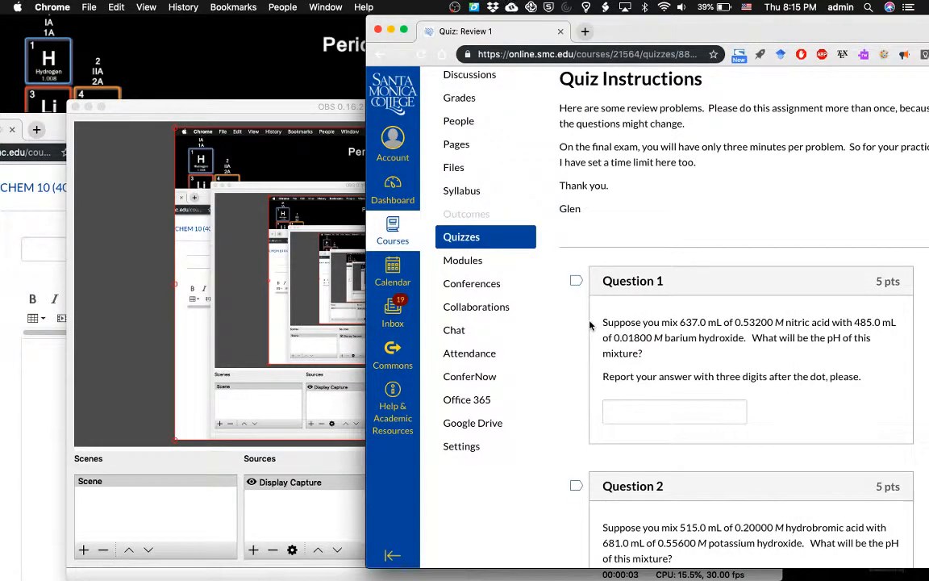
mouse_move(722, 356)
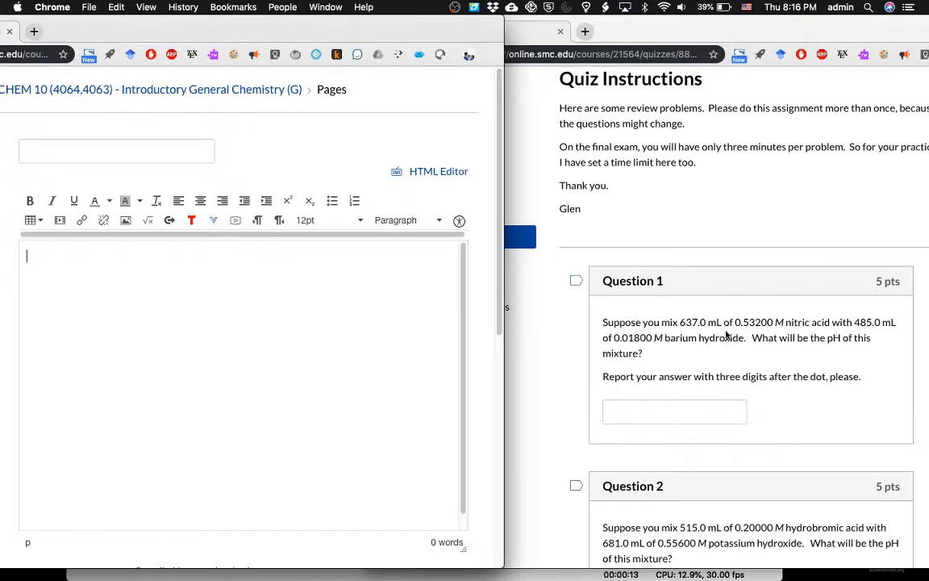
mouse_move(685, 345)
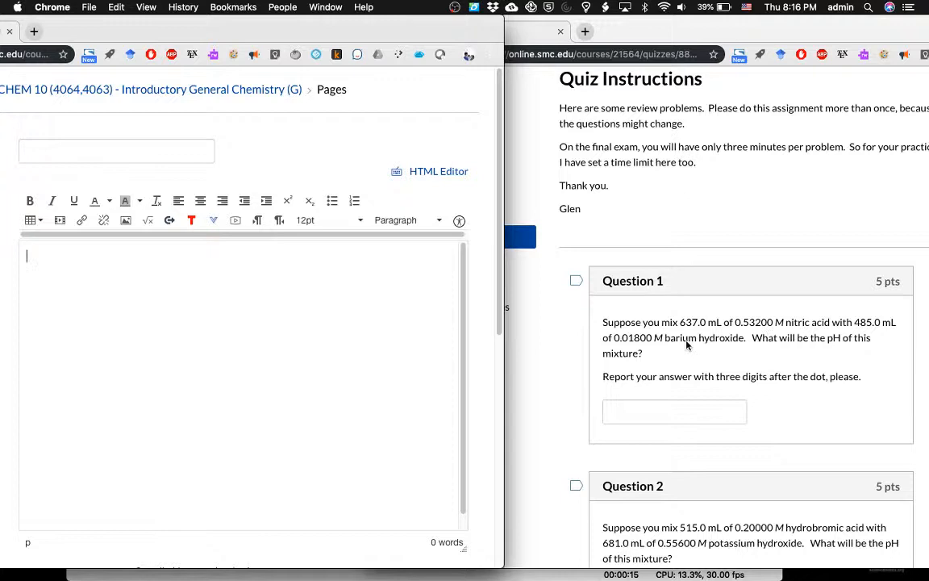
mouse_move(713, 358)
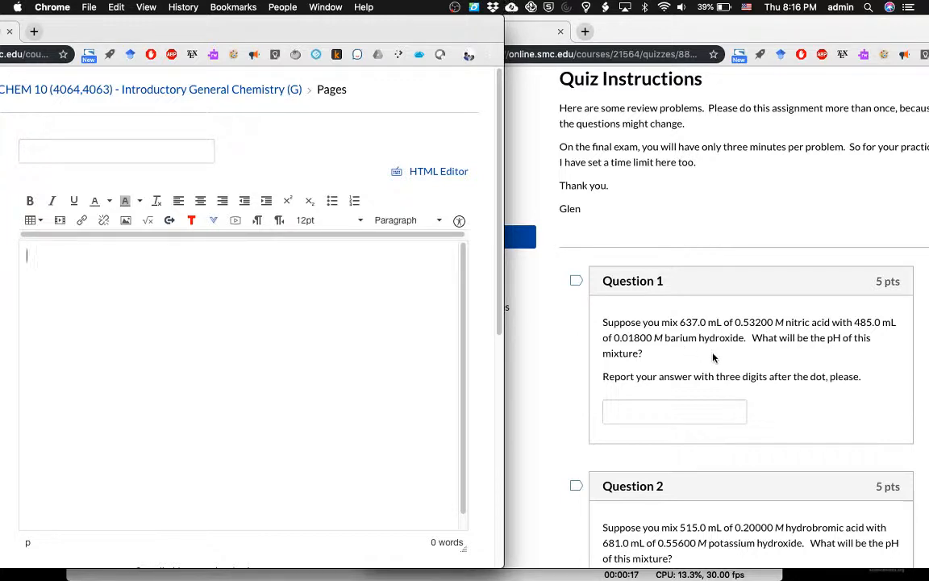
mouse_move(677, 332)
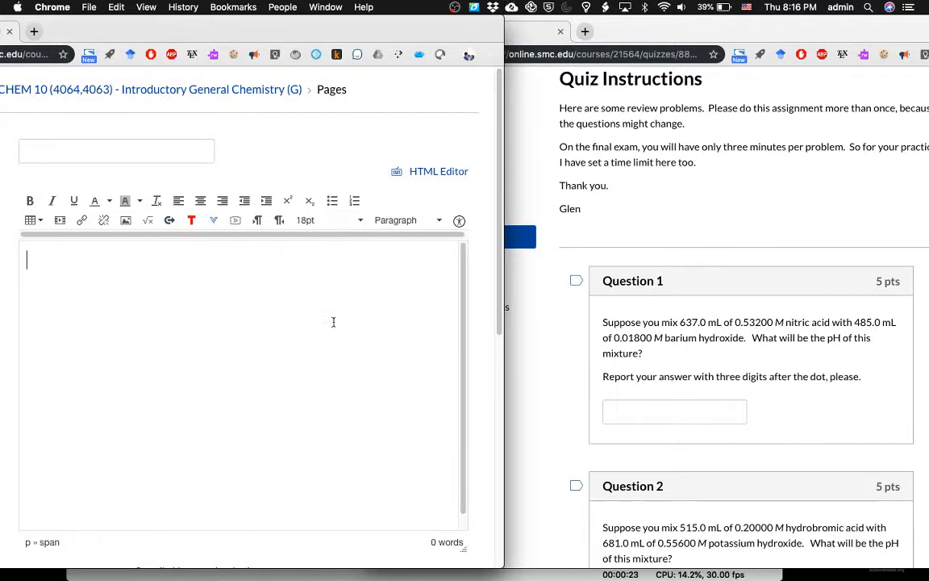
mouse_move(226, 309)
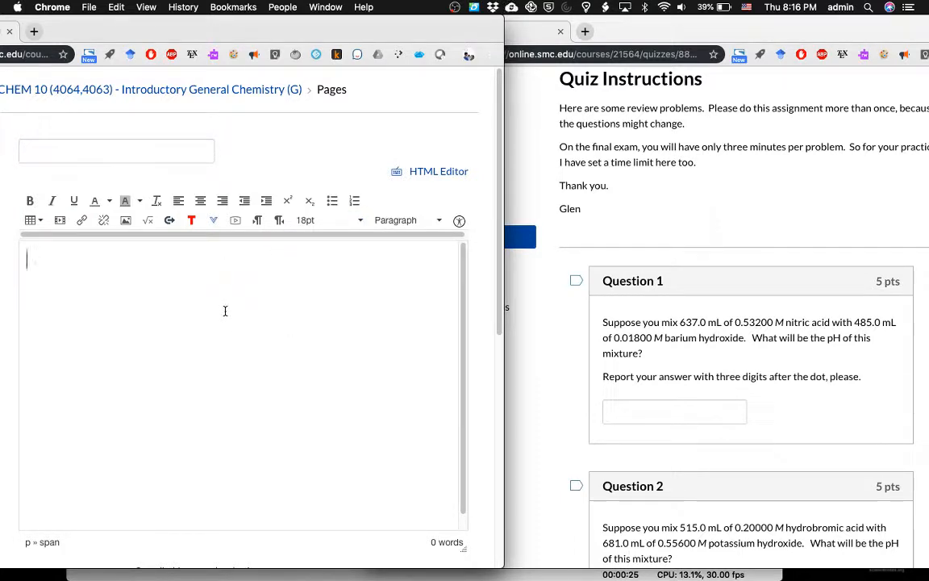
Step: Write the reactants HNO3 + Ba(OH)2 followed by the reaction arrow
type("HNO")
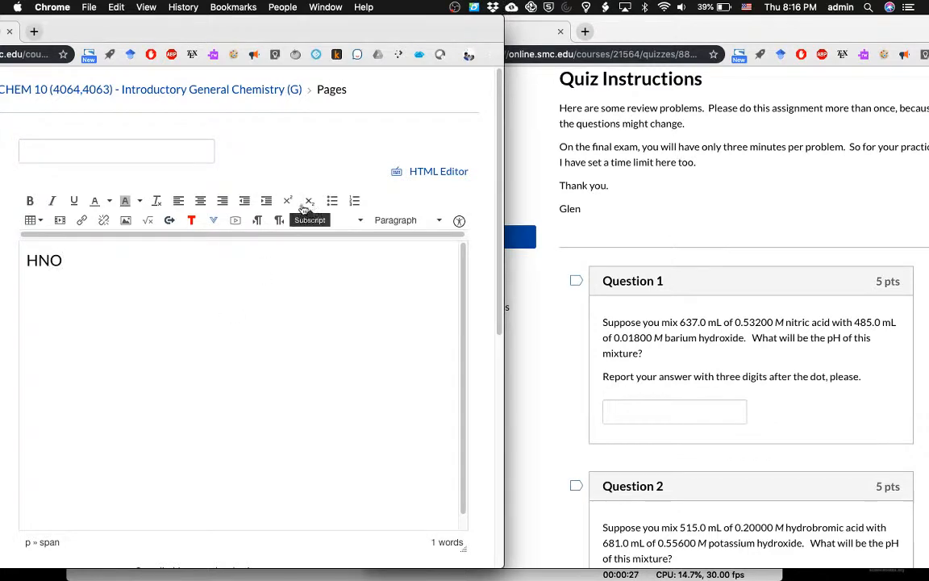
type("3")
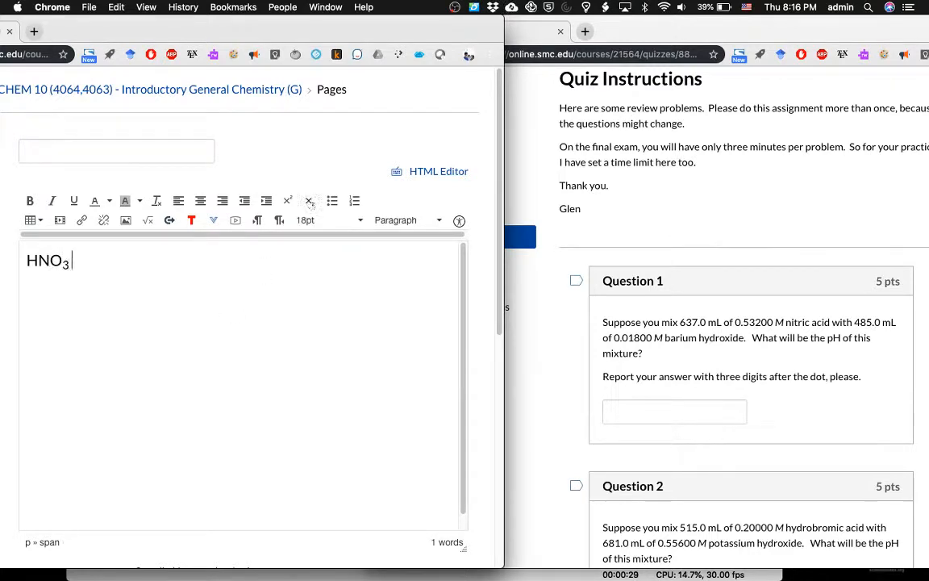
type("+")
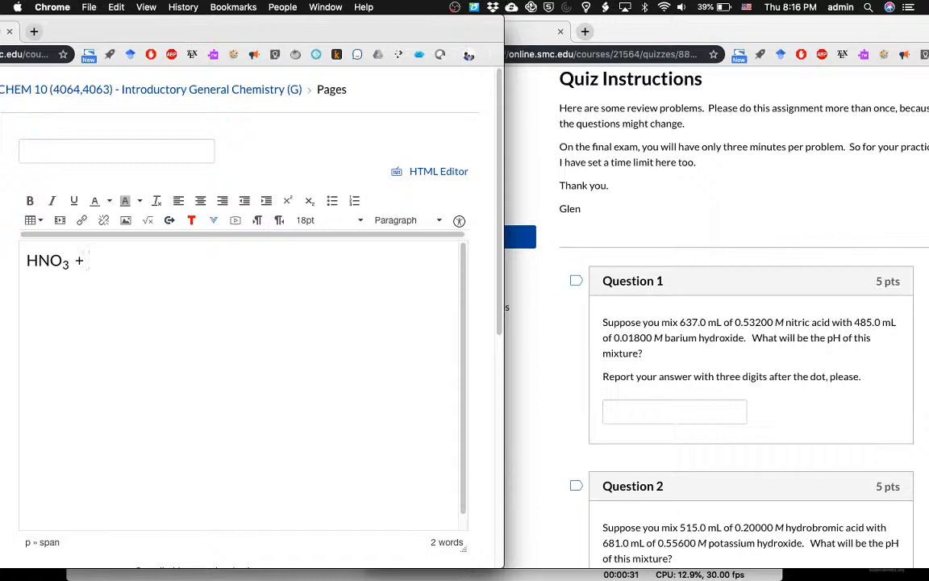
type("Ba(OH")
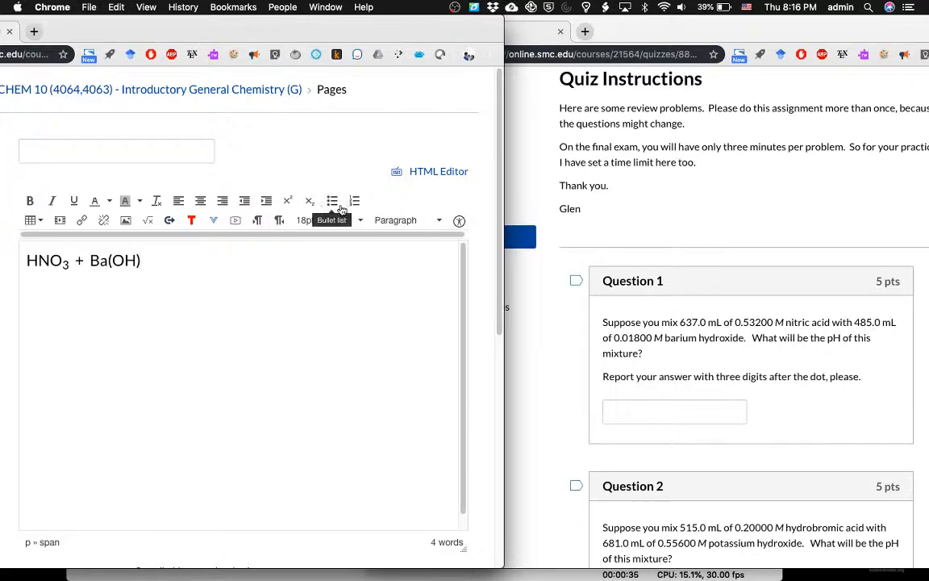
type("2 -->")
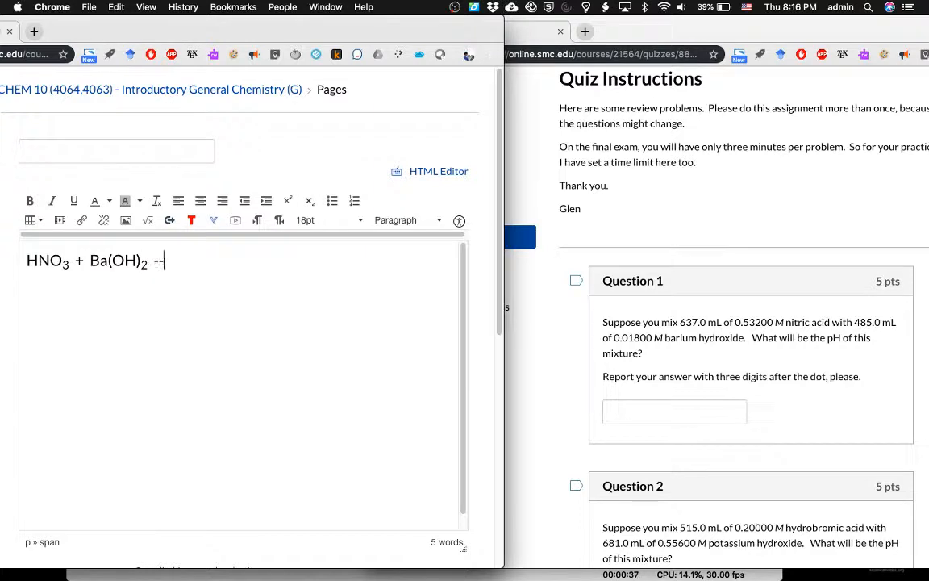
type(">")
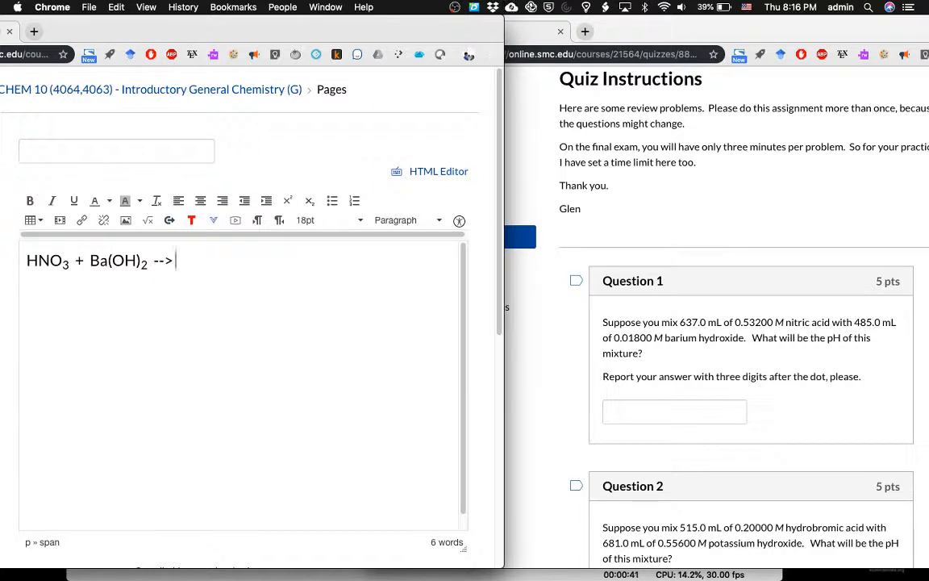
Step: Write the products H OH and Ba(NO3)2 after the arrow
type("H")
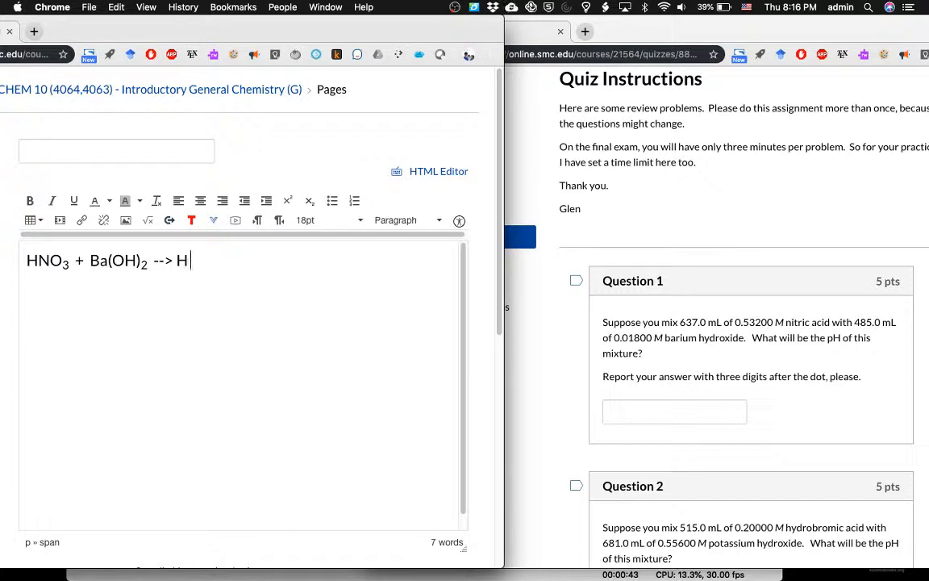
type("OH")
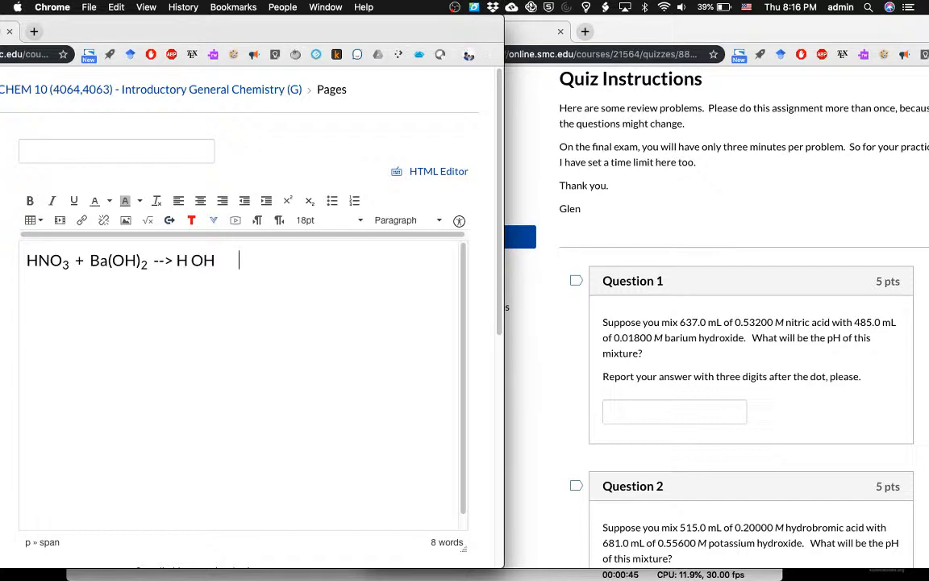
type("Ba NO")
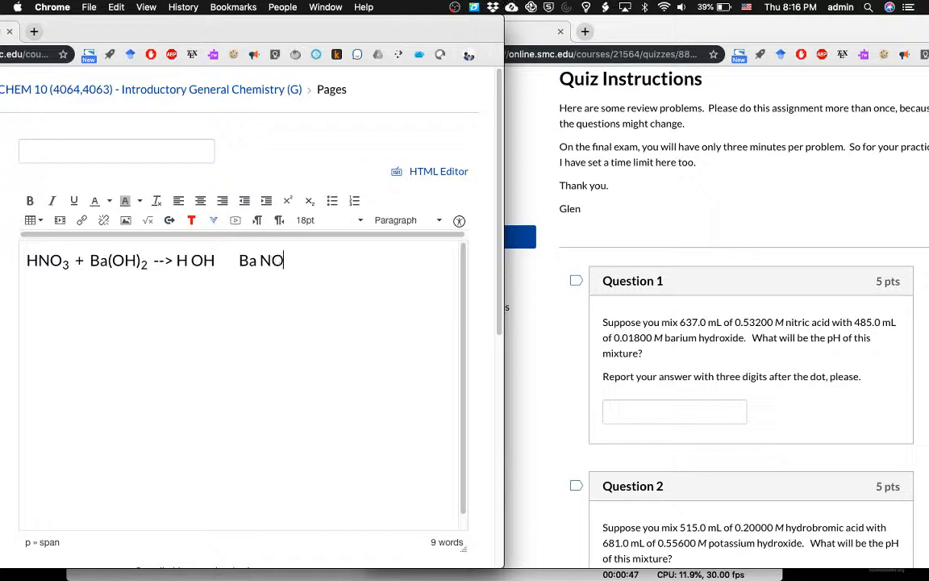
type("3")
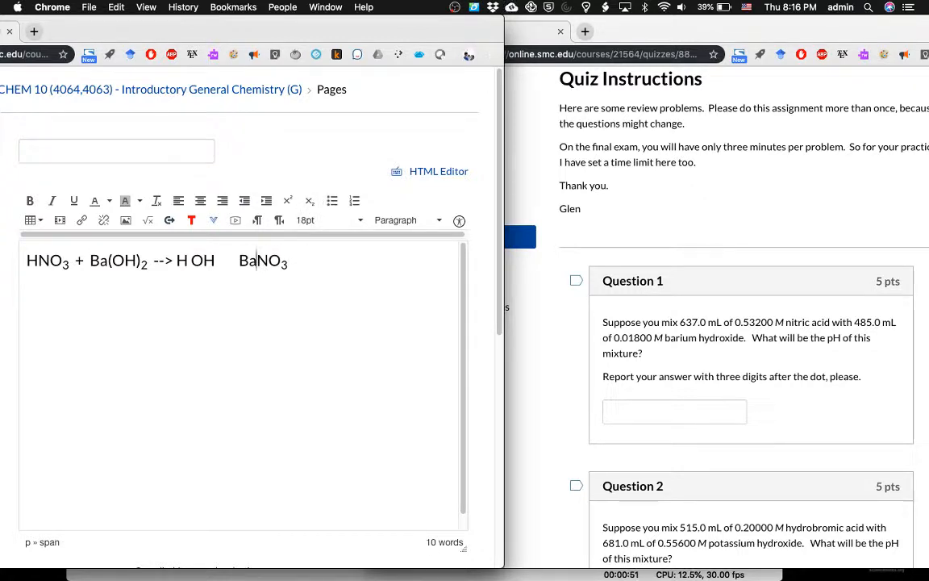
type("(")
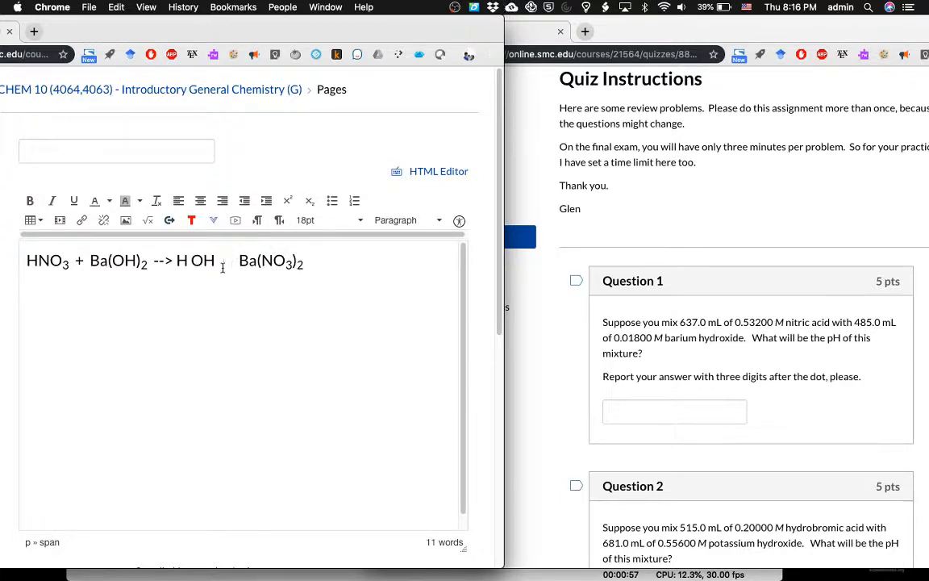
type("+")
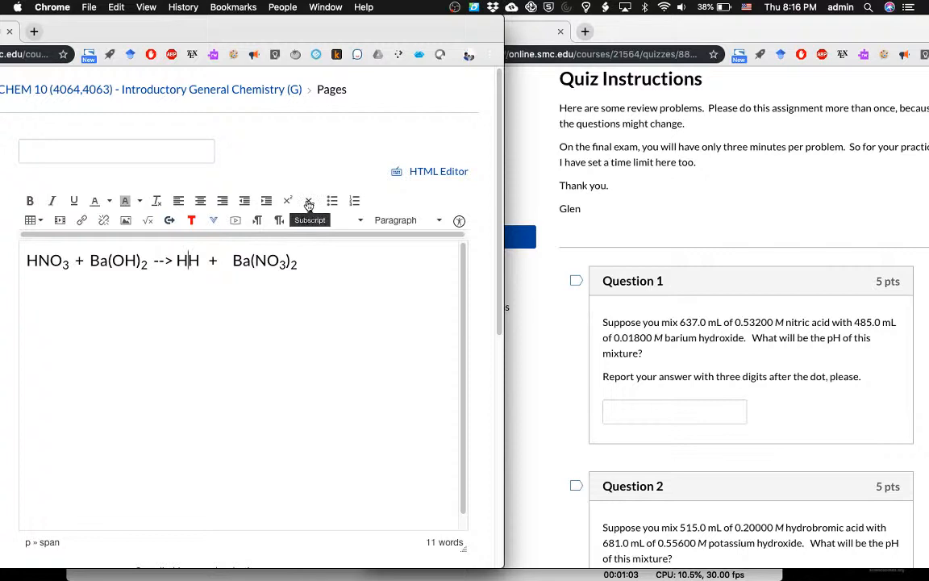
Step: Balance the equation as 2 HNO3 + Ba(OH)2 --> 2 H2O + Ba(NO3)2 with the water 2 subscripted
left_click(310, 200)
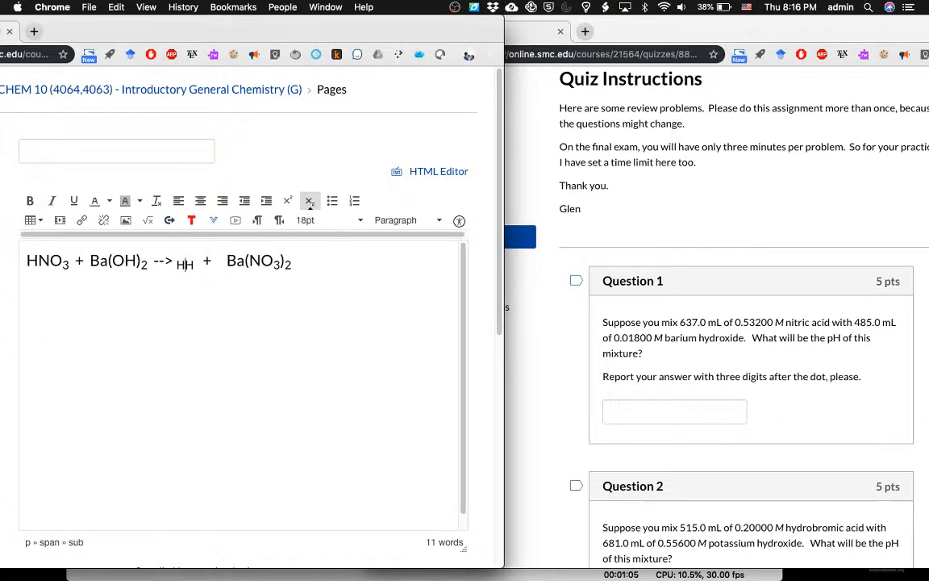
left_click(309, 200)
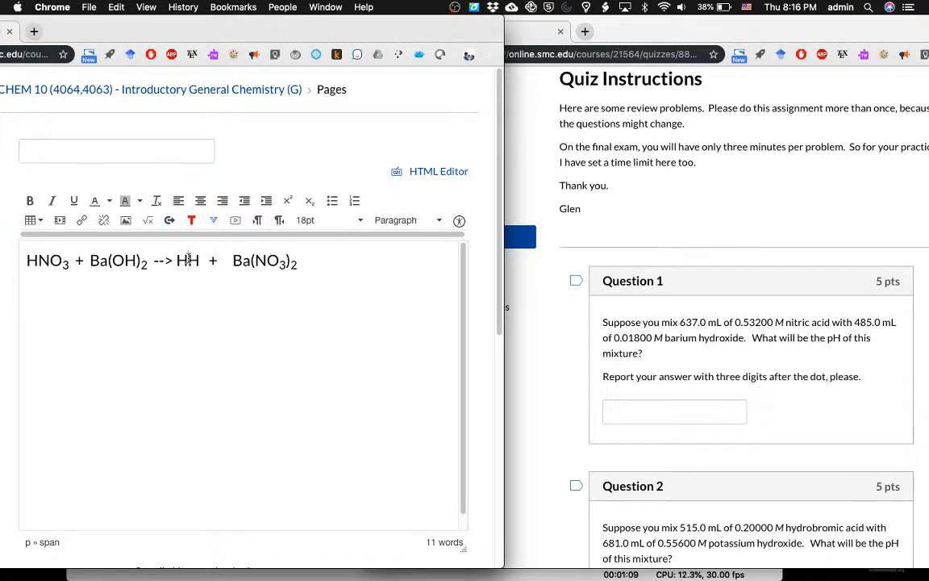
type("O")
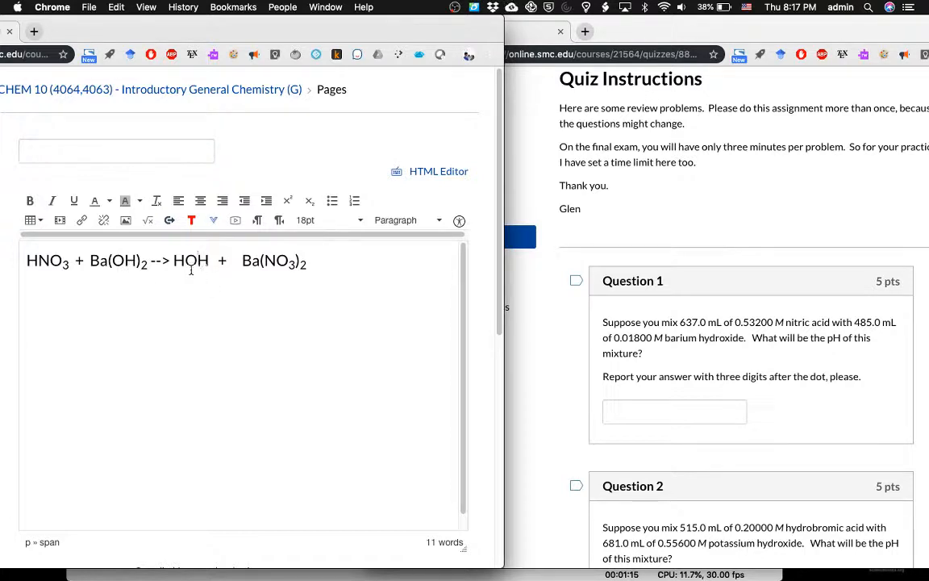
type("2")
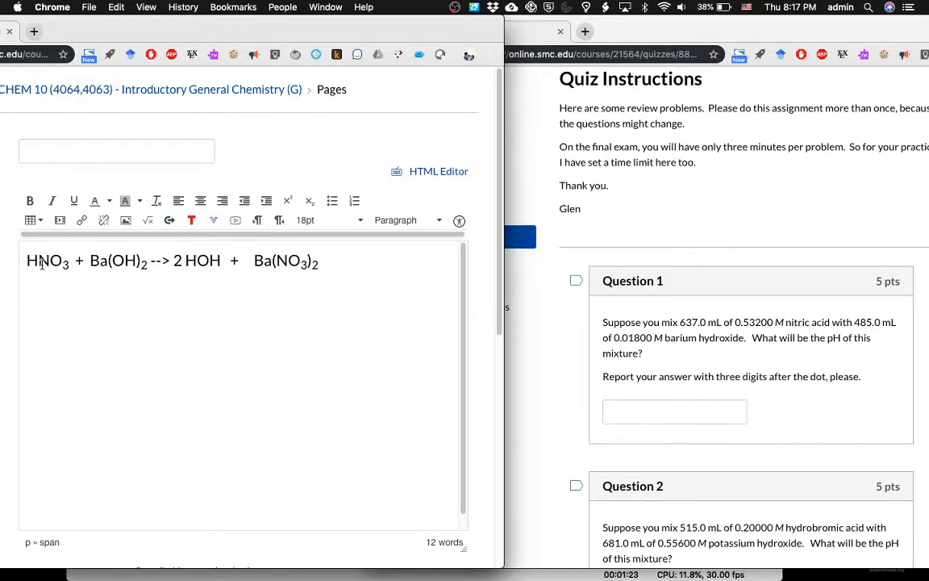
type("2")
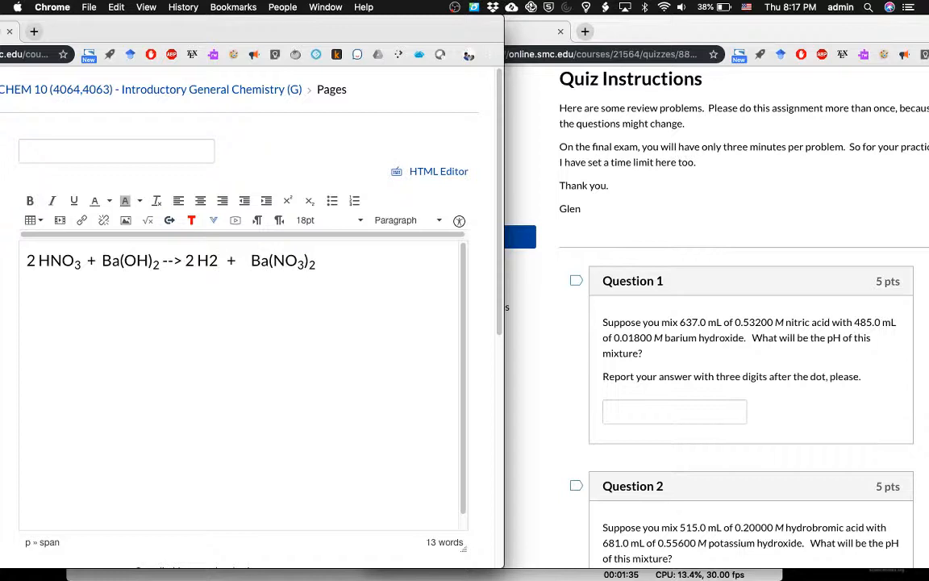
type("O")
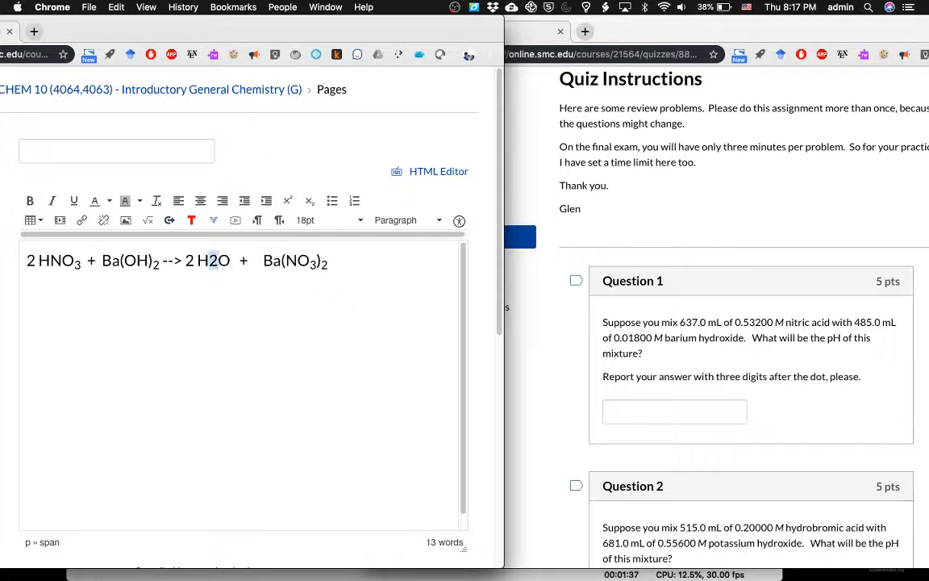
left_click(287, 200)
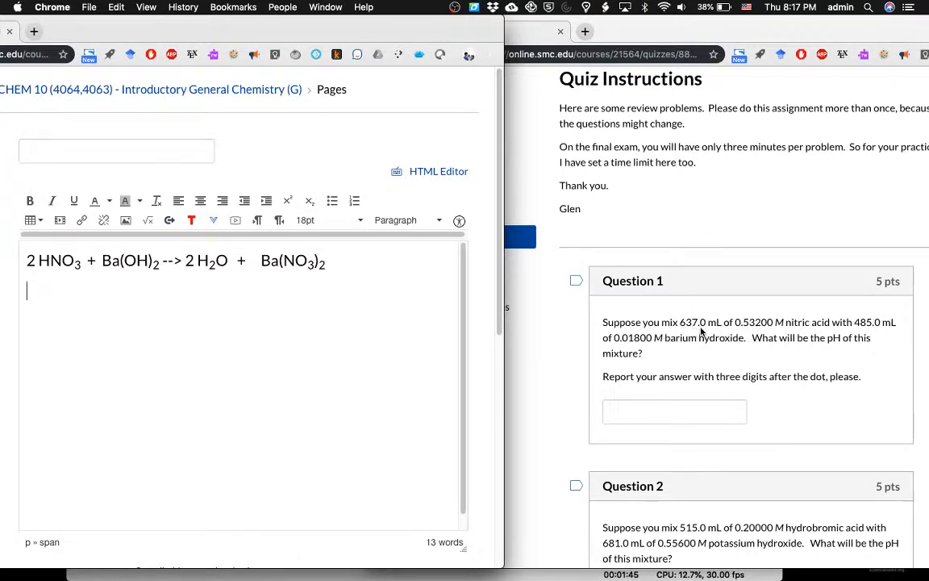
mouse_move(800, 332)
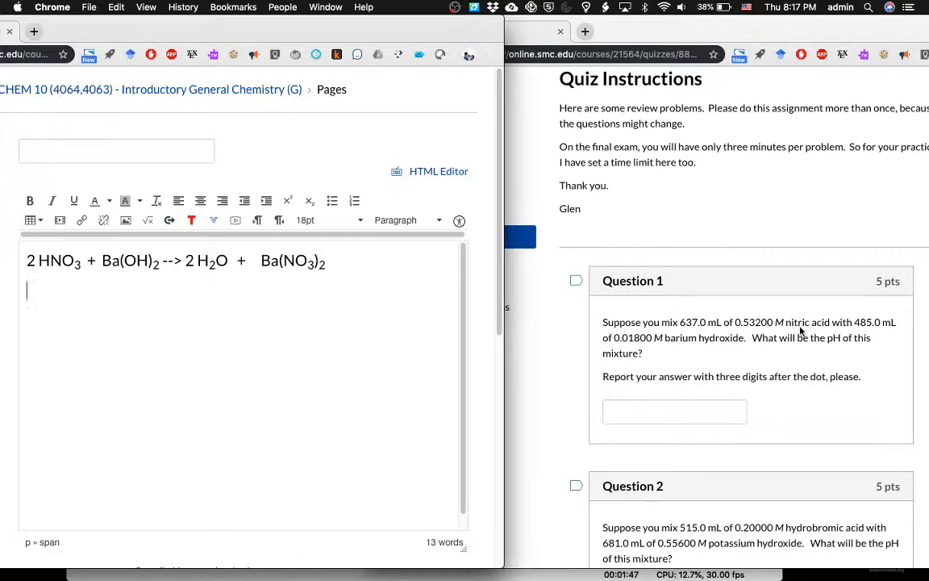
mouse_move(721, 361)
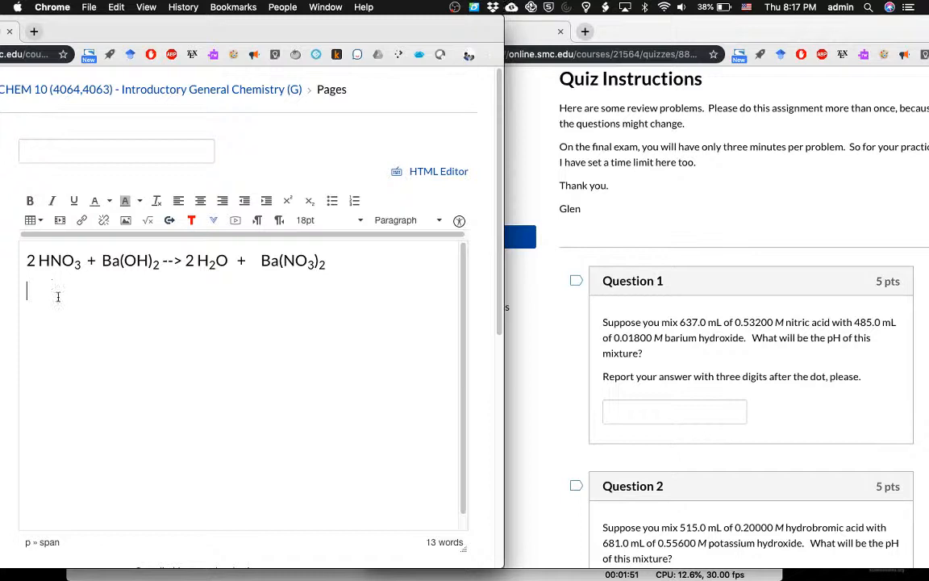
Step: List 637 mL and .532 M beside 485 mL and 0.0180 M below the equation
type("67")
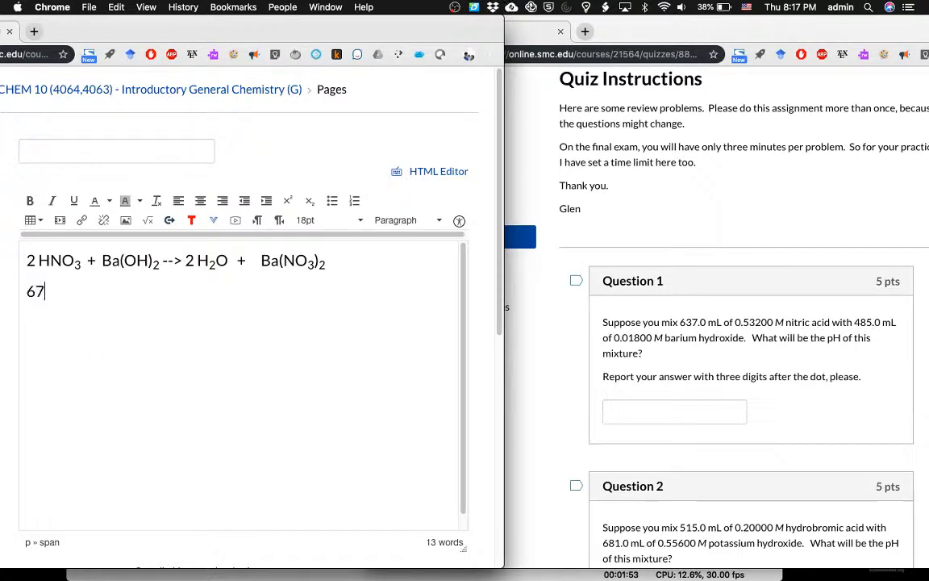
type("37 mL")
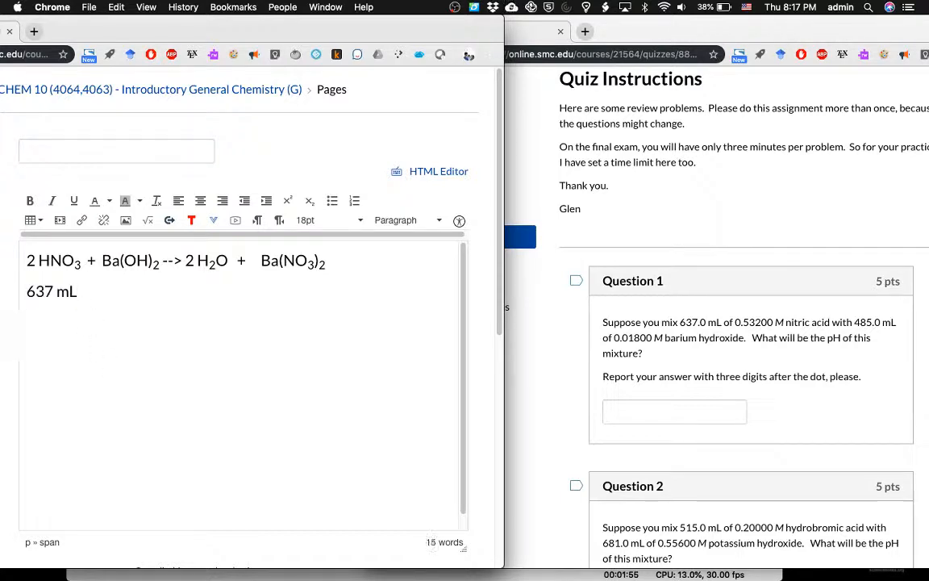
type(".532")
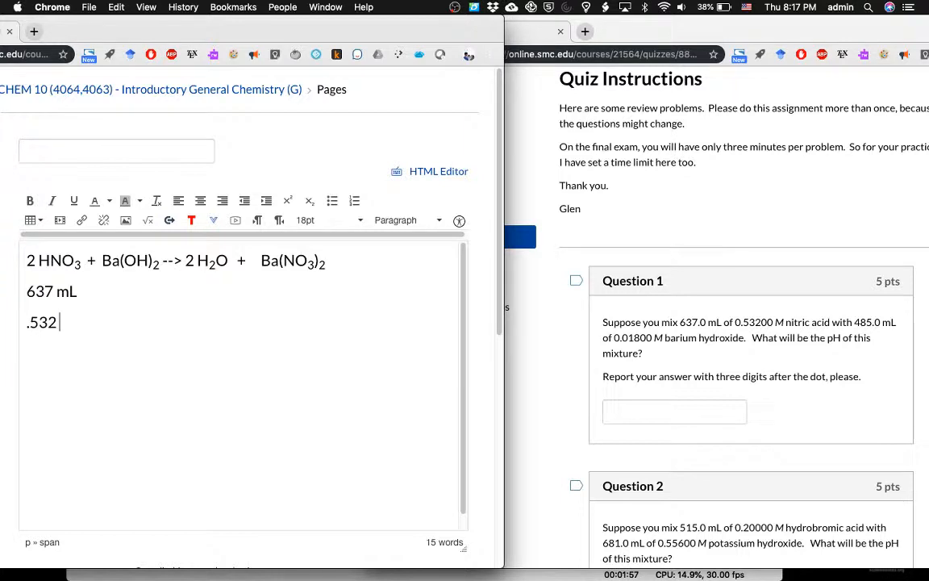
type("M")
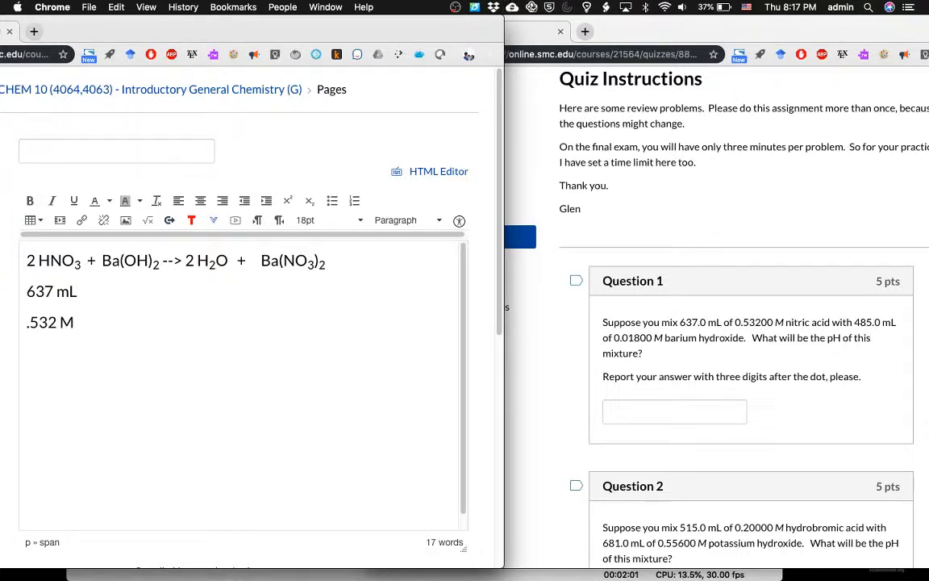
type("485 mL")
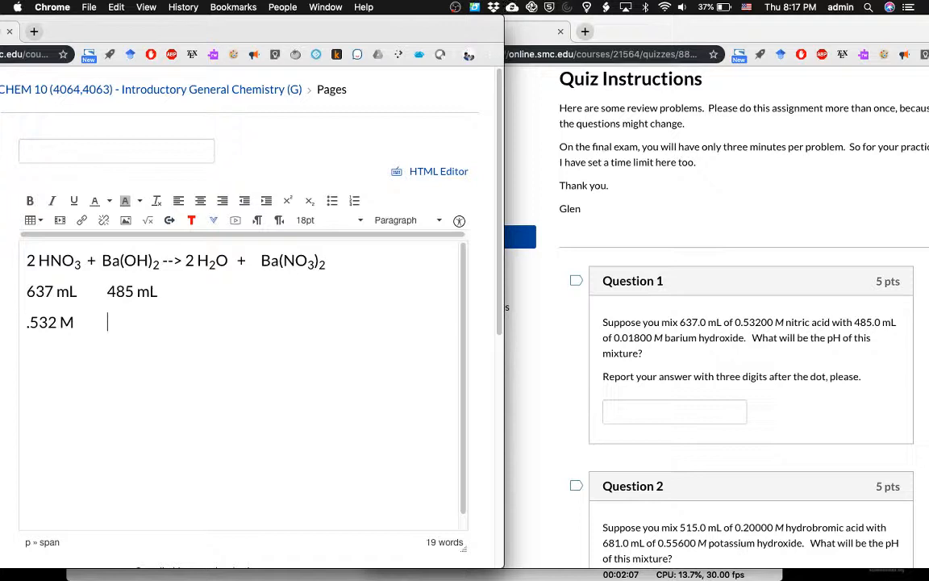
type("0.0180 M")
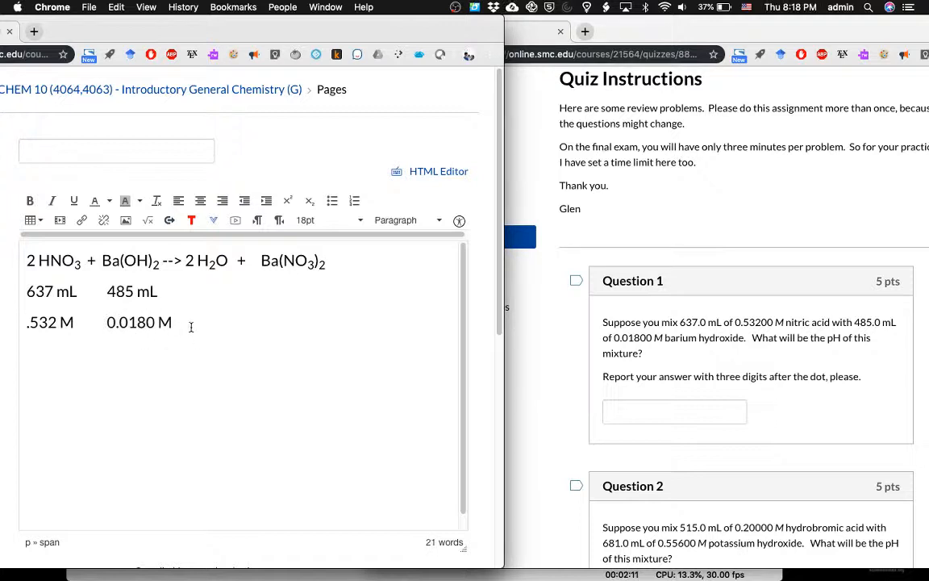
mouse_move(224, 278)
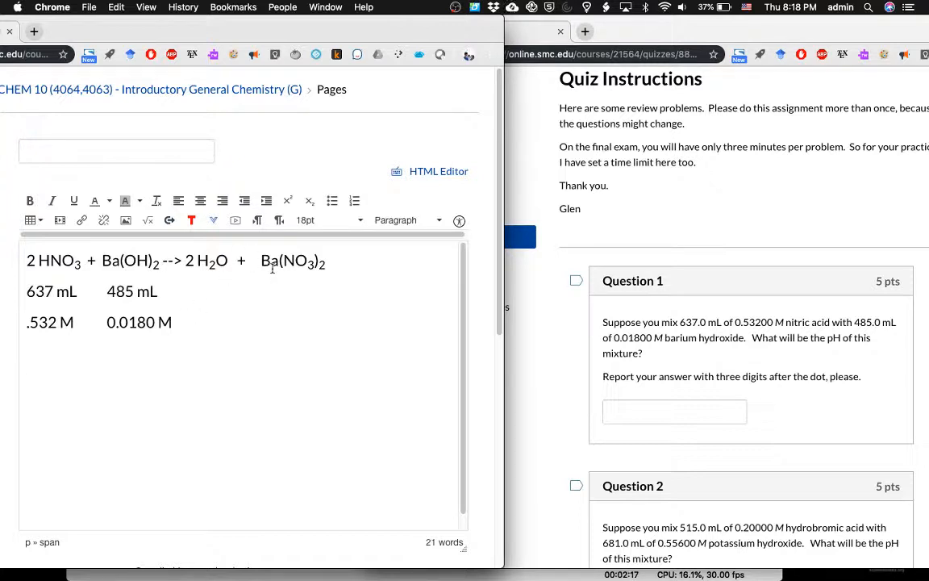
Step: Write the formula pH = - log [ H+ ] with the plus charge as superscript
type("H")
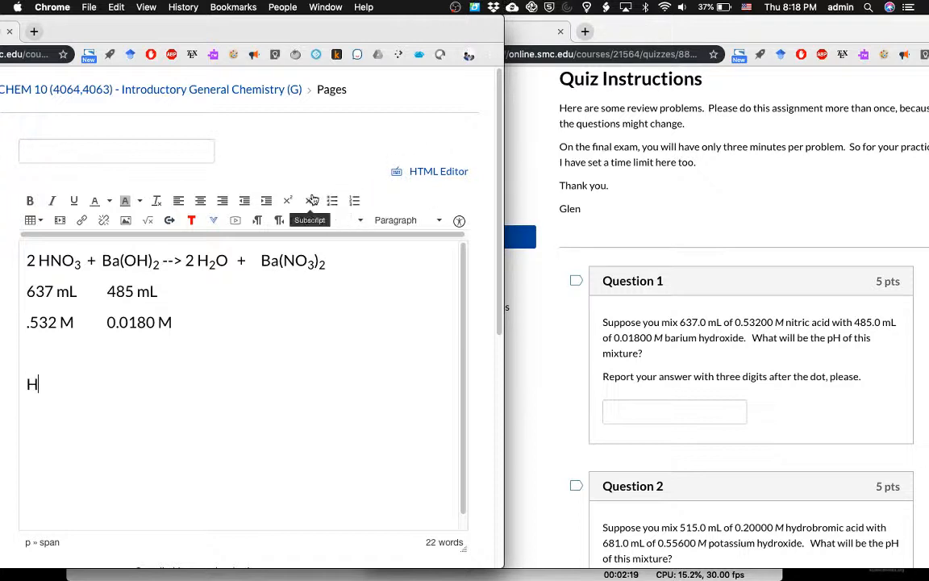
left_click(287, 200)
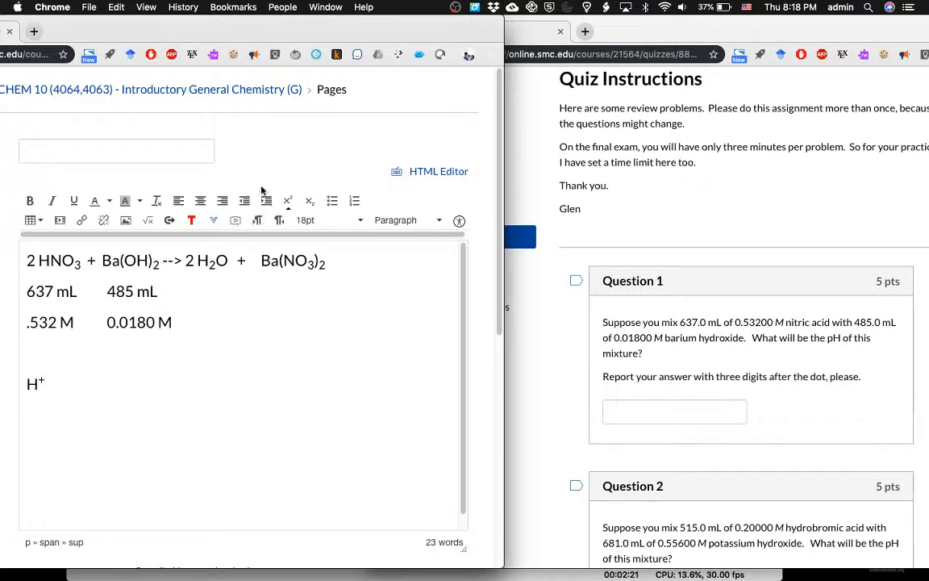
type("pH =")
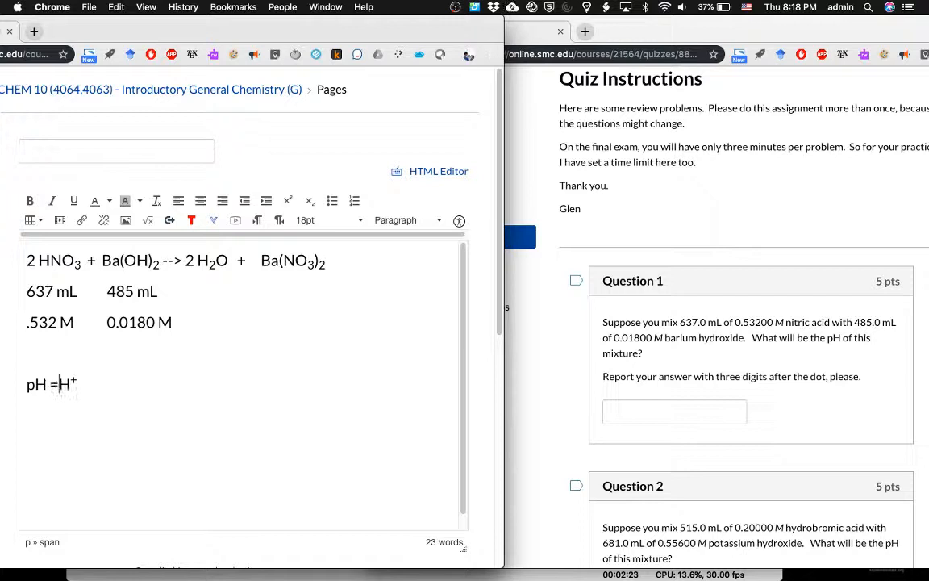
type("- log (")
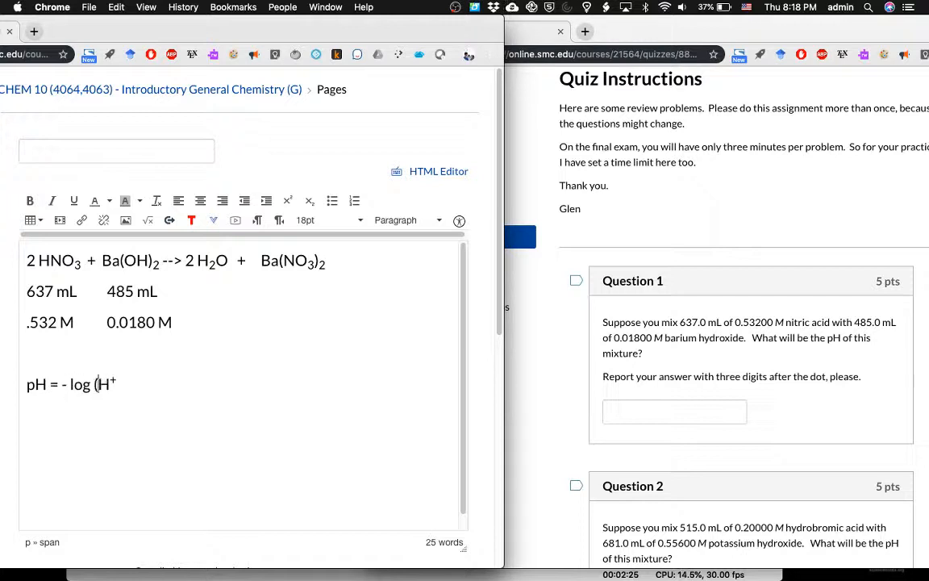
type("[")
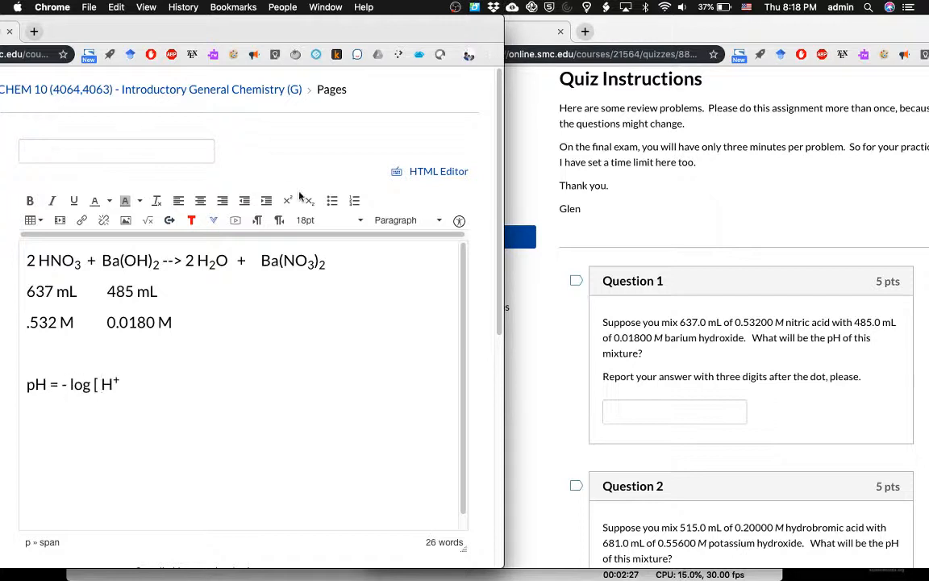
left_click(287, 200)
type(" ]")
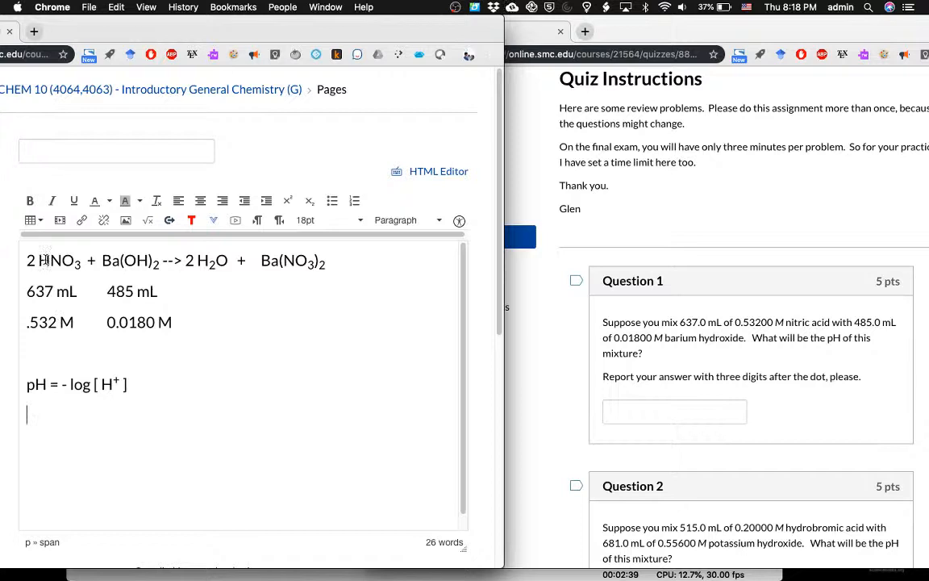
Step: Review the HNO3 formula and the .532 M value, removing a stray partly typed .5
double_click(55, 262)
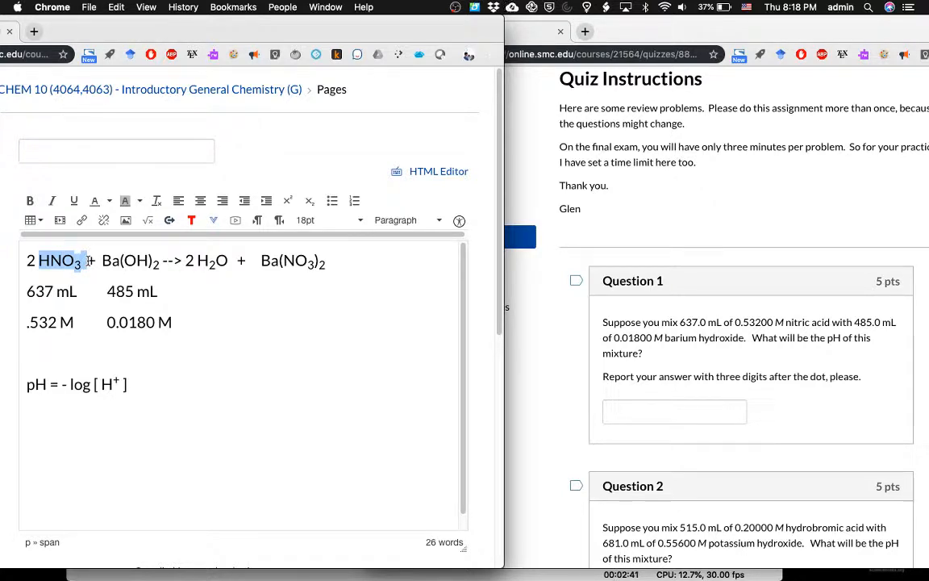
left_click(50, 260)
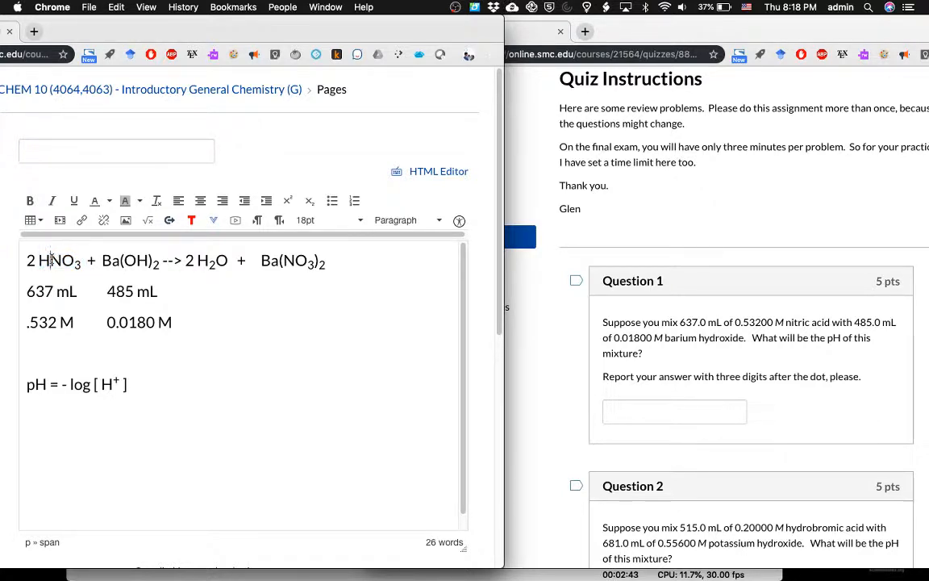
double_click(58, 261)
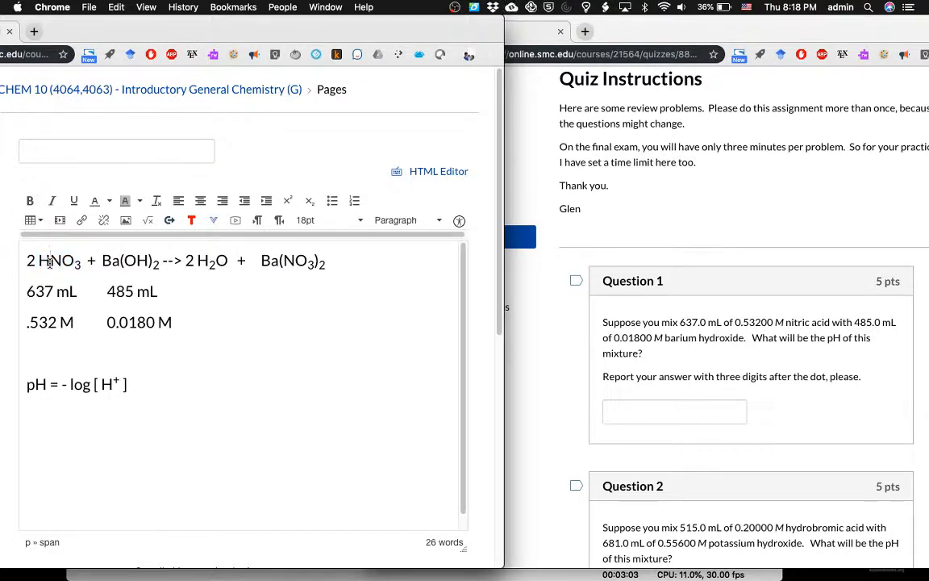
double_click(126, 260)
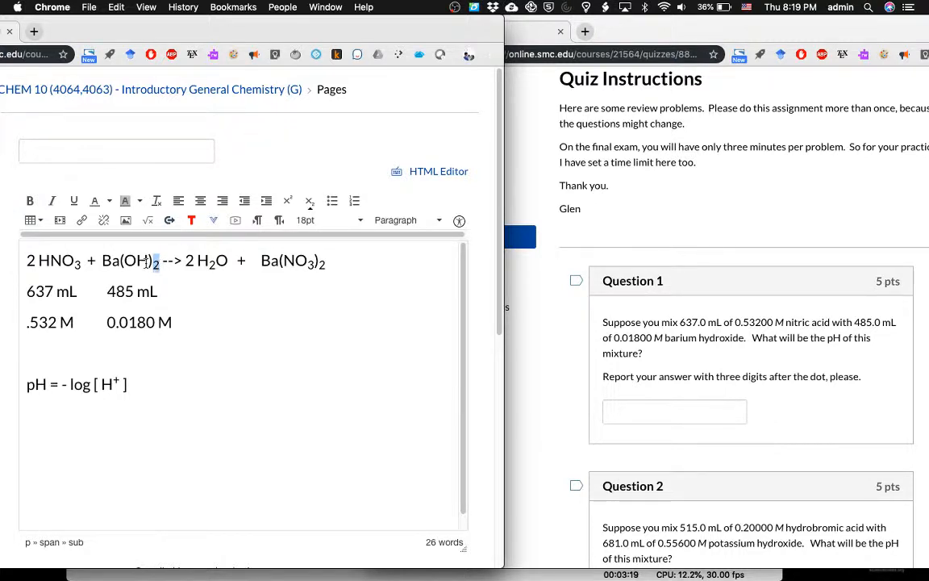
double_click(134, 259)
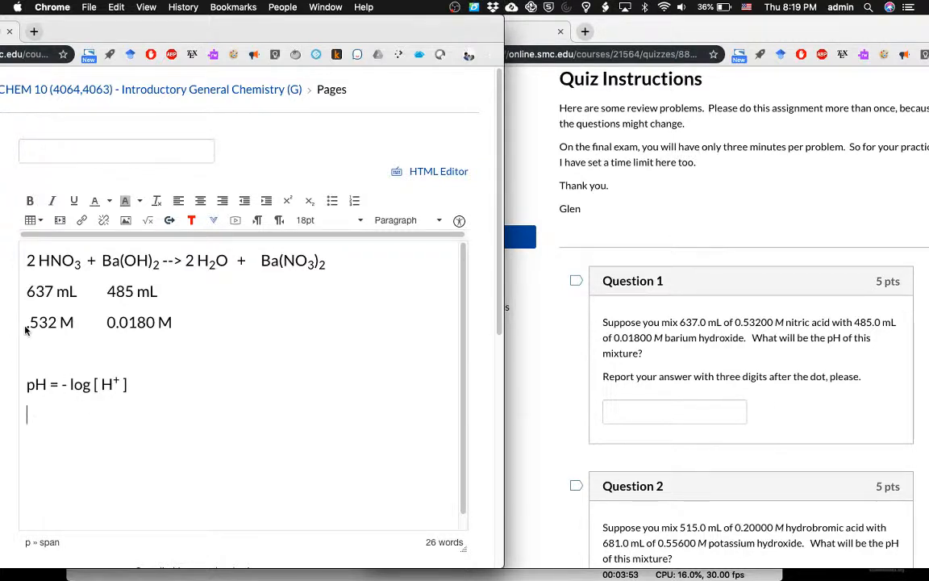
double_click(50, 323)
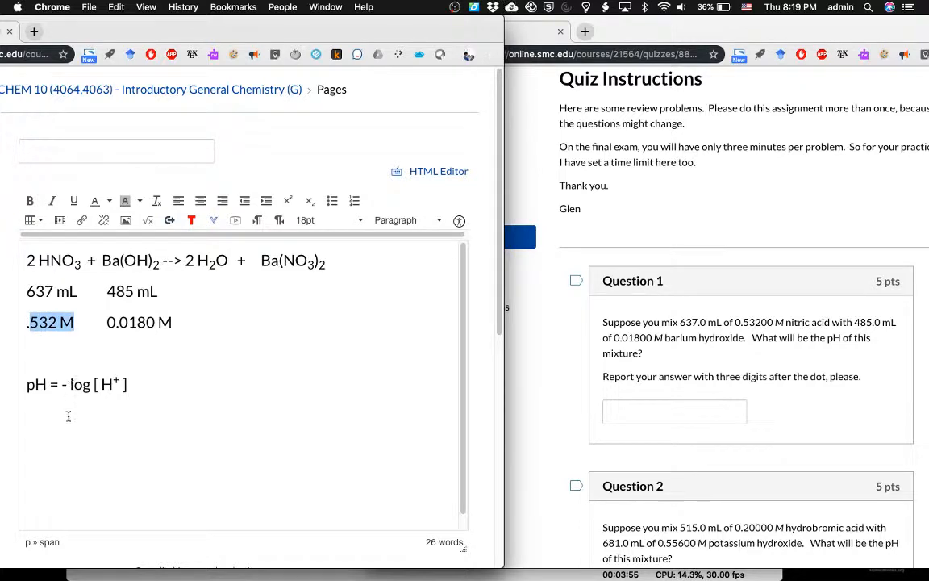
type(".5")
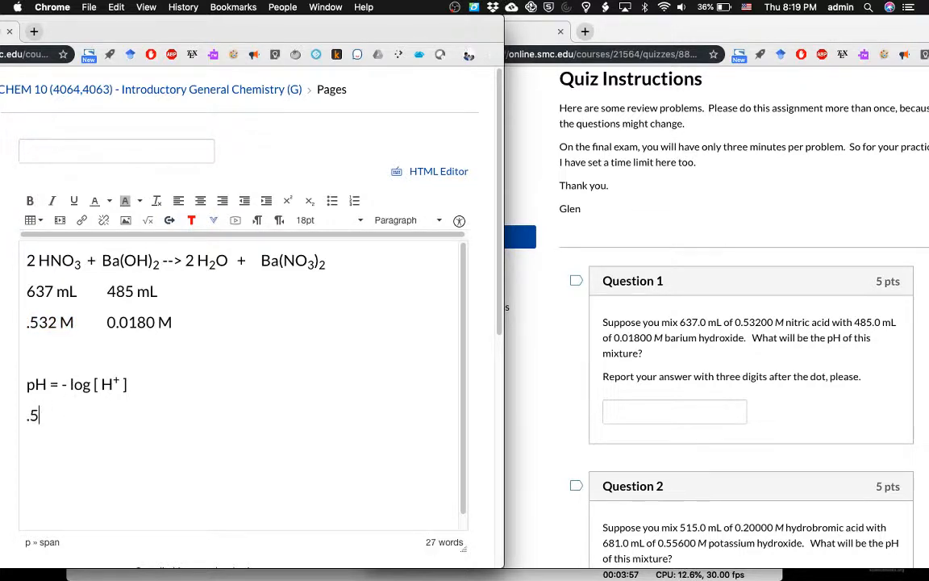
key("backspace")
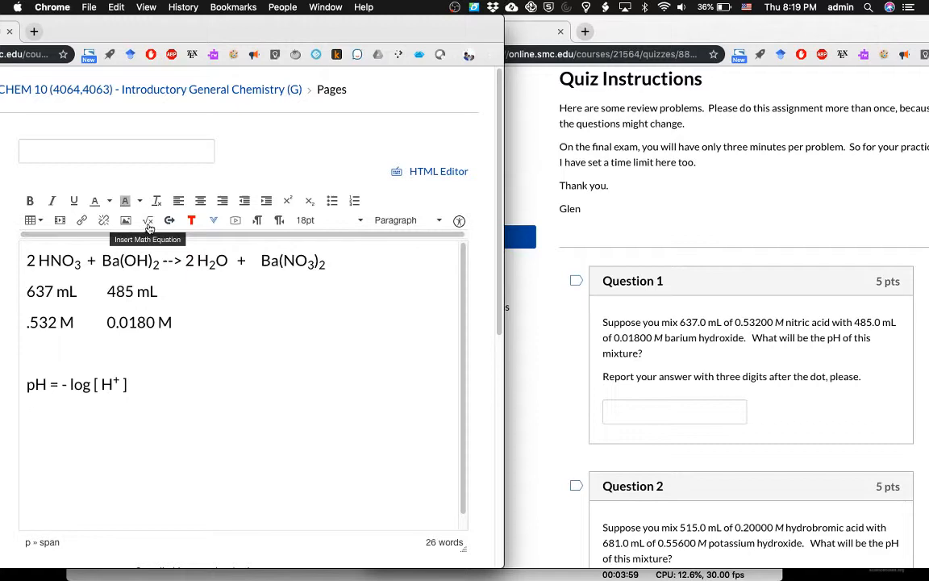
Step: Build the fraction .532 mol HNO3 over 1 L HNO3 in the equation editor
left_click(148, 219)
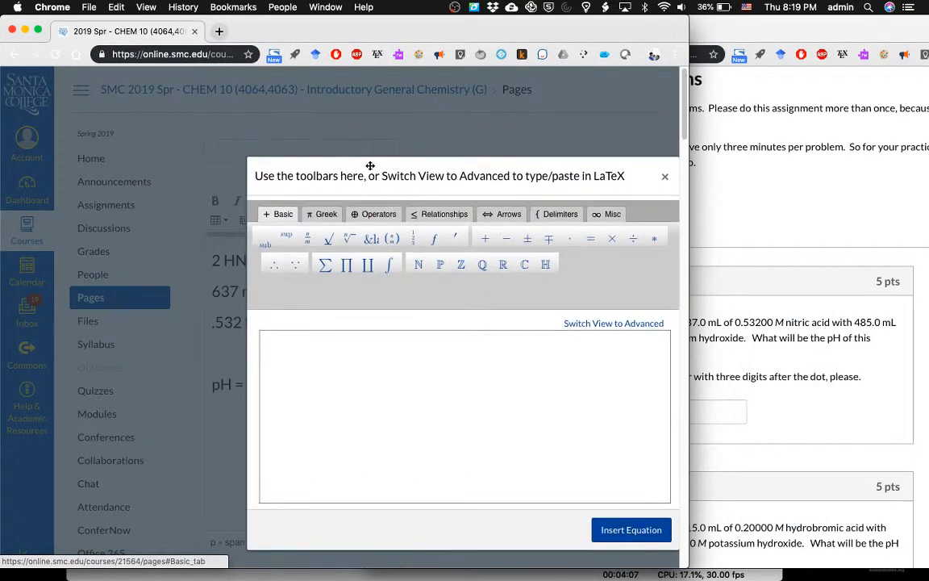
left_click_drag(371, 164, 420, 423)
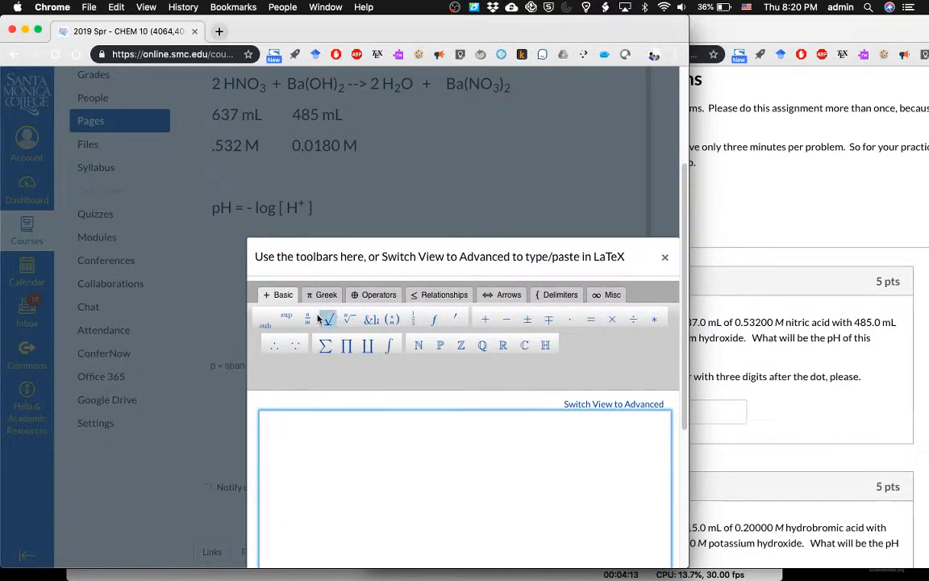
type(".532 mol")
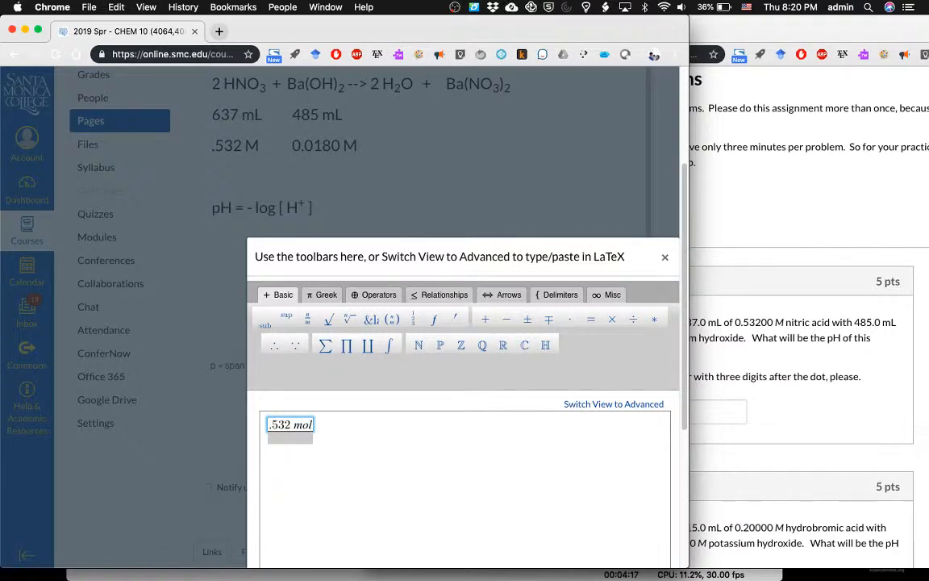
type("HN")
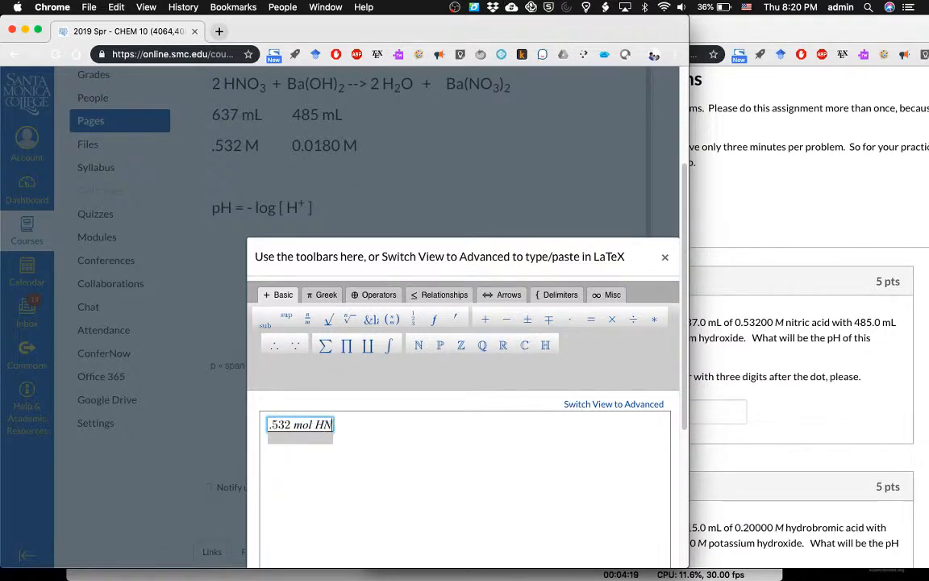
type("O3")
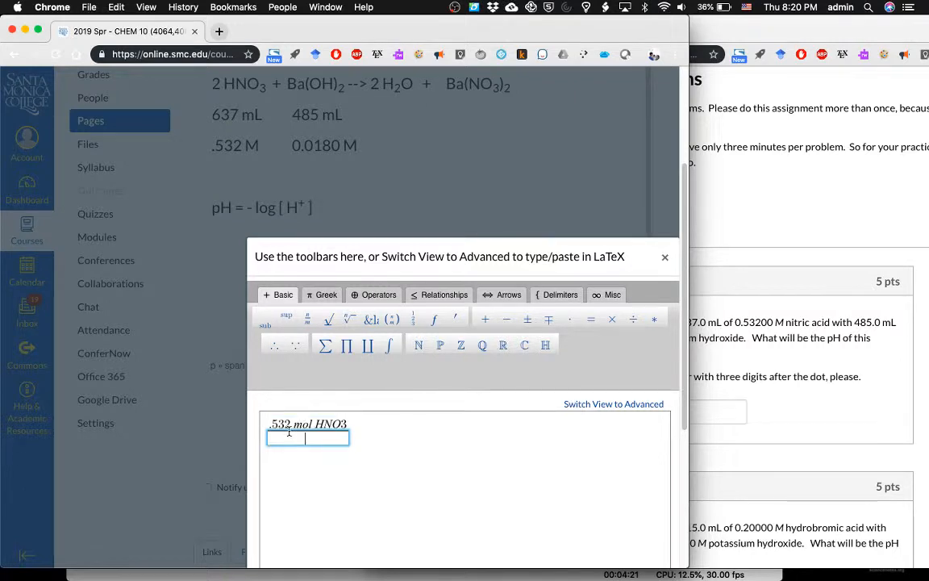
type("1 L HN")
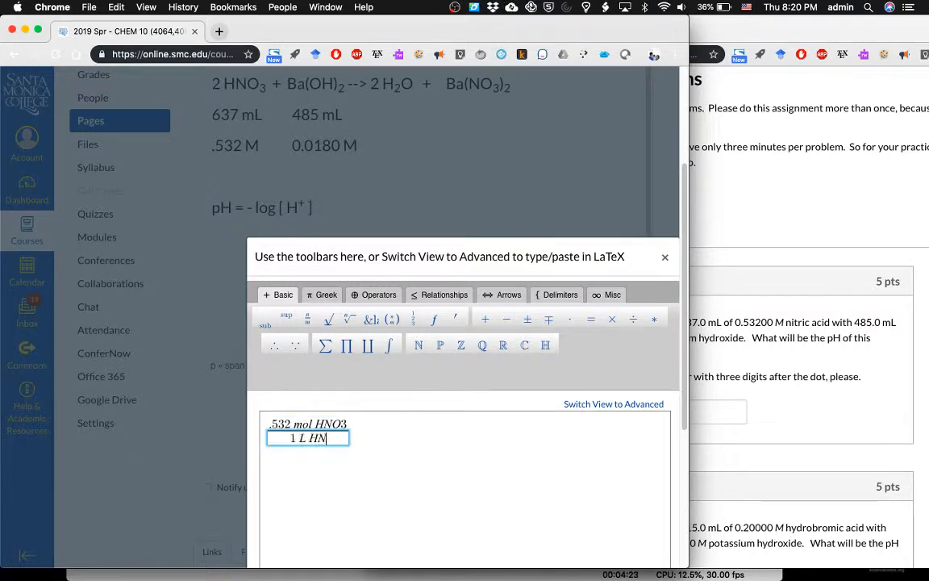
type("O3")
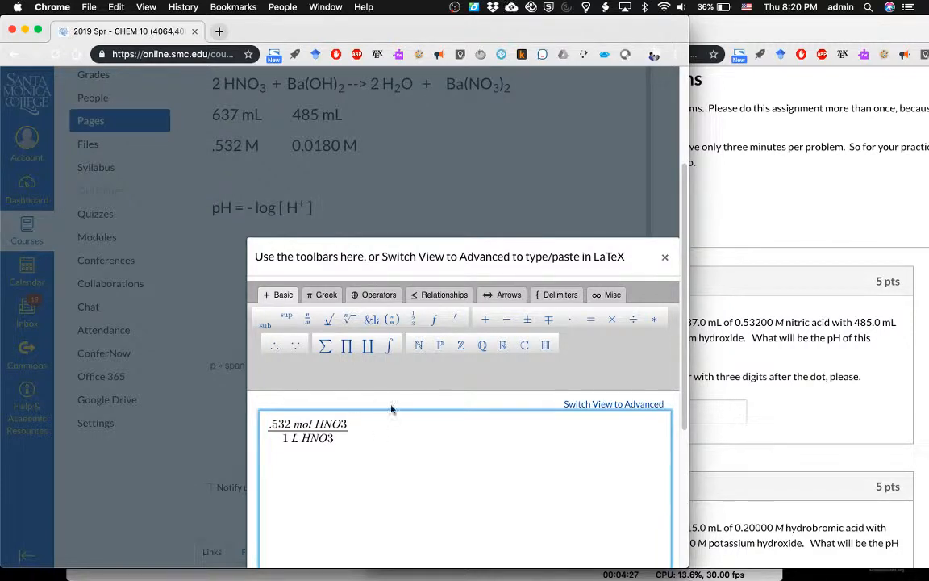
left_click(569, 319)
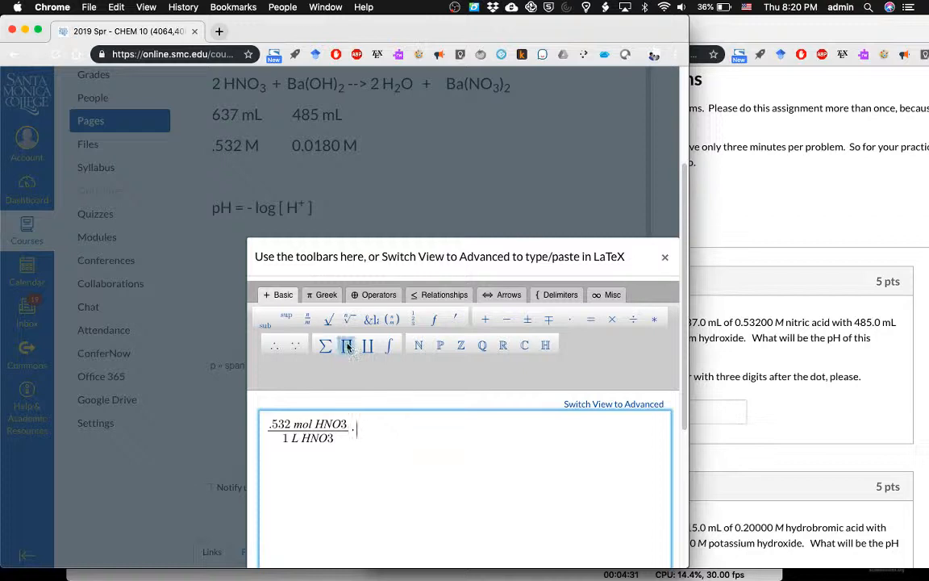
Step: Add a second fraction converting 1 mL HNO3 to litres, numerator 1 × 10 with an exponent
left_click(347, 345)
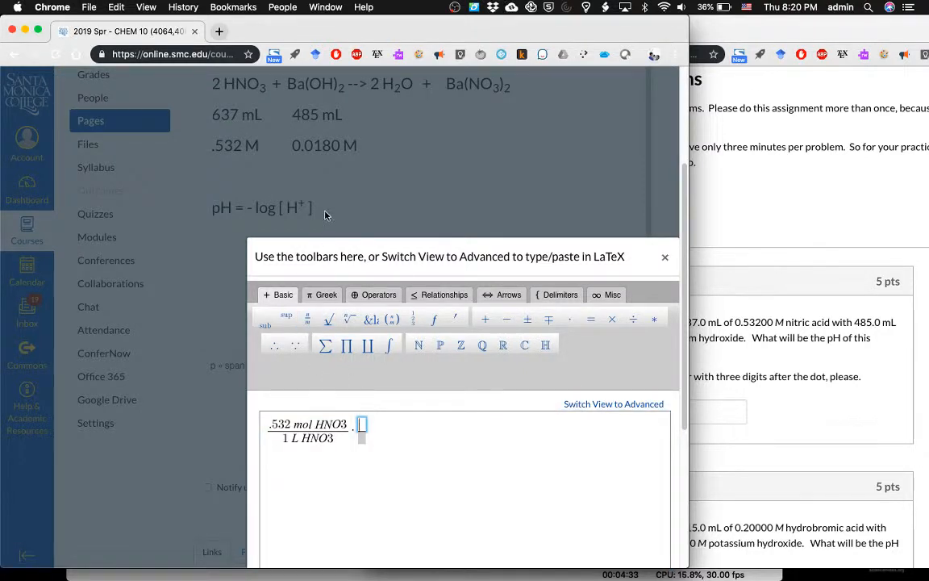
mouse_move(239, 122)
type("1 L HNO3")
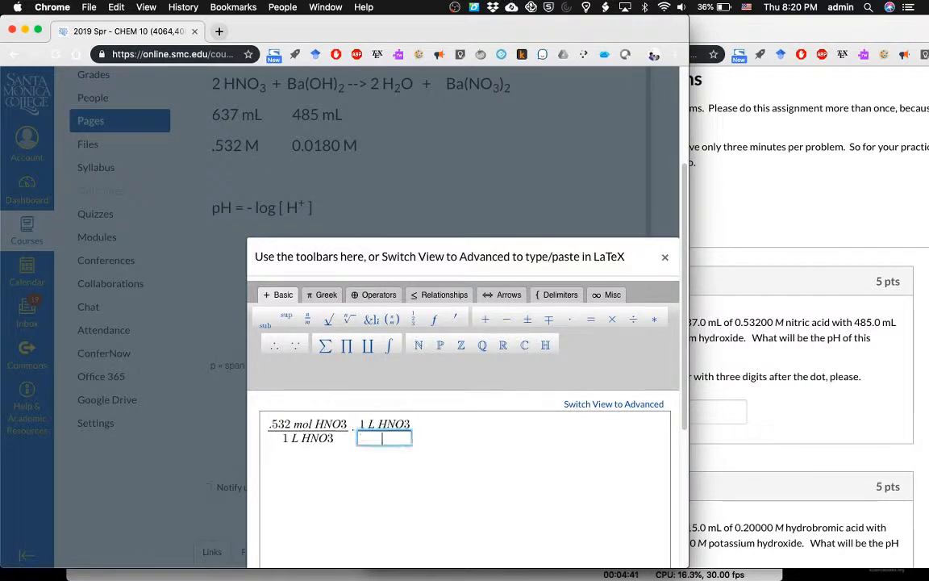
type("1000 mL")
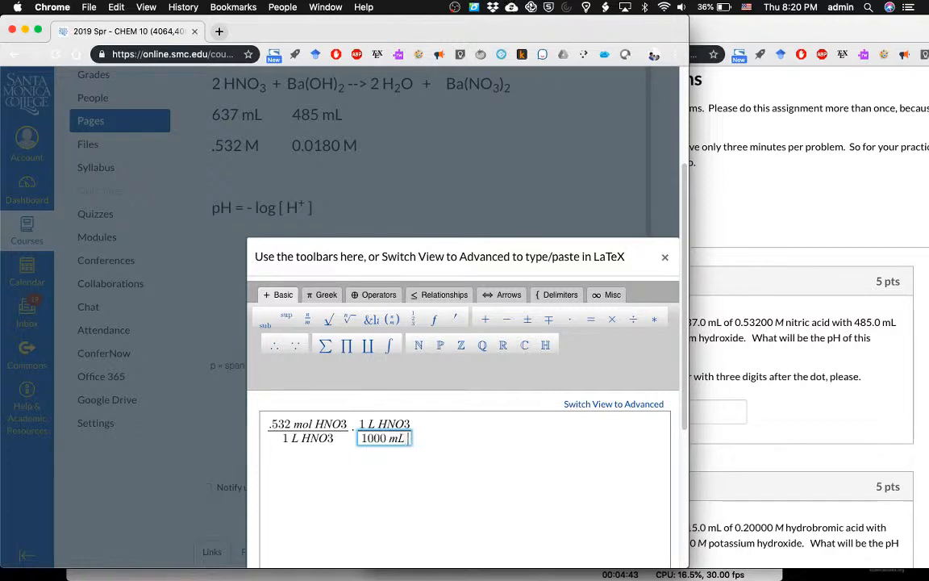
type("HNO3")
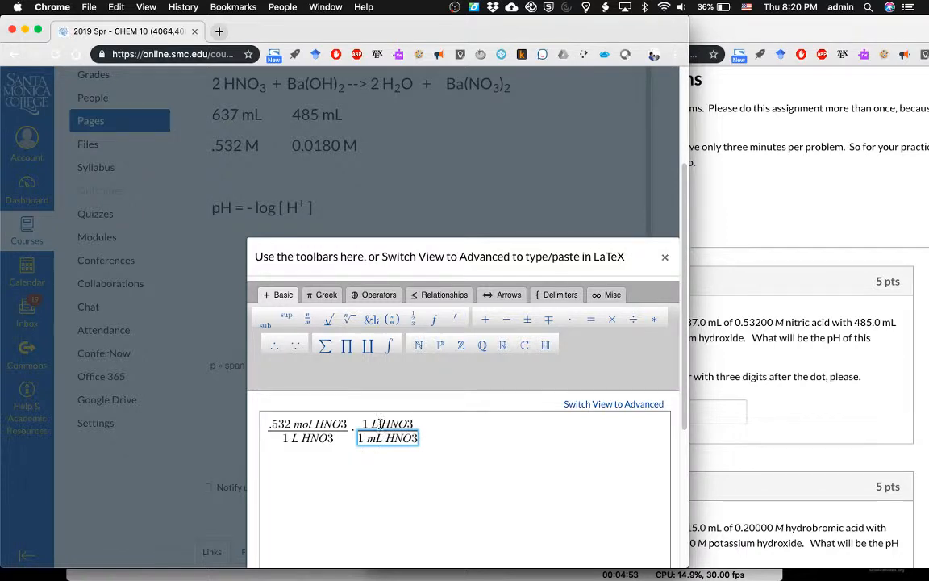
type("1x10")
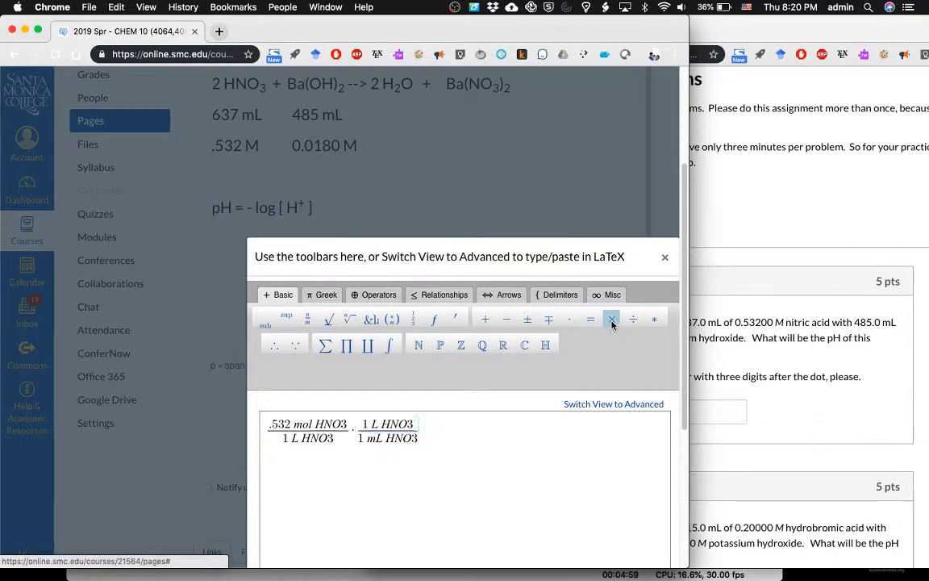
left_click(612, 319)
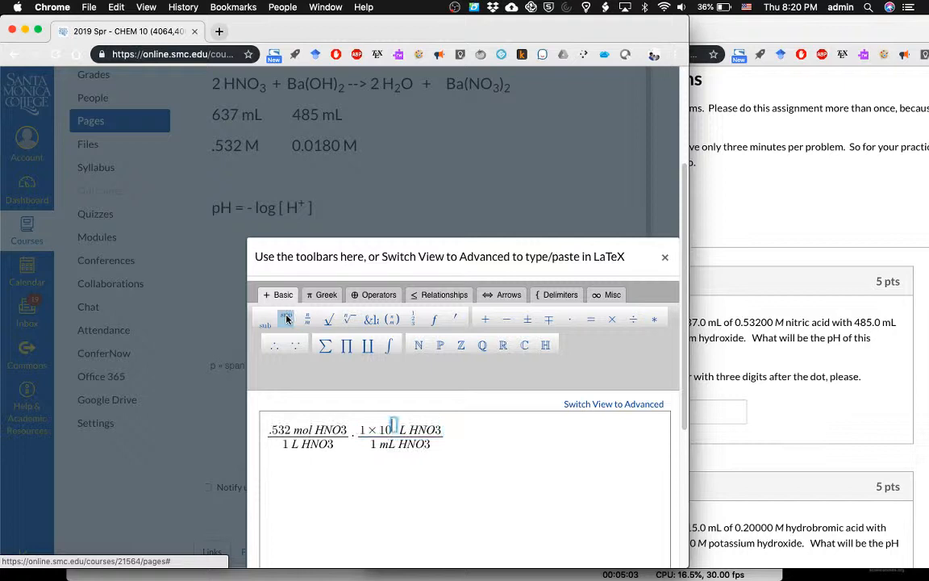
left_click(287, 315)
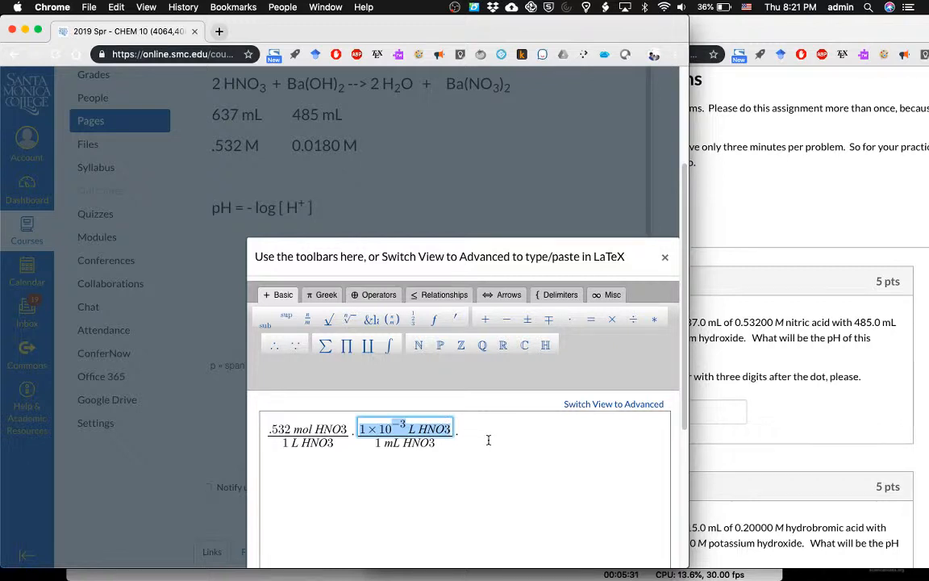
Step: Multiply the conversion by 637 mL, add =, and calculate .532 × 637 / 1000 = 0.338884
left_click(471, 438)
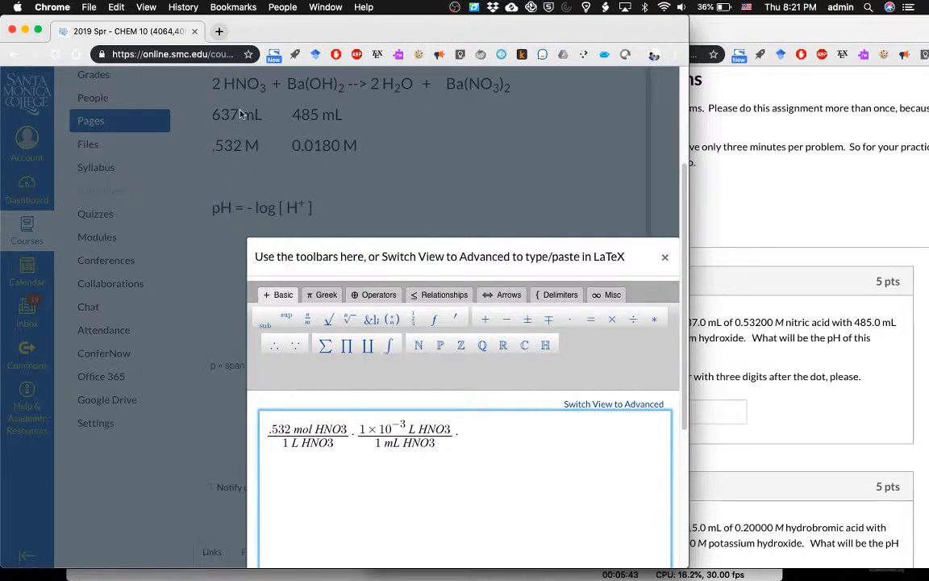
mouse_move(406, 316)
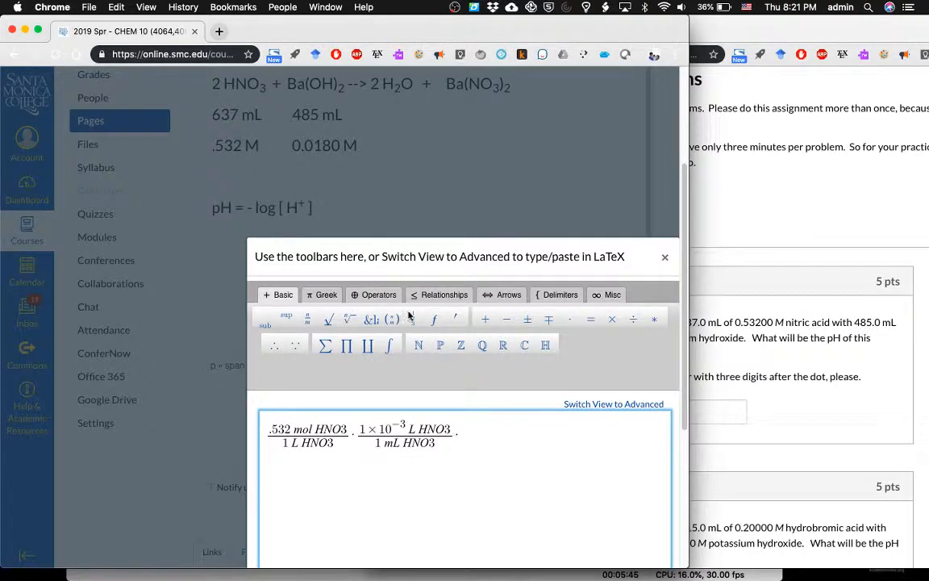
type("· 637 mL")
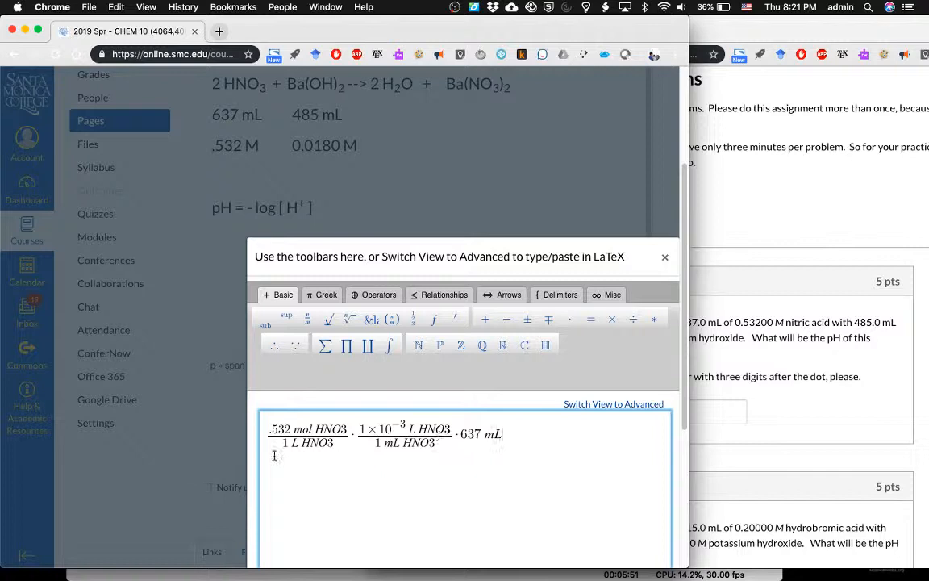
type("=")
type(".532*637")
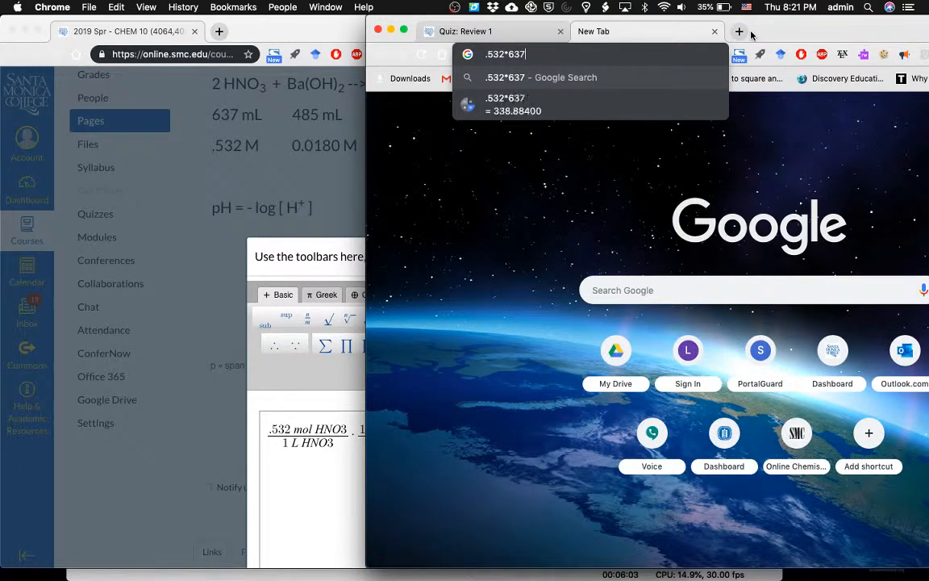
type("/1000")
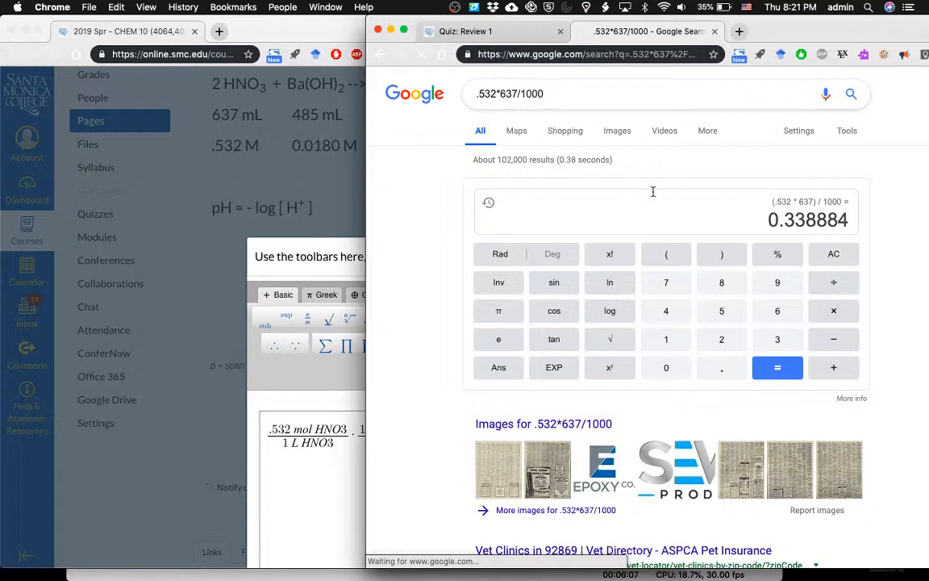
left_click(126, 33)
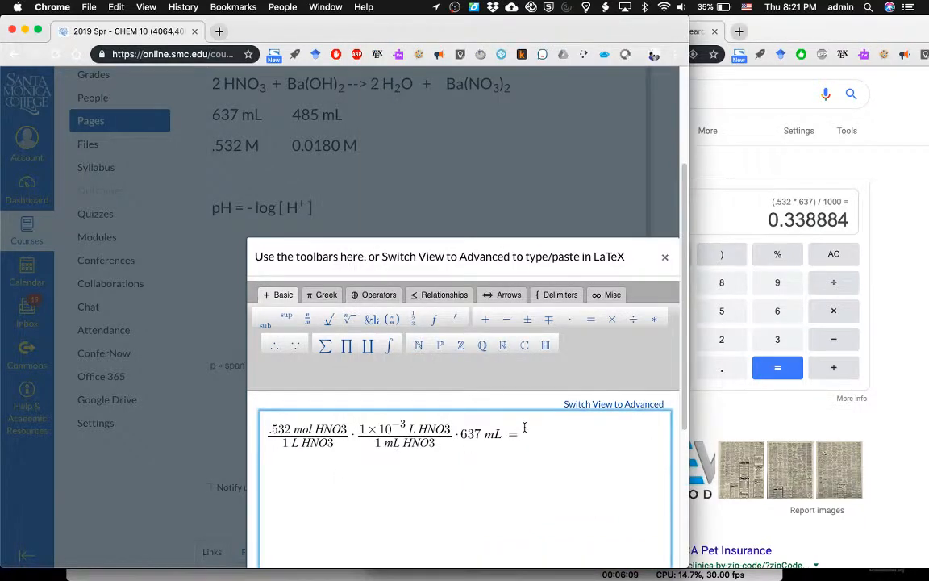
Step: Finish with the result 0.339 mol H⁺ and insert the equation into the page
type("0.339")
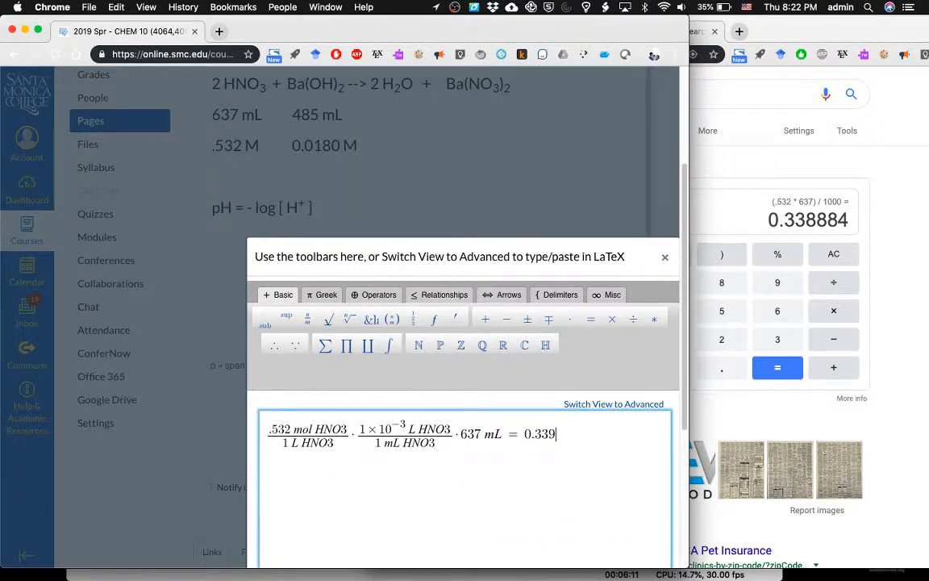
type("mol HN")
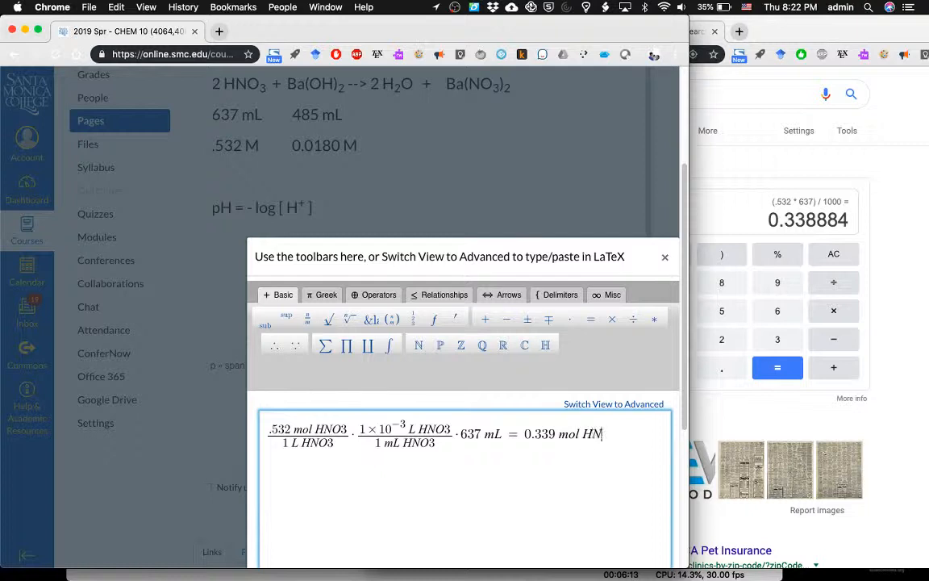
type("O3 =")
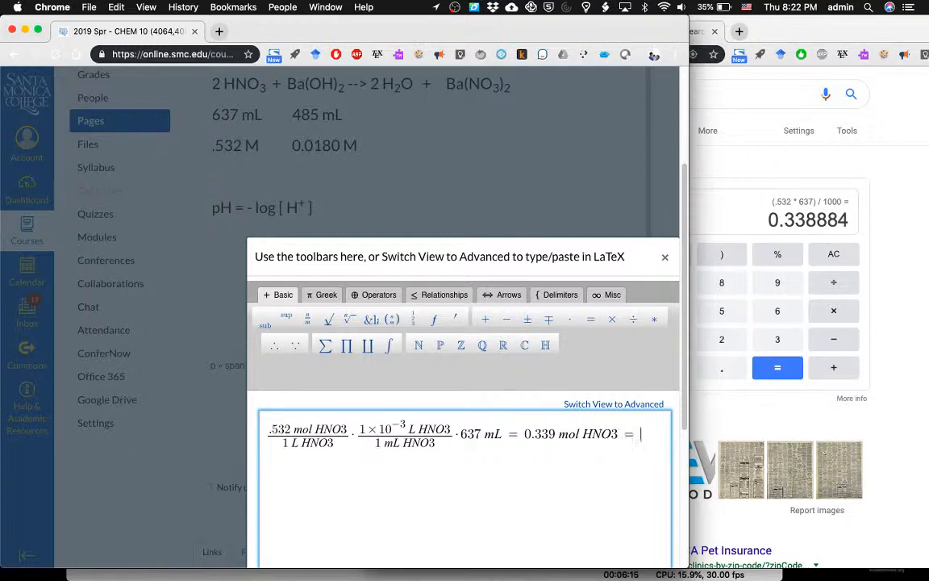
type(".339")
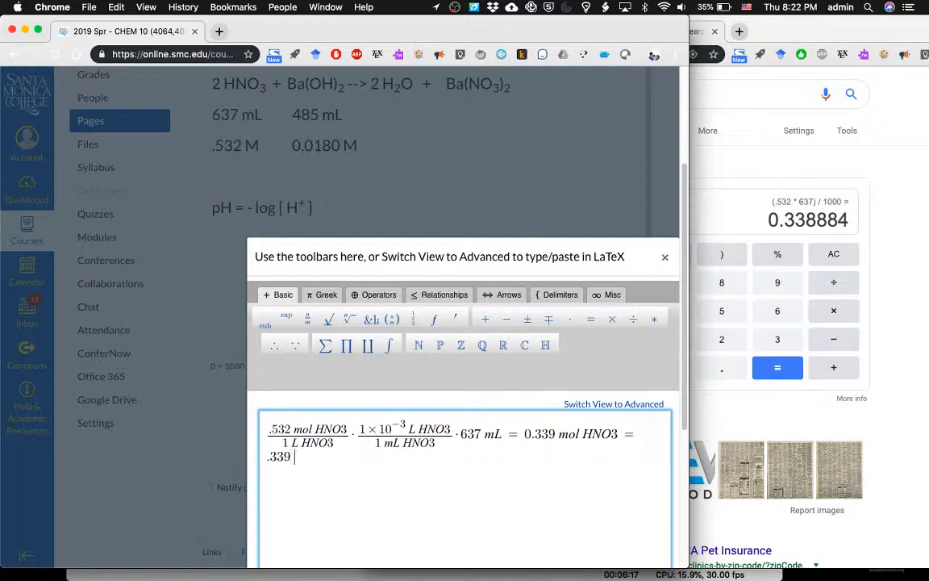
key("backspace")
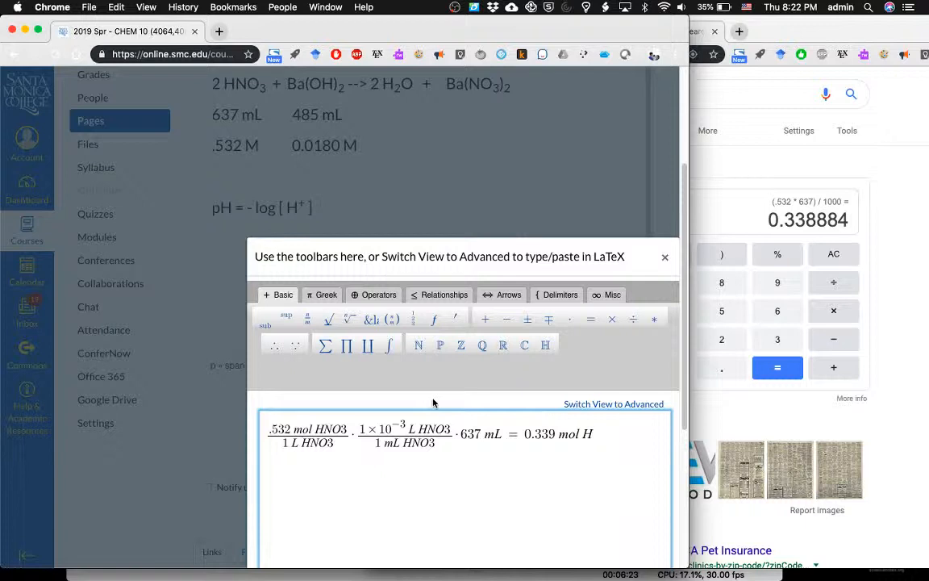
left_click(287, 314)
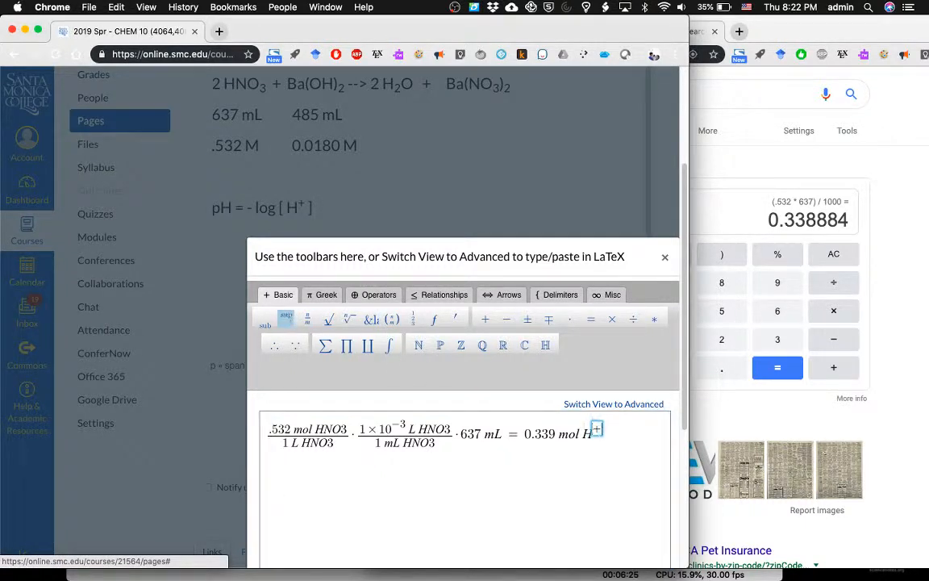
left_click(405, 442)
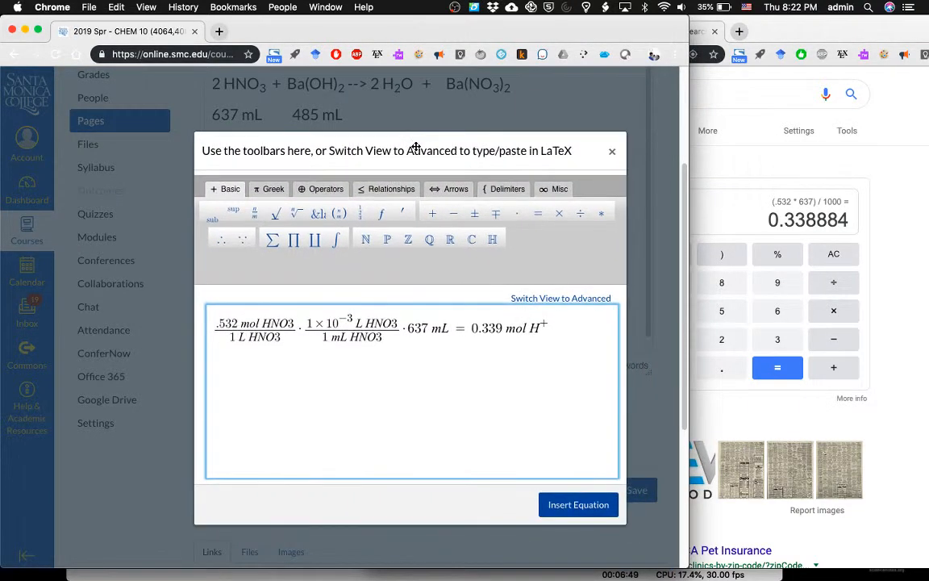
left_click(577, 503)
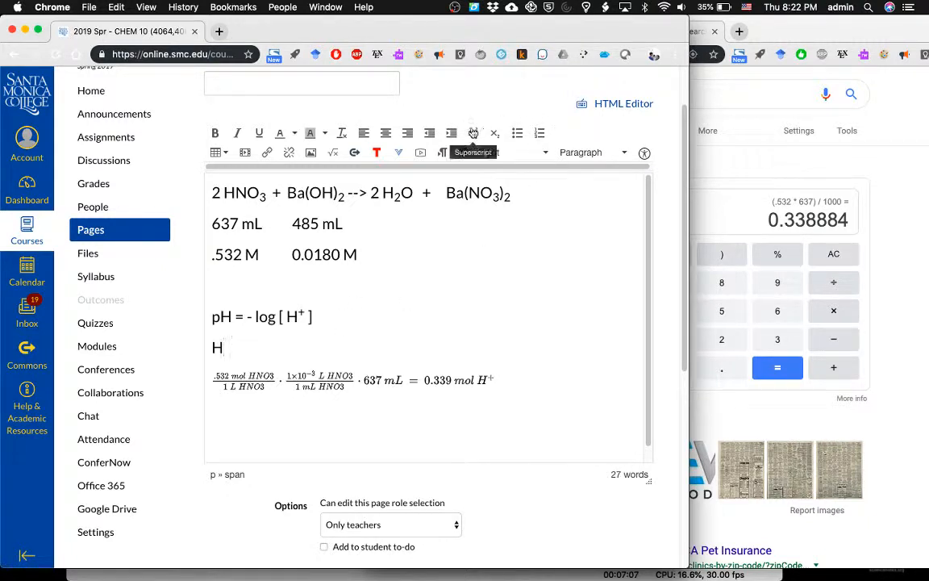
Step: Write the neutralisation line H⁺ + OH⁻ --> H₂O above the inserted equation
left_click(474, 132)
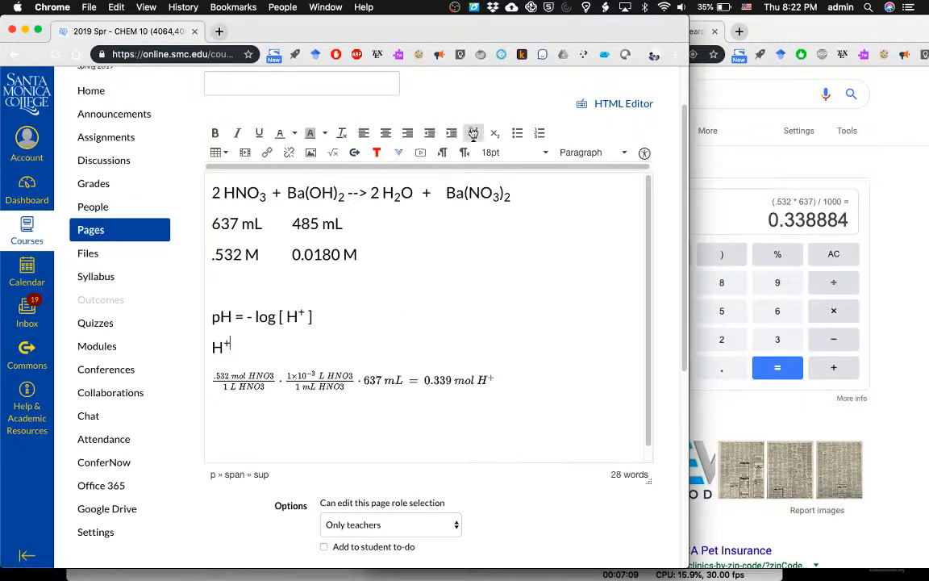
type("+ OH")
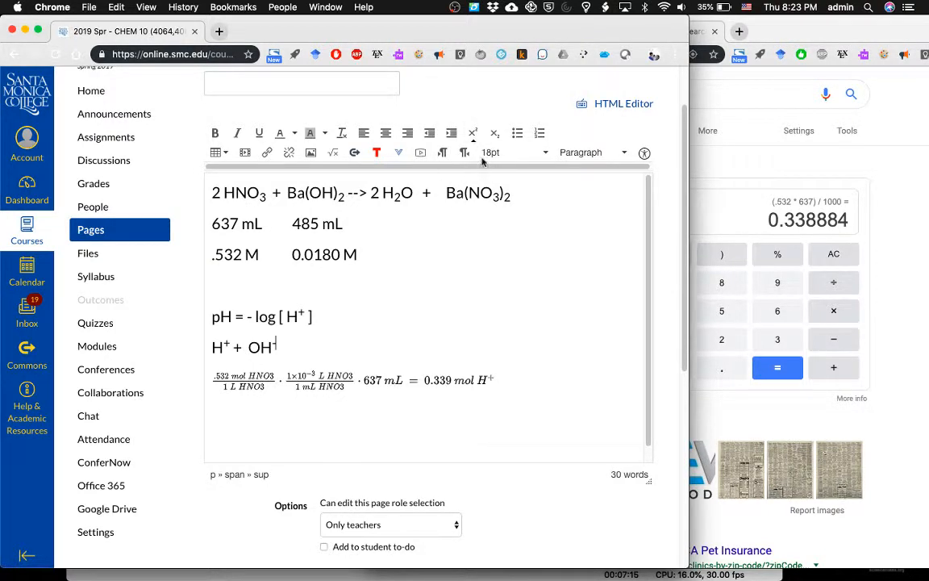
type("--> H2O")
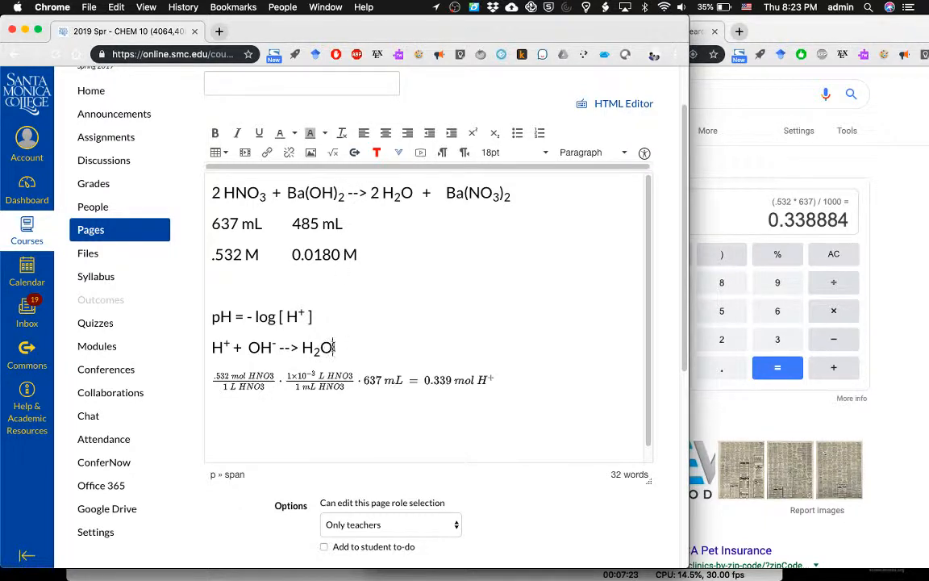
double_click(316, 347)
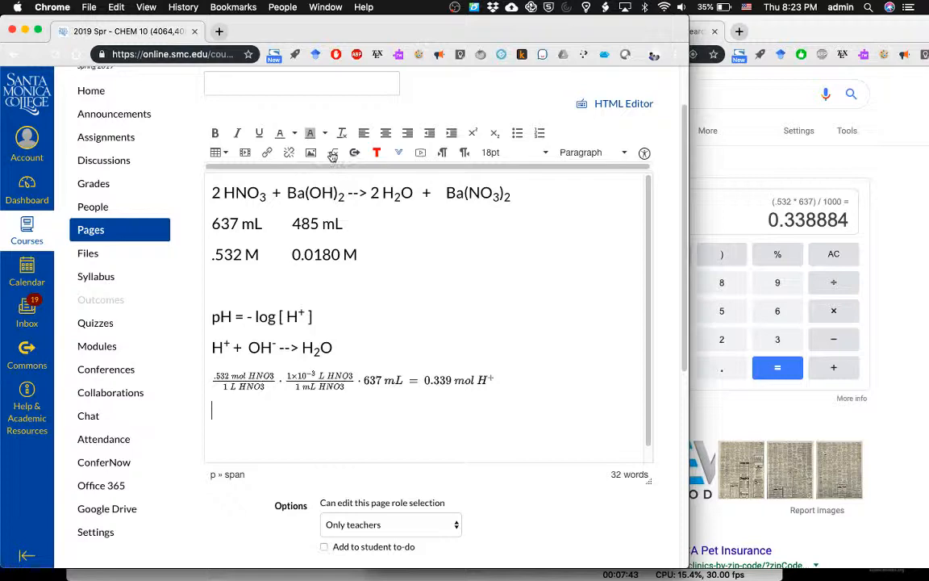
Step: Build the fraction 0.0180 mol Ba(OH)2 over 1 L Ba(OH)2 in a new equation
left_click(332, 155)
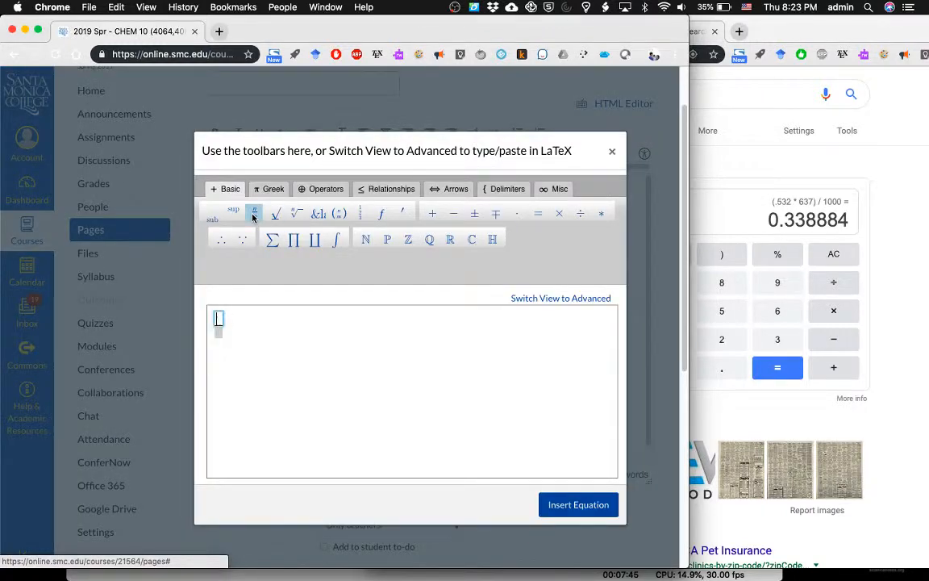
left_click_drag(387, 152, 399, 337)
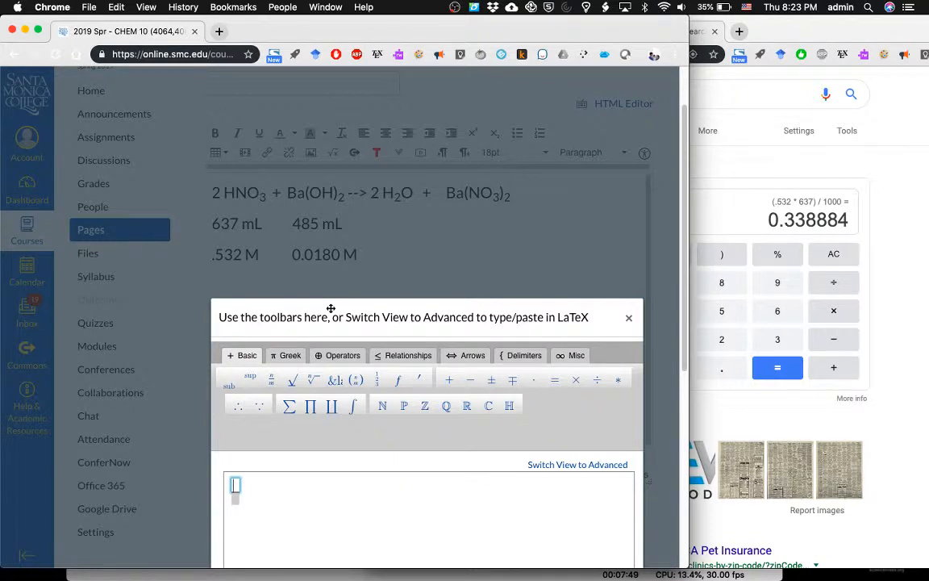
type("00")
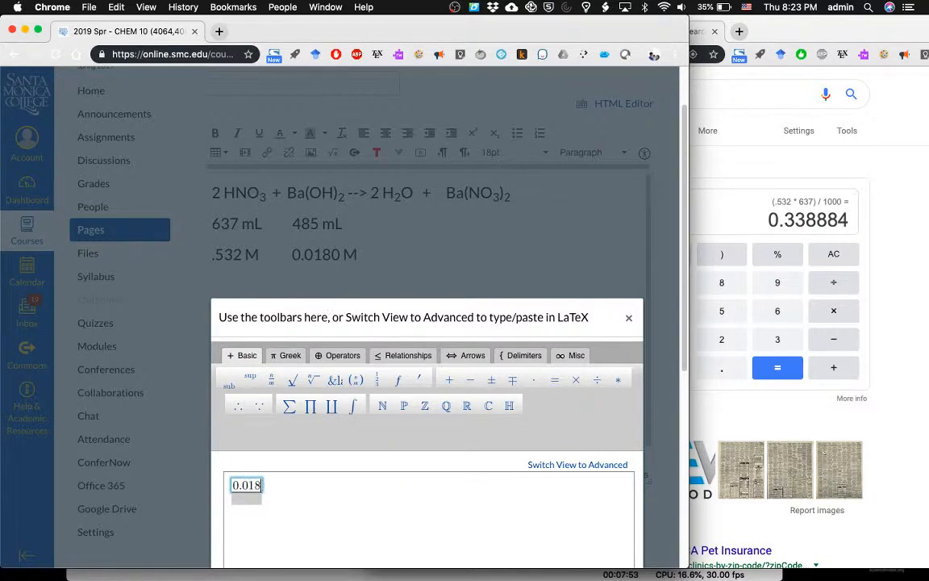
type("0 mol")
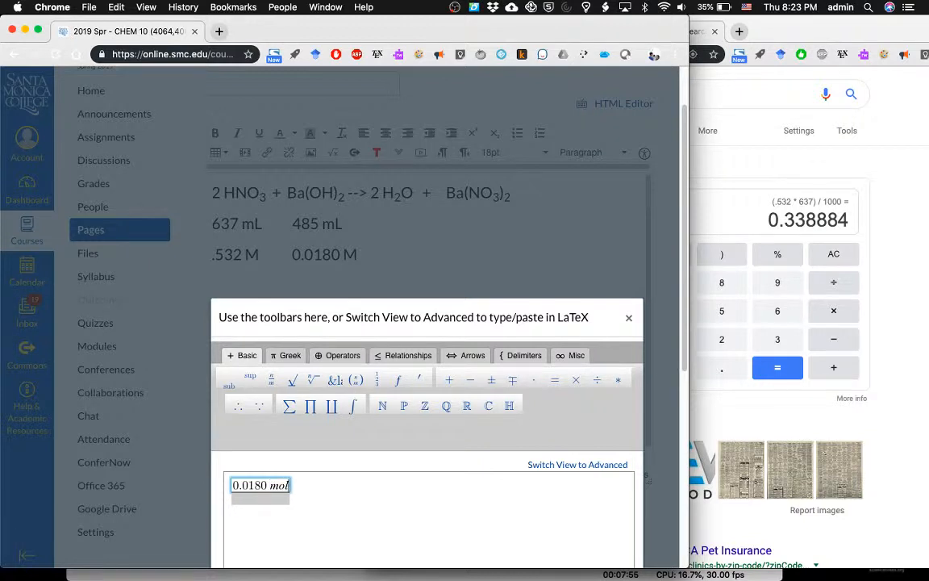
type("Ba")
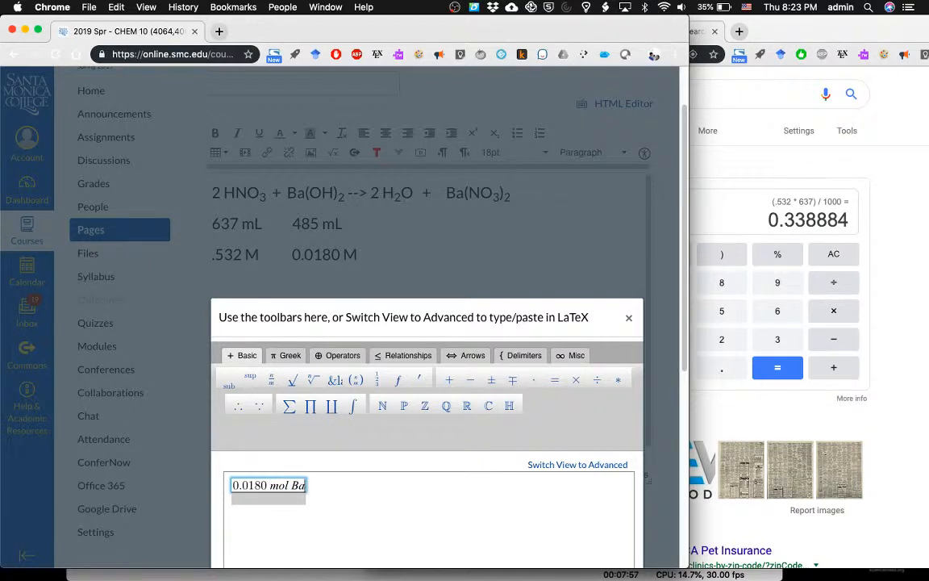
type("(OH)")
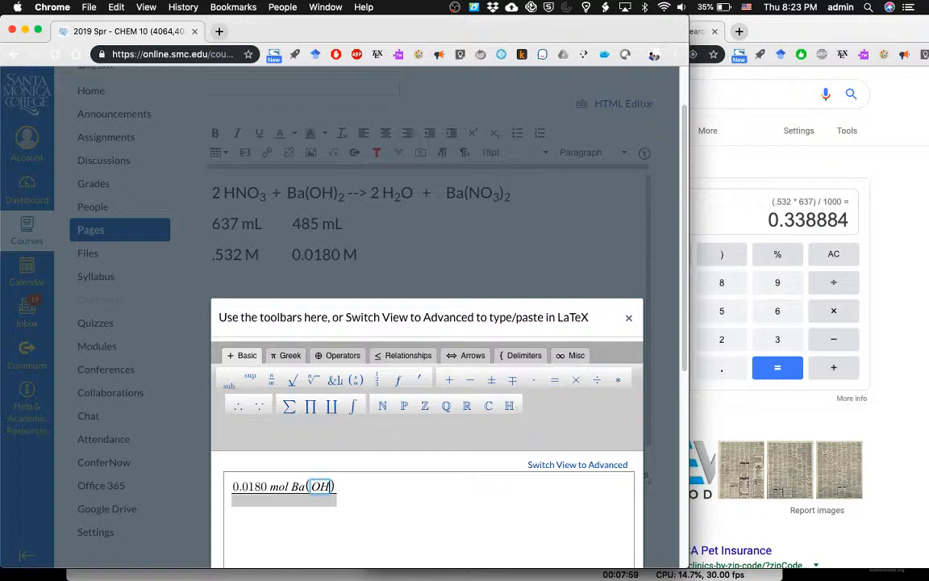
type("2")
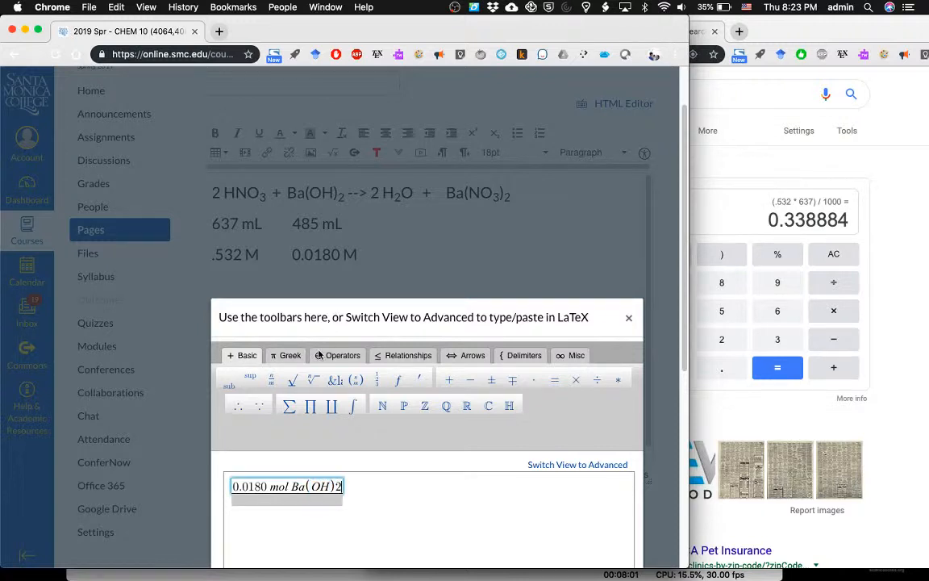
left_click(283, 503)
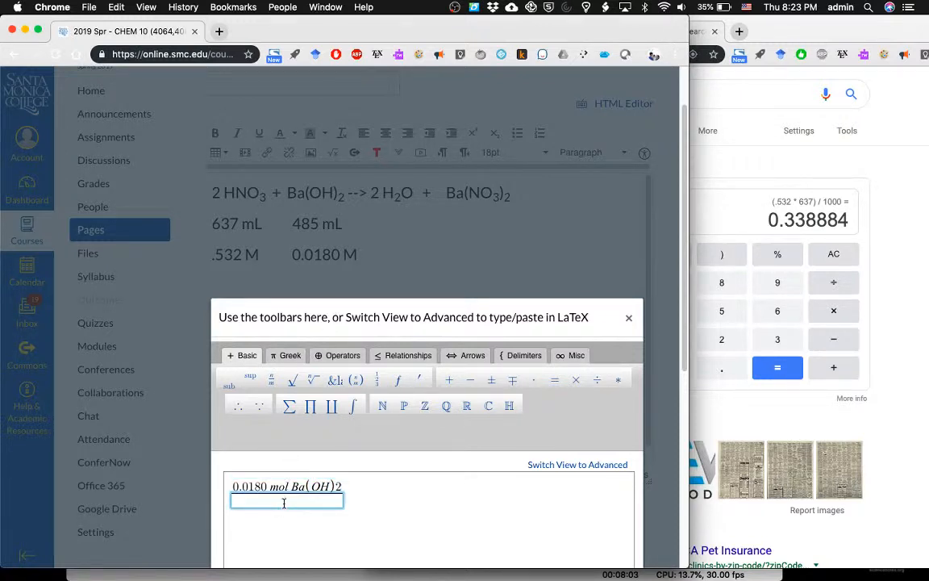
type("1 L Ba")
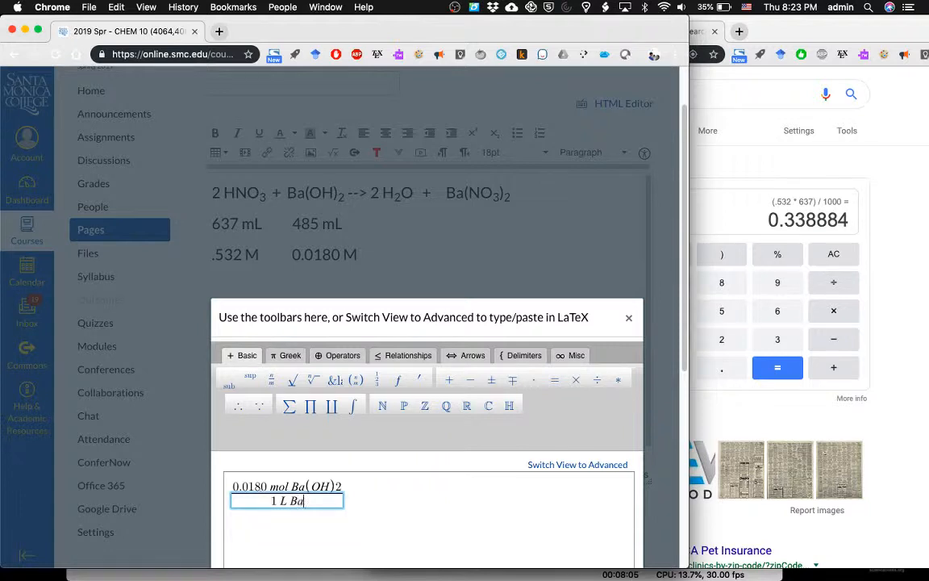
type("(OH)2")
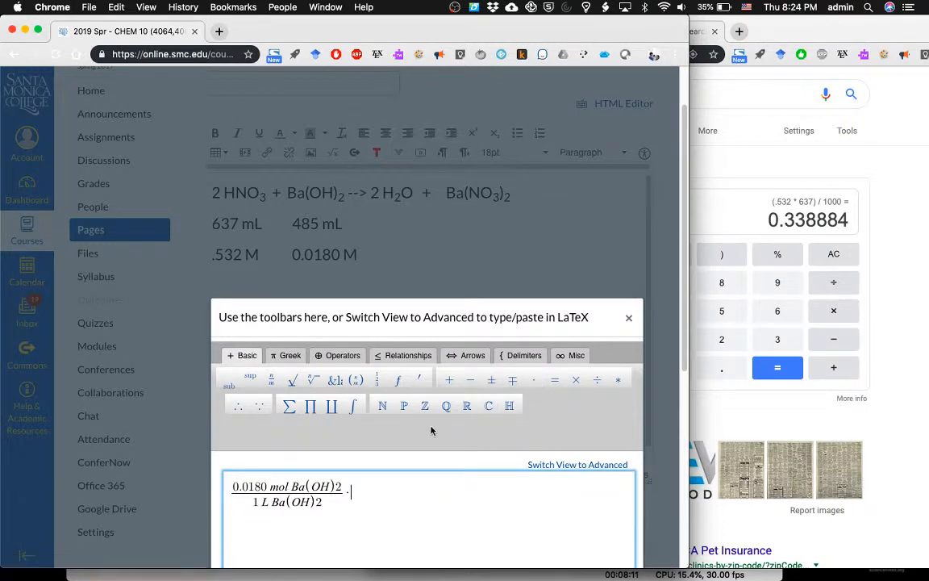
Step: Add the conversion fraction 1×10⁻³ L over 1 mL and begin the 485 mL factor
left_click(250, 375)
type(" 1×10")
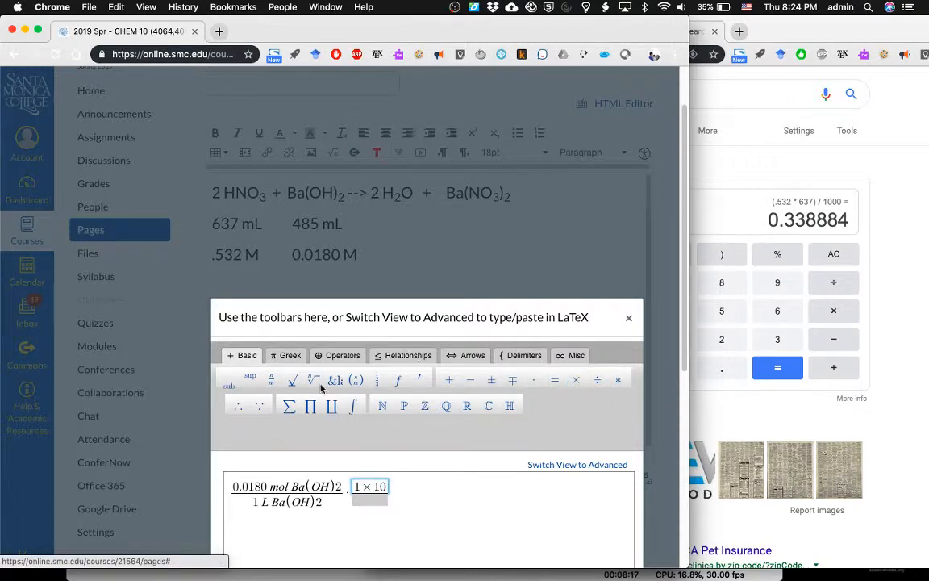
left_click(250, 375)
type("1 m")
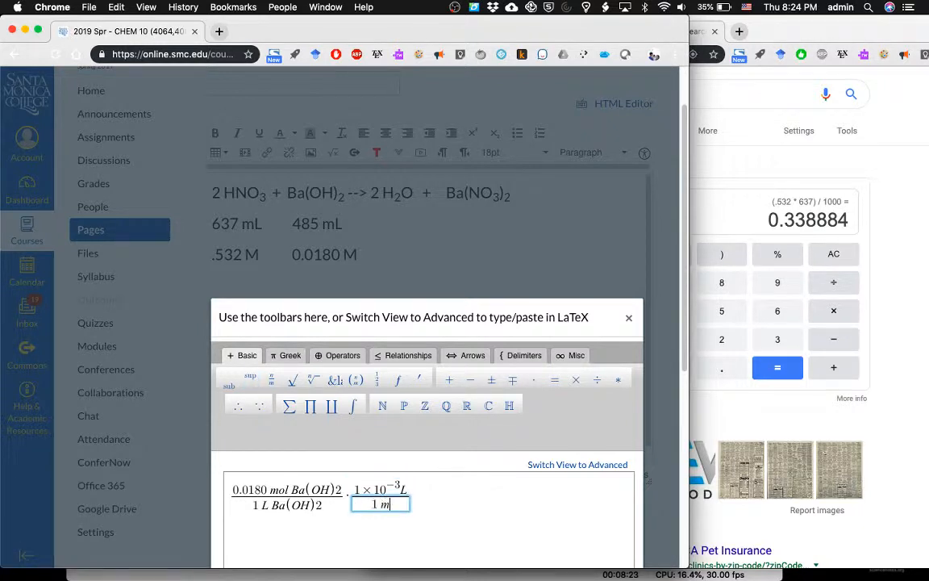
type("L")
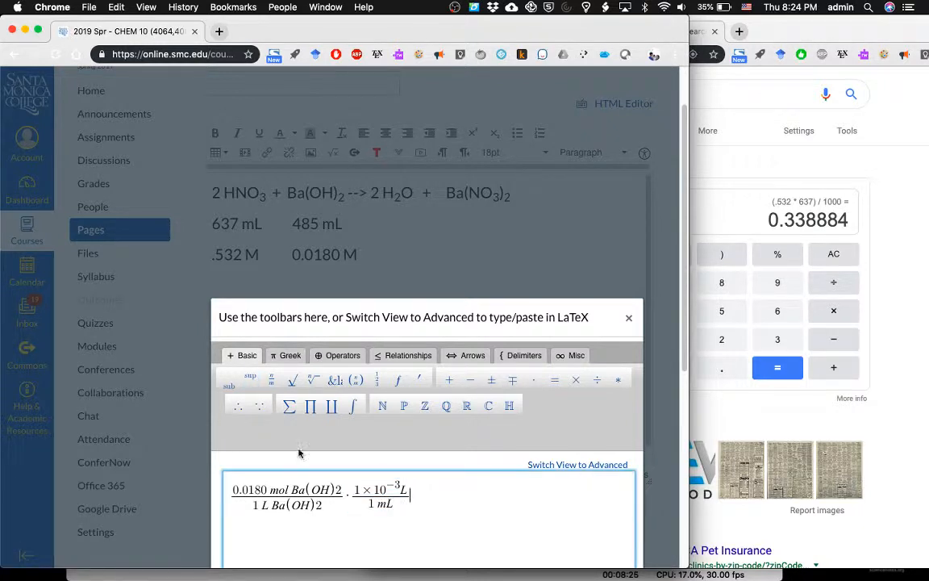
type("1")
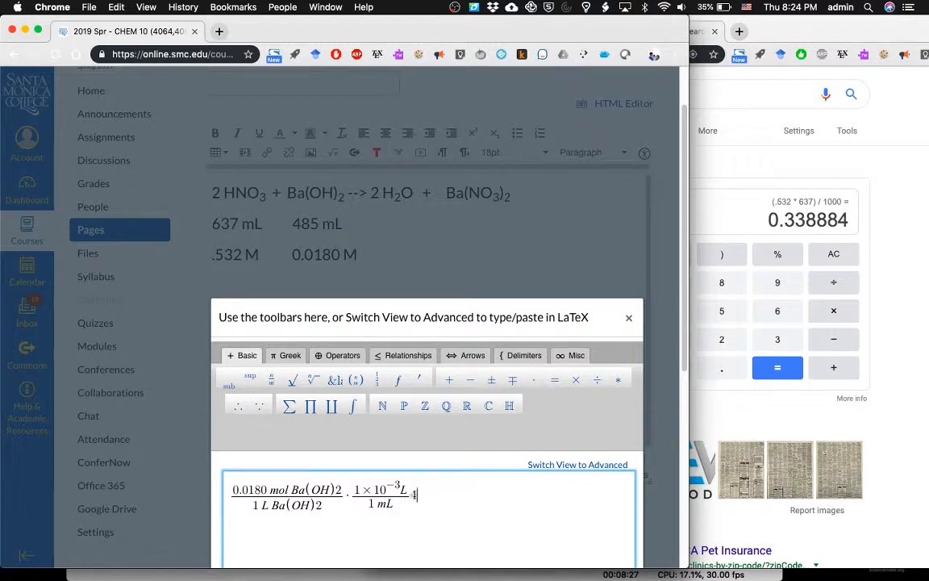
type("85 mL")
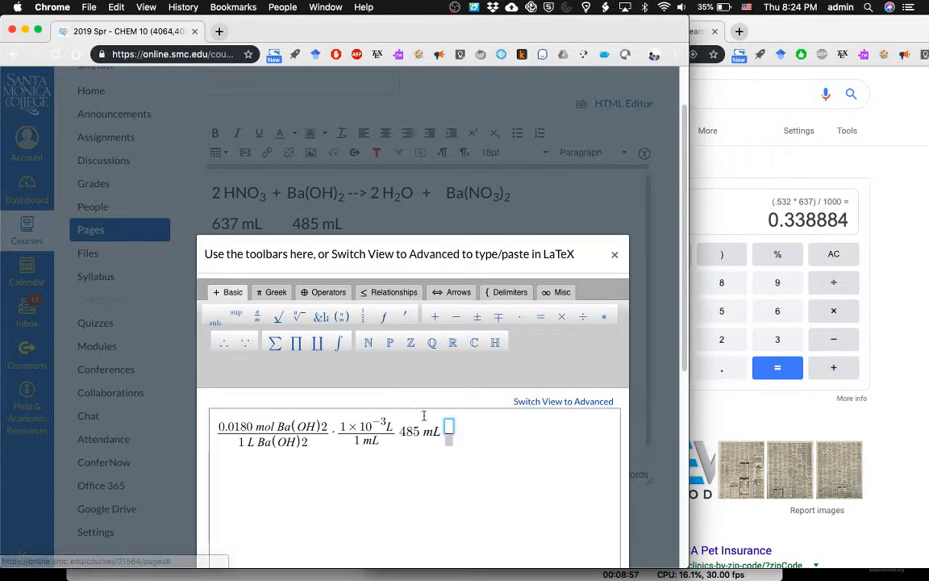
Step: Add the ratio 2 mol OH⁻ over 1 mol Ba(OH)2 to the equation
type("2 mol OH−")
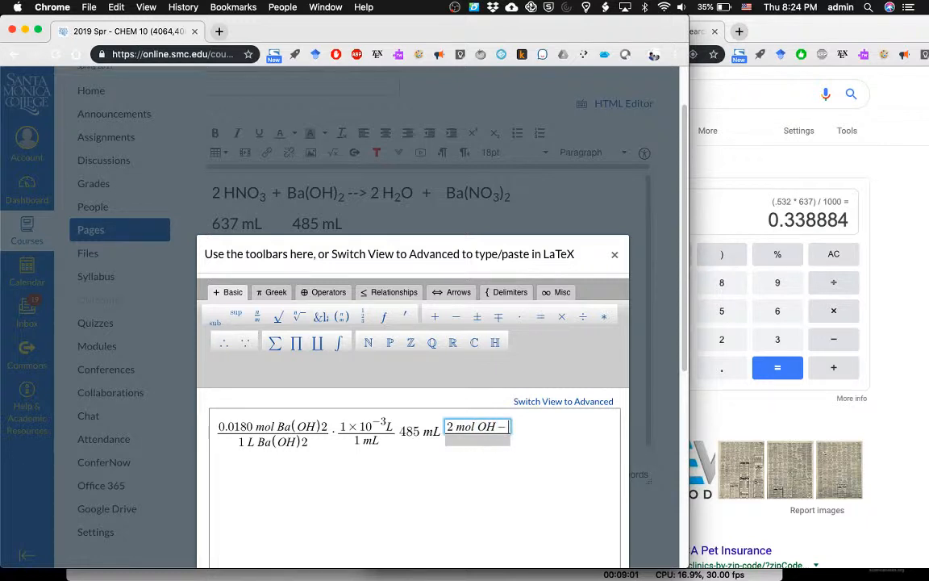
type("1 mol")
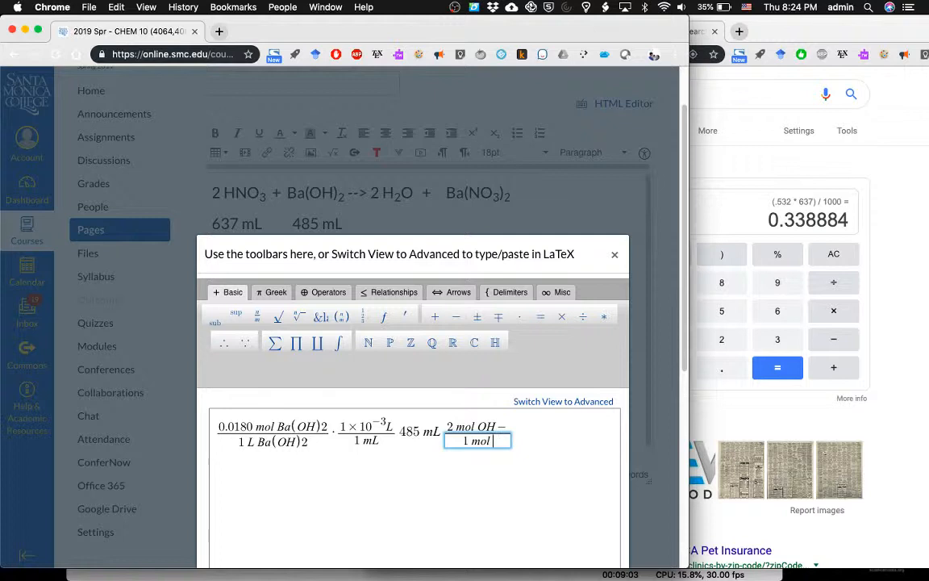
type("Ba(OH)2")
left_click(779, 94)
type(".018")
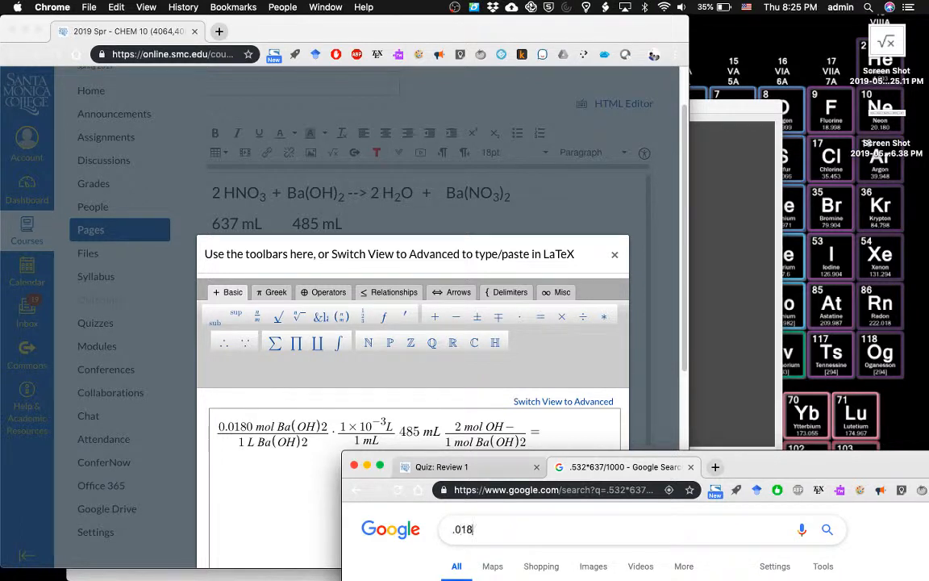
Step: Compute .018*485*2/1000 in Google and insert the equation ending = 0.0175 mol OH
type("*")
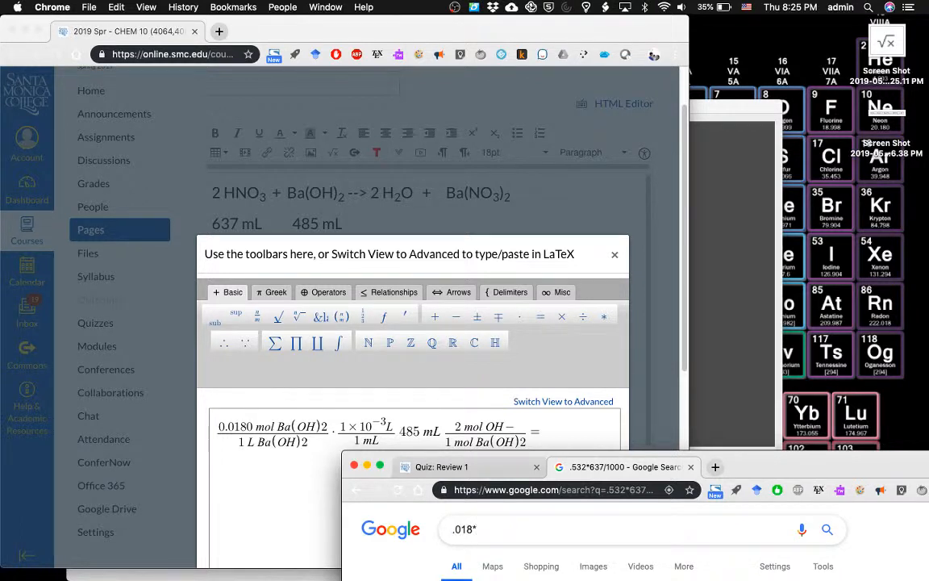
type("485*2")
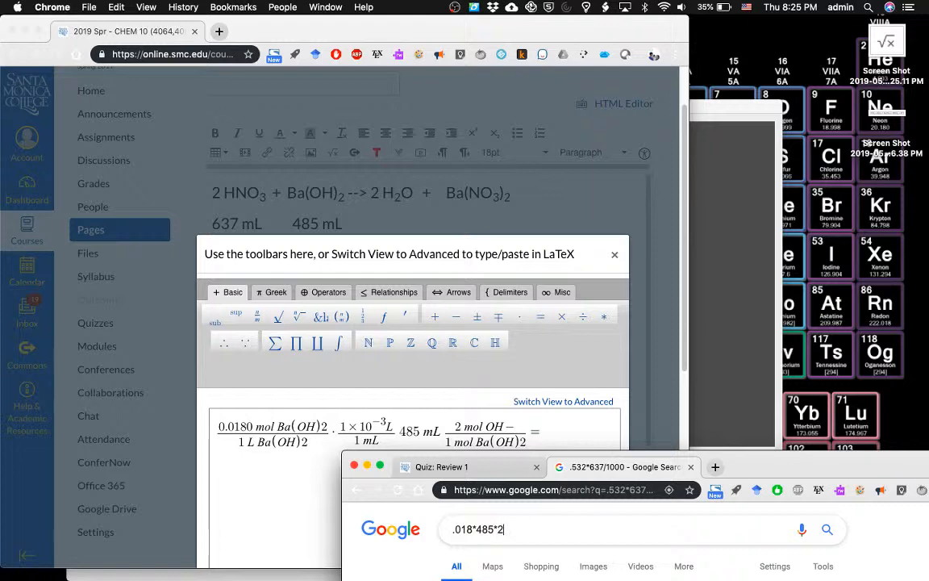
type("/1000")
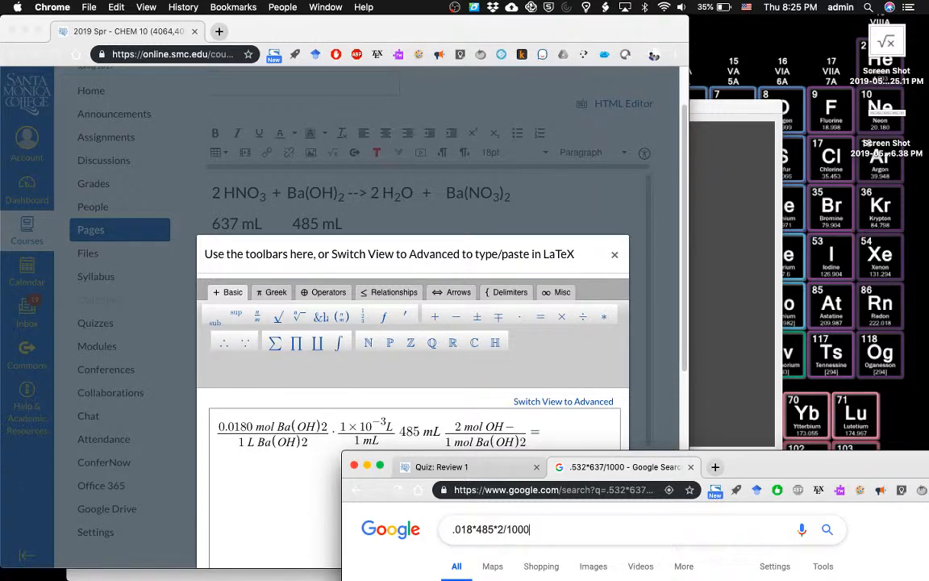
key("Return")
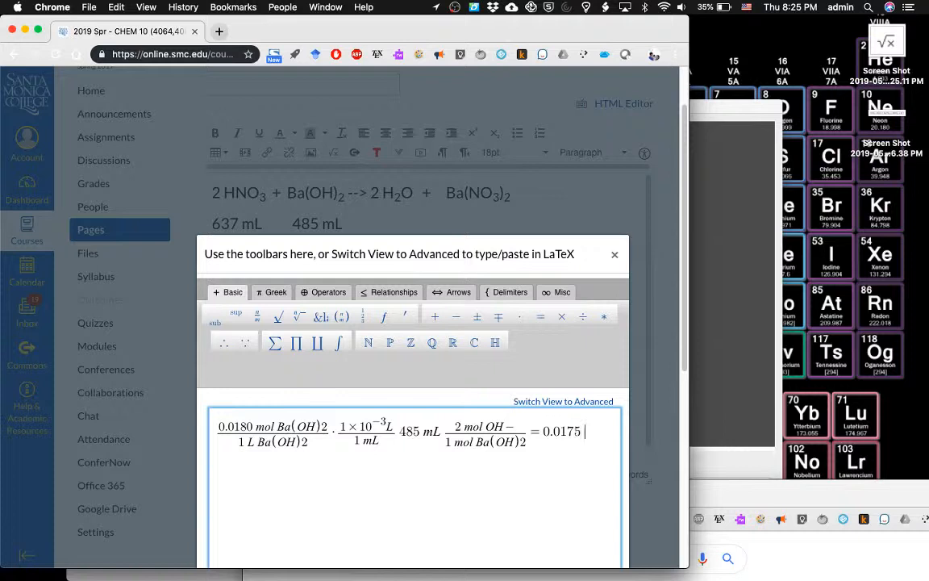
type("mol OH")
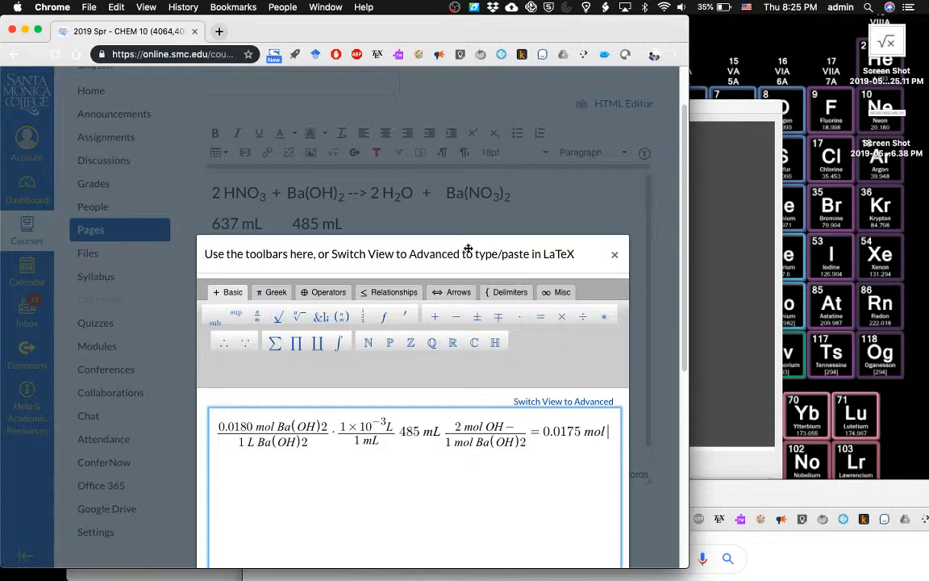
left_click(615, 255)
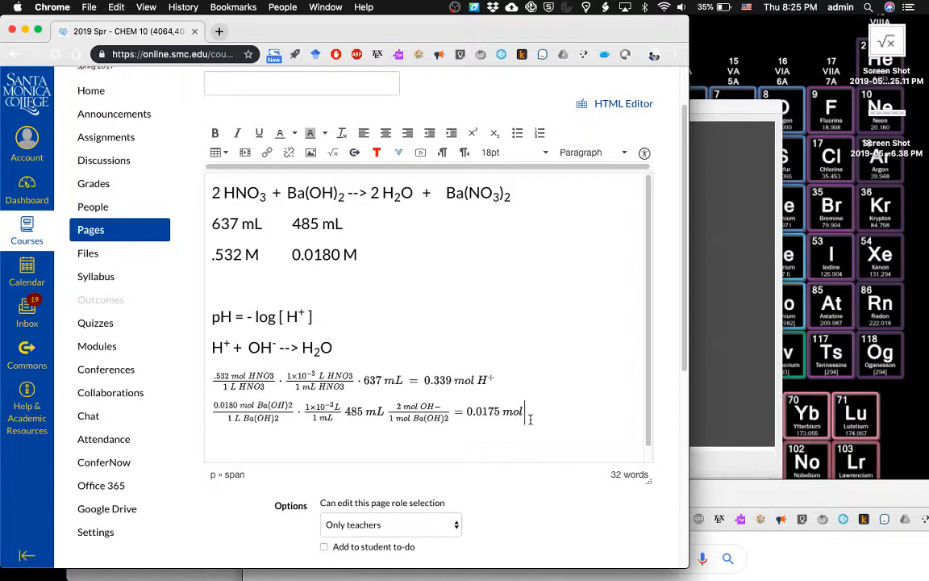
Step: Add the OH- label after the inserted 0.0175 mol equation and resume writing after it
type("OH")
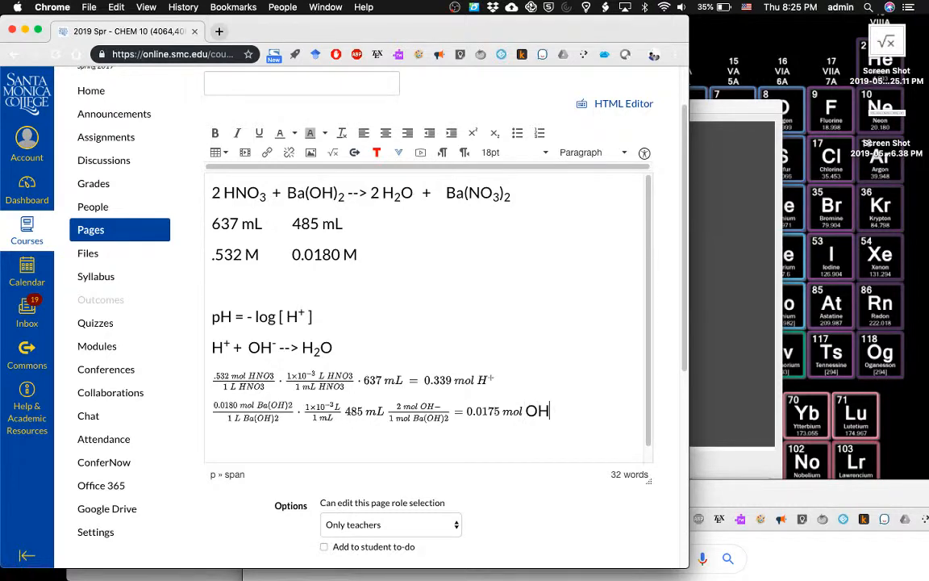
type("\\")
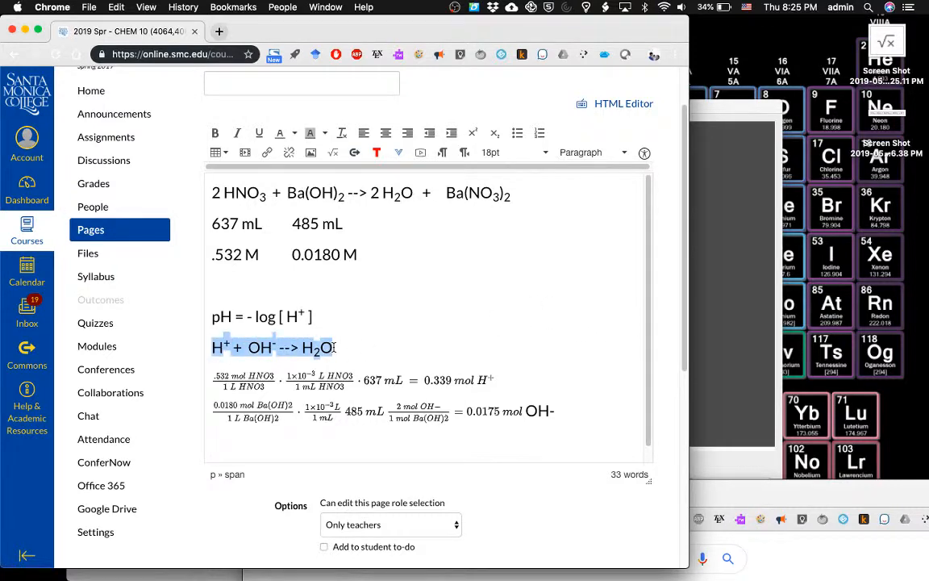
left_click(321, 347)
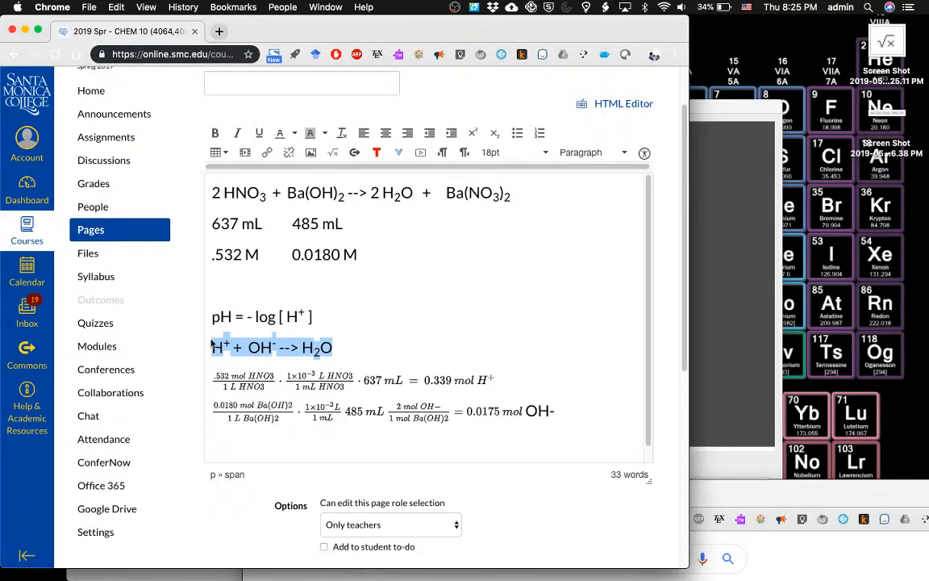
mouse_move(474, 391)
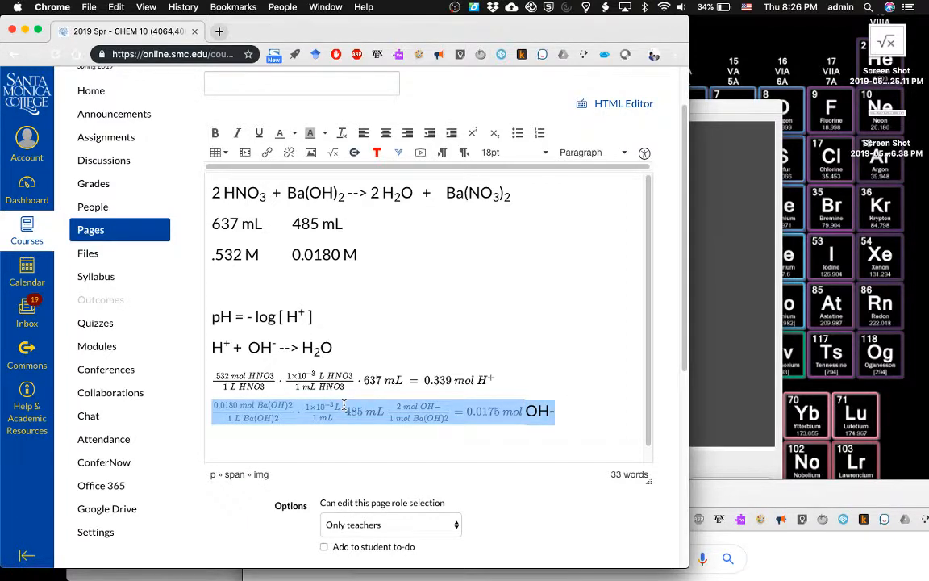
left_click(558, 411)
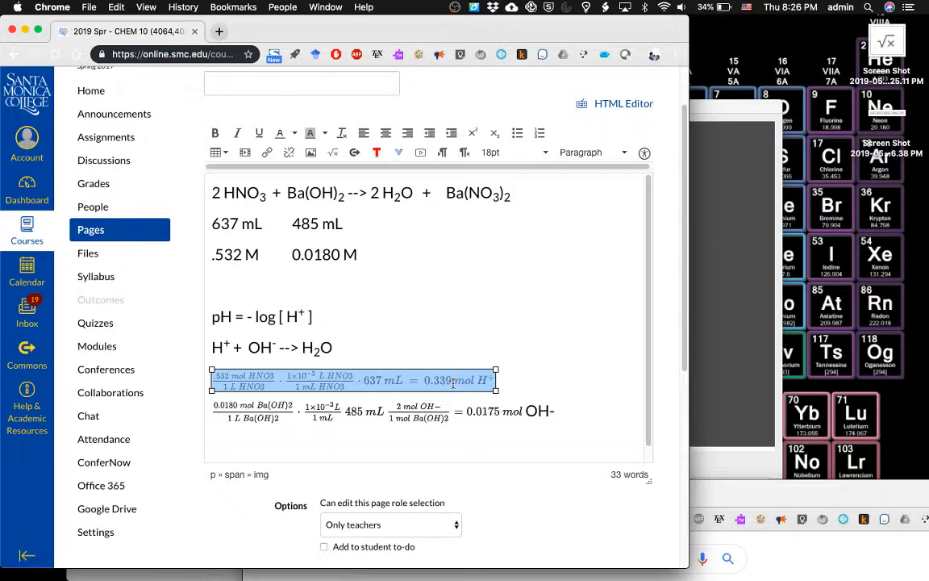
left_click(577, 415)
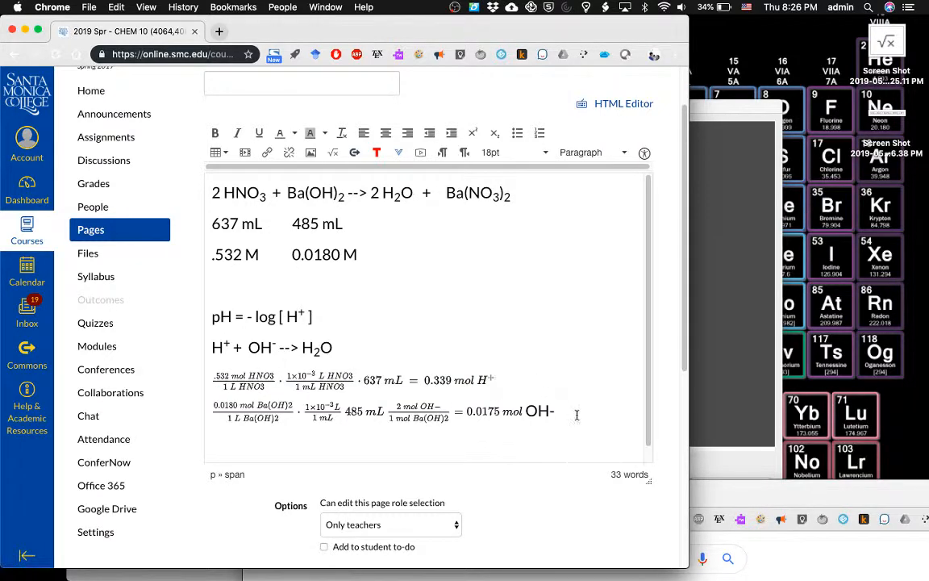
Step: Write the line '0.339 mol - .0175 mol = H+ left over' below the OH- result
type("0")
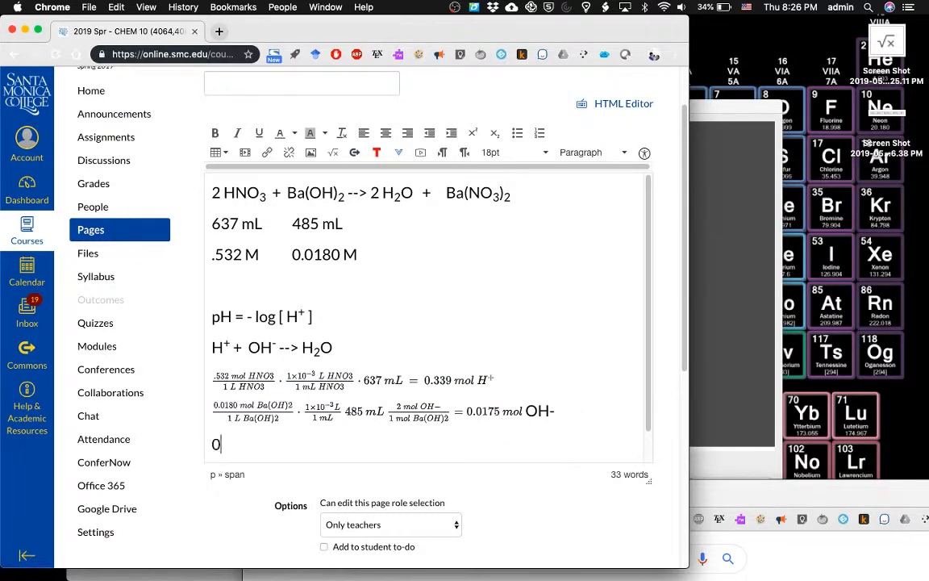
type(".339 mol")
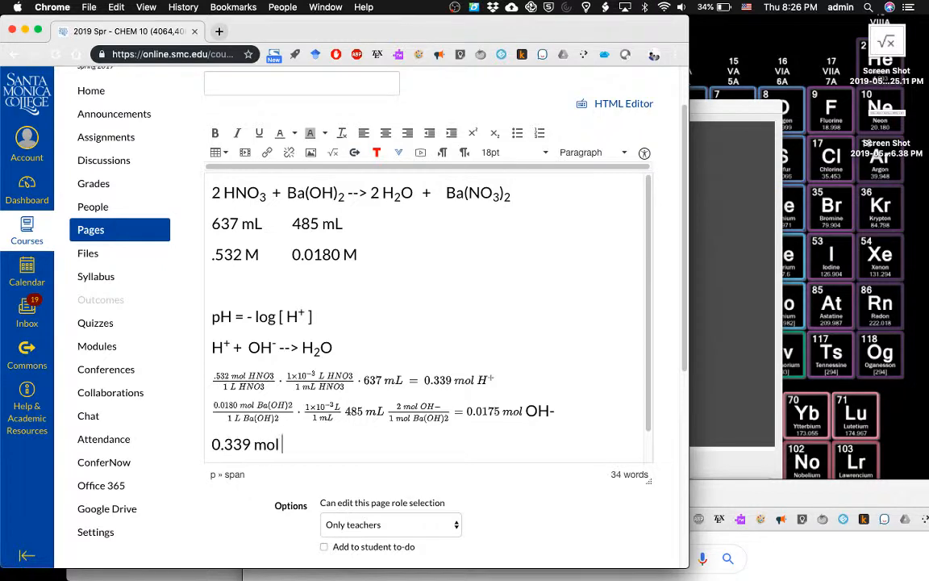
type("-")
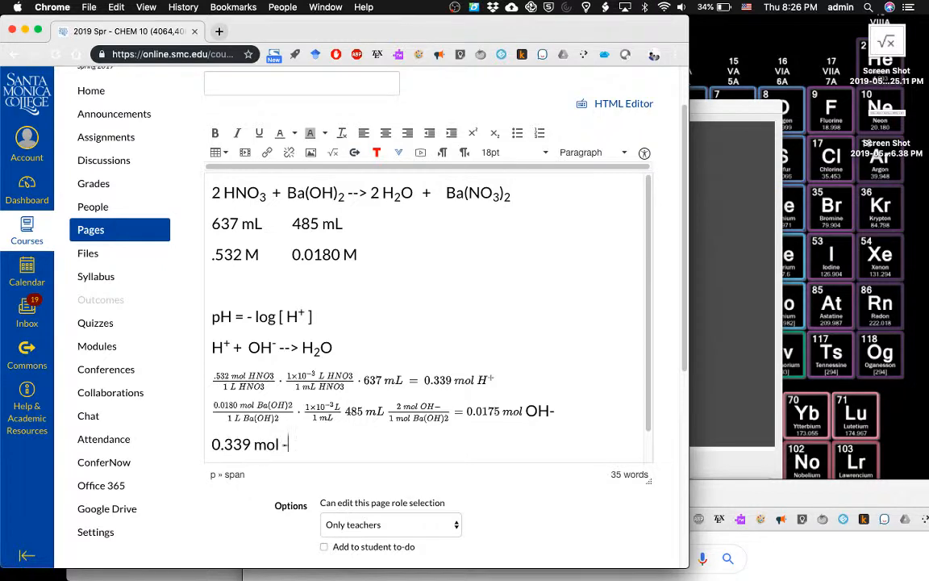
type(".917")
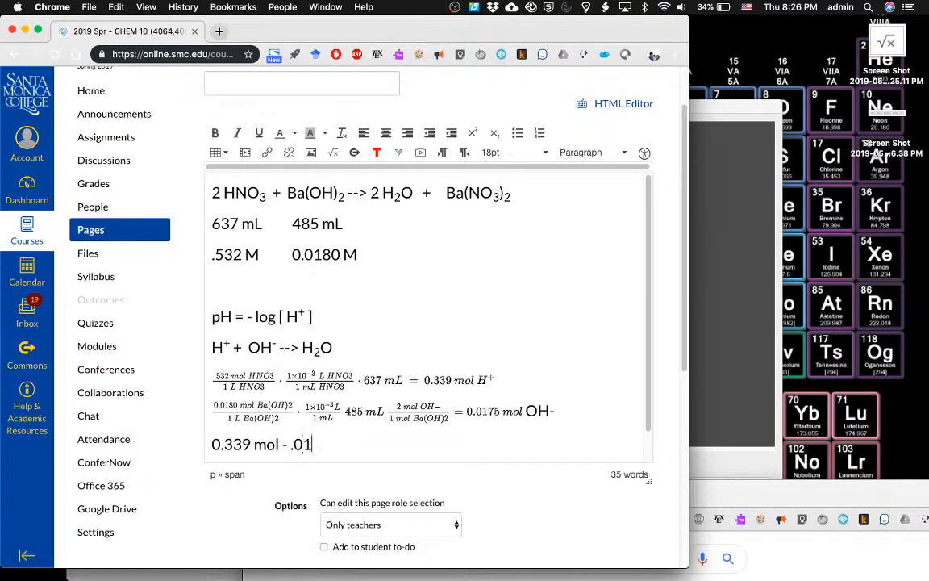
type("75 mol")
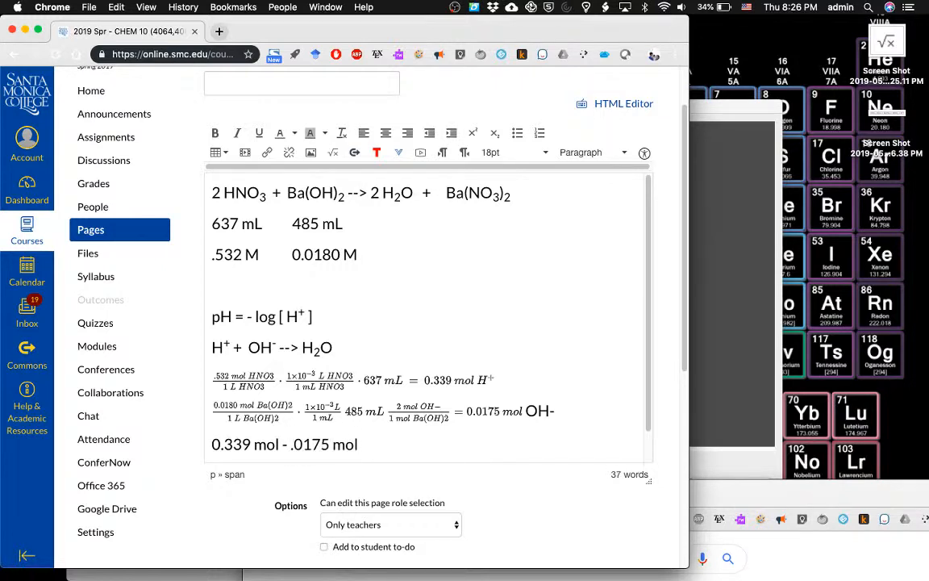
type("=")
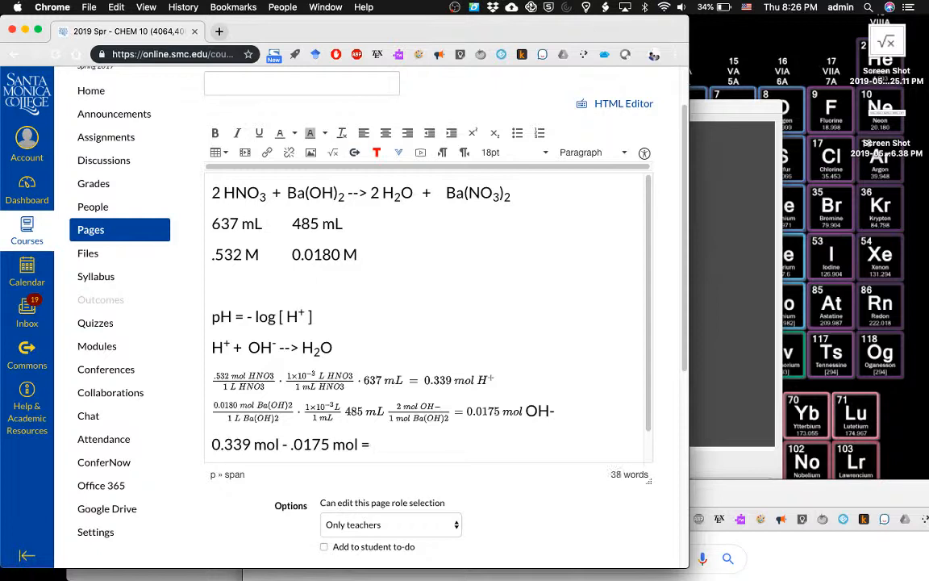
type("H+")
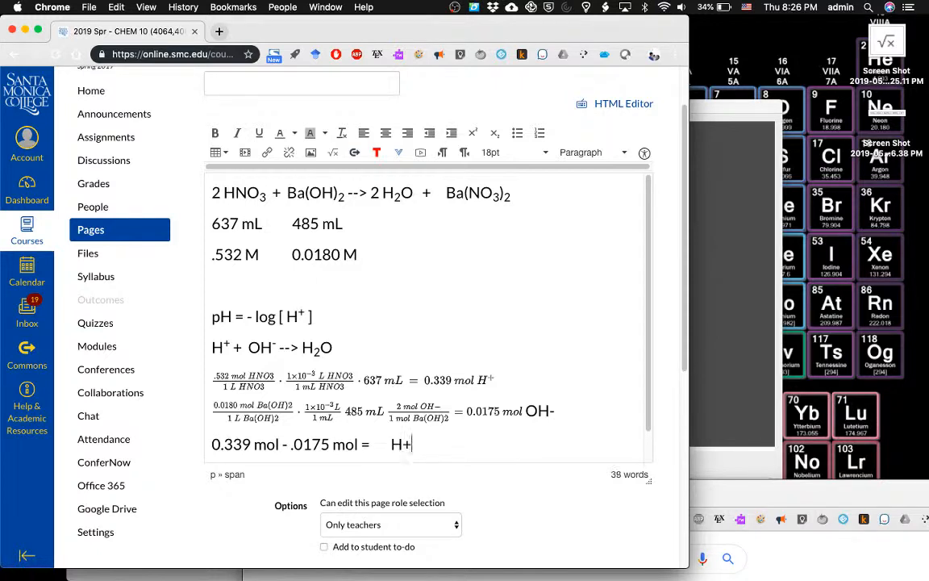
type("left over")
type(".")
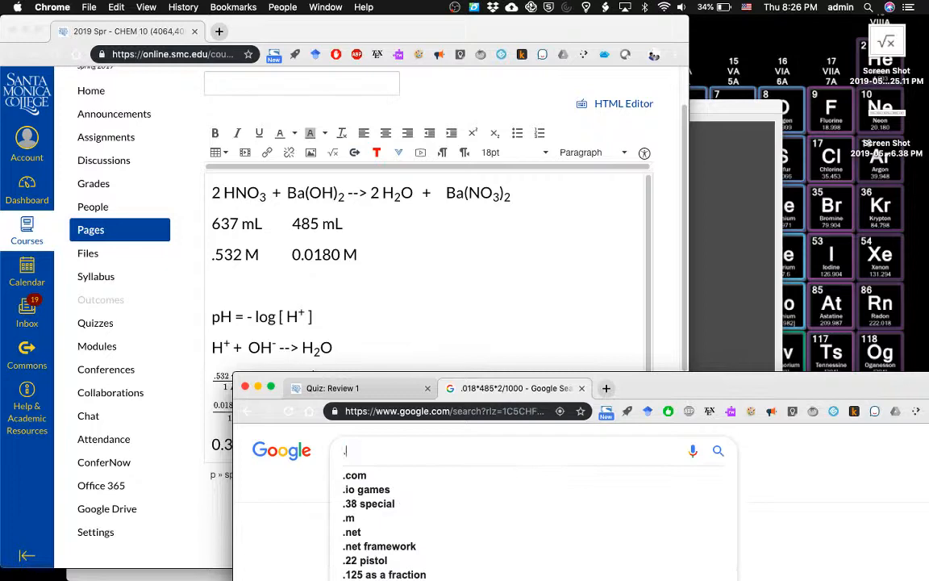
Step: Enter .339-.0175 in Google to get 0.3215
type("339-.0175")
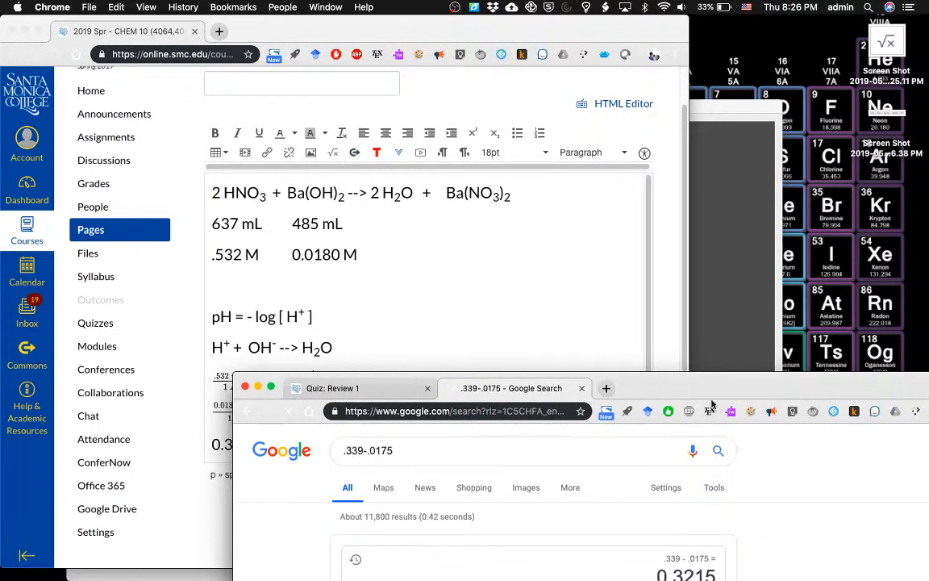
left_click_drag(484, 387, 484, 334)
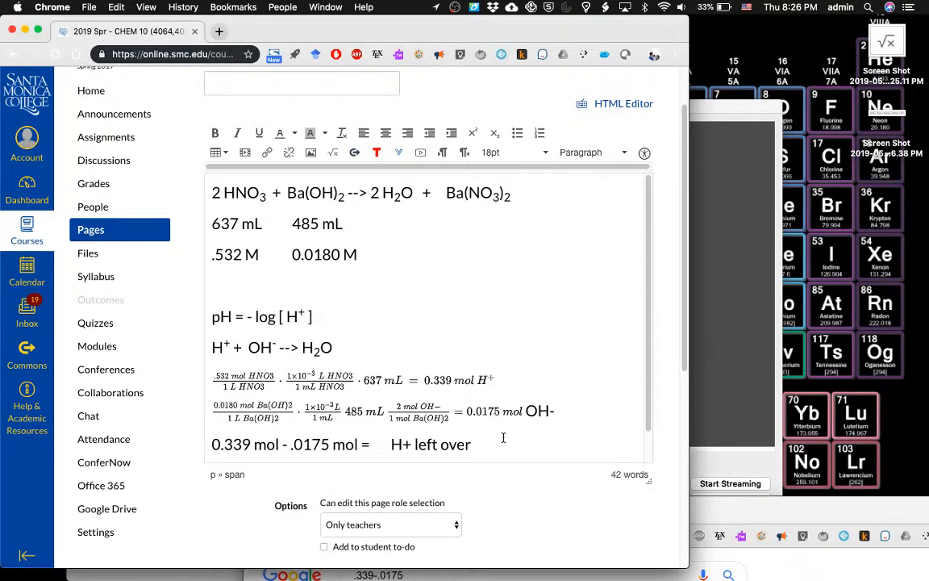
Step: Fill in 0.322 mol so the line reads 0.339 mol - .0175 mol = 0.322 mol H+ left over
type("0.322")
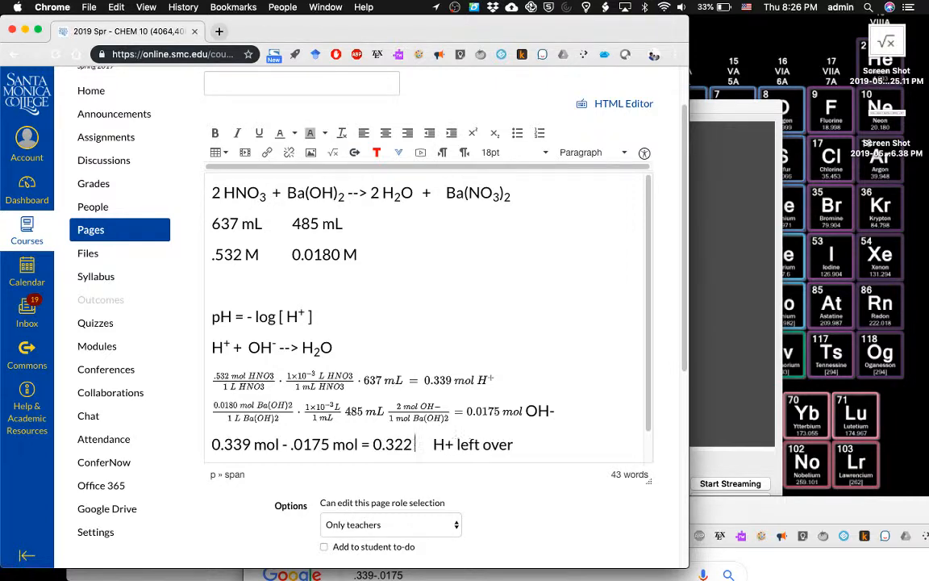
type("mol")
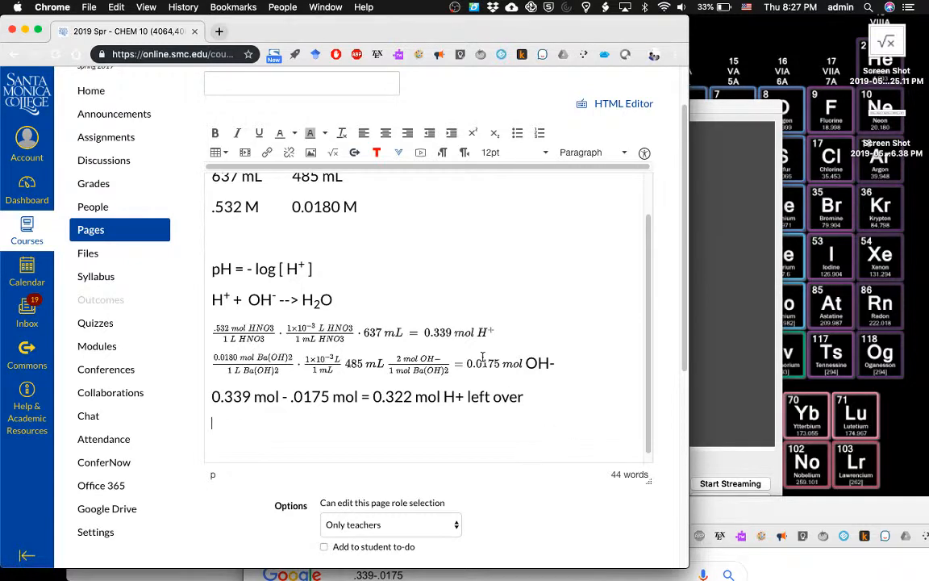
mouse_move(326, 290)
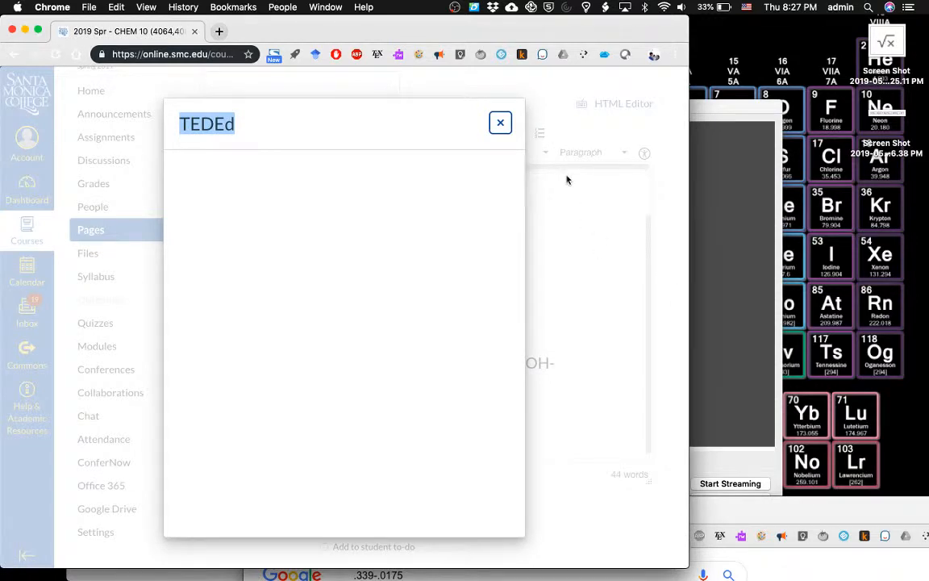
left_click(500, 122)
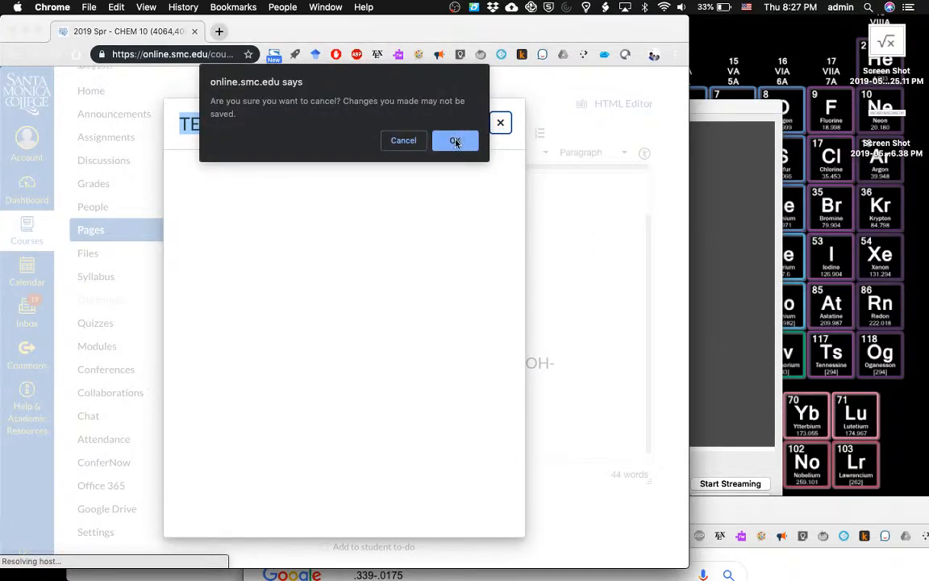
left_click(455, 140)
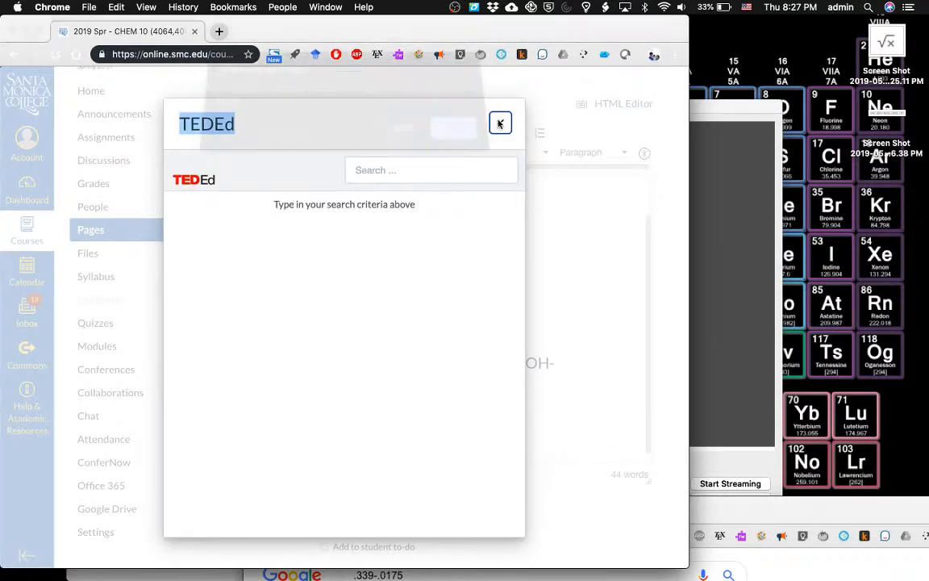
left_click(500, 122)
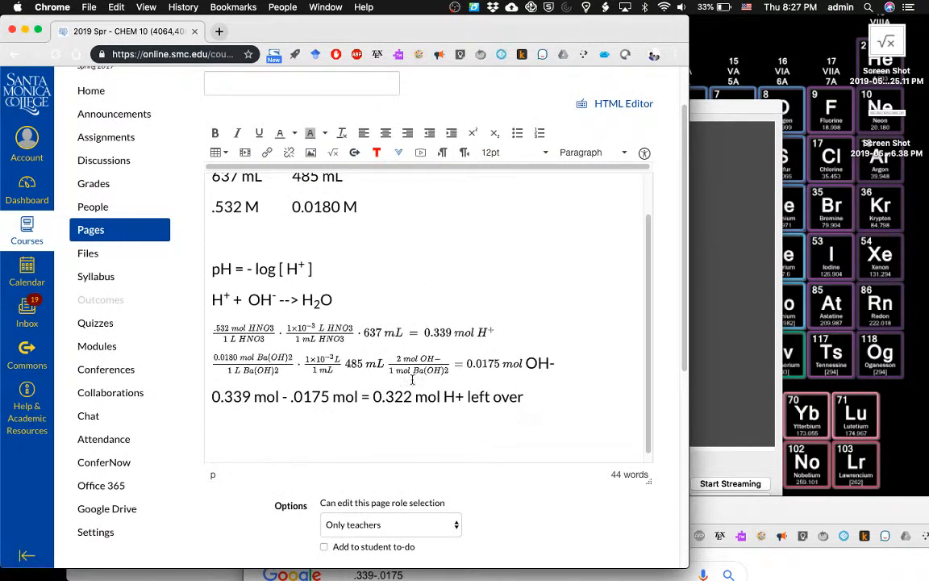
left_click(287, 268)
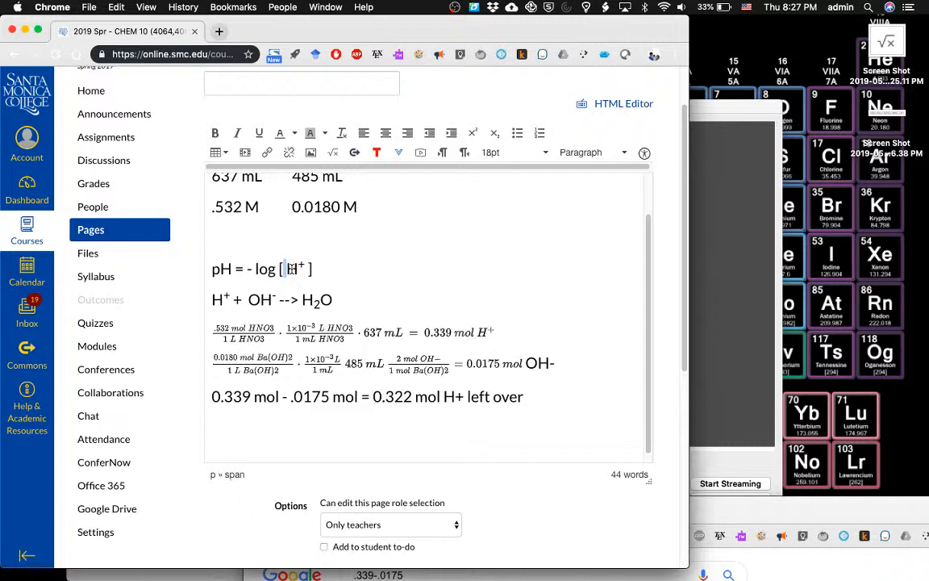
double_click(293, 268)
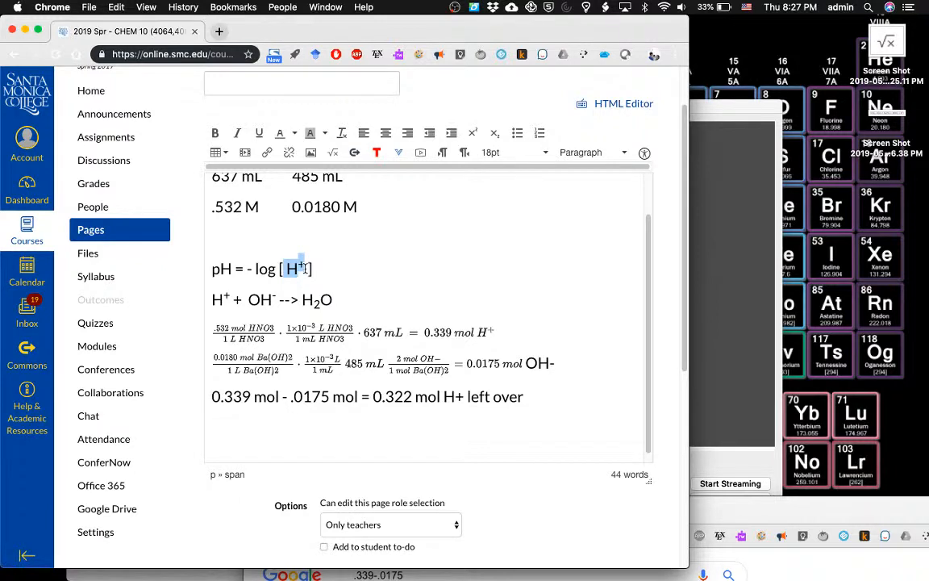
left_click(296, 267)
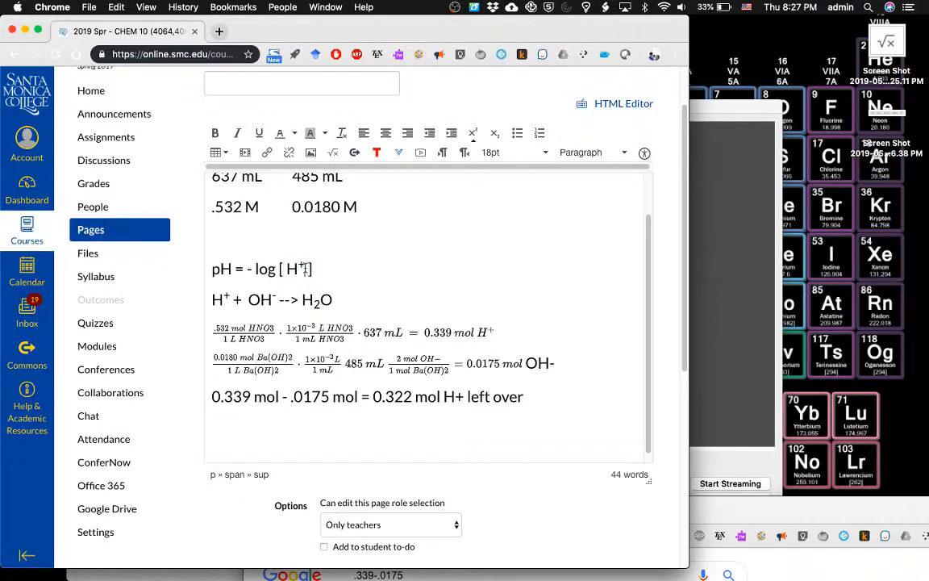
scroll("up", 3)
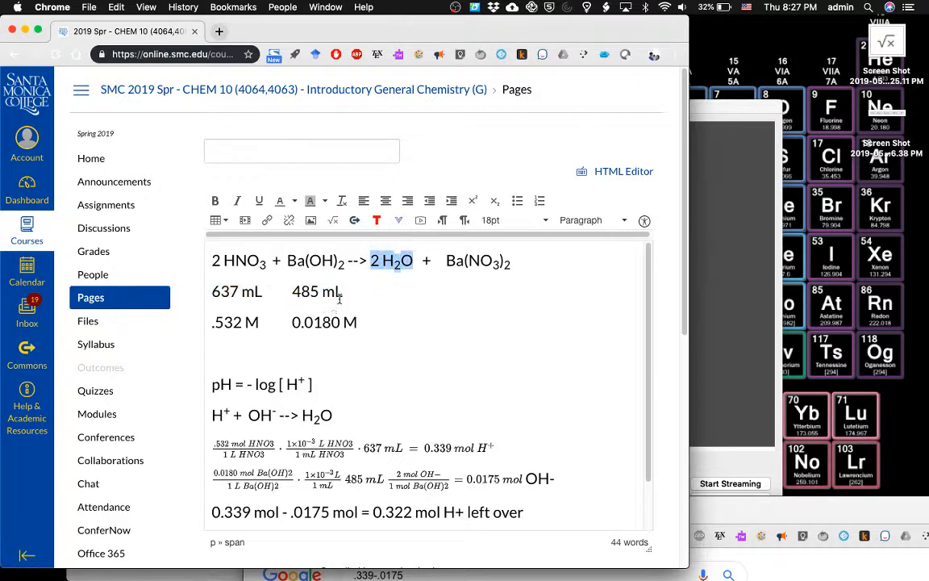
double_click(316, 290)
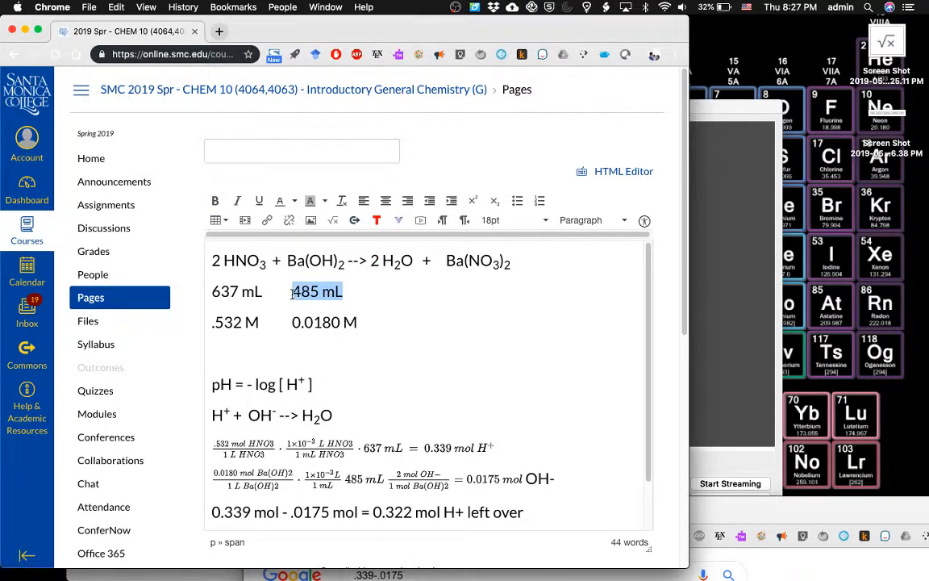
double_click(236, 290)
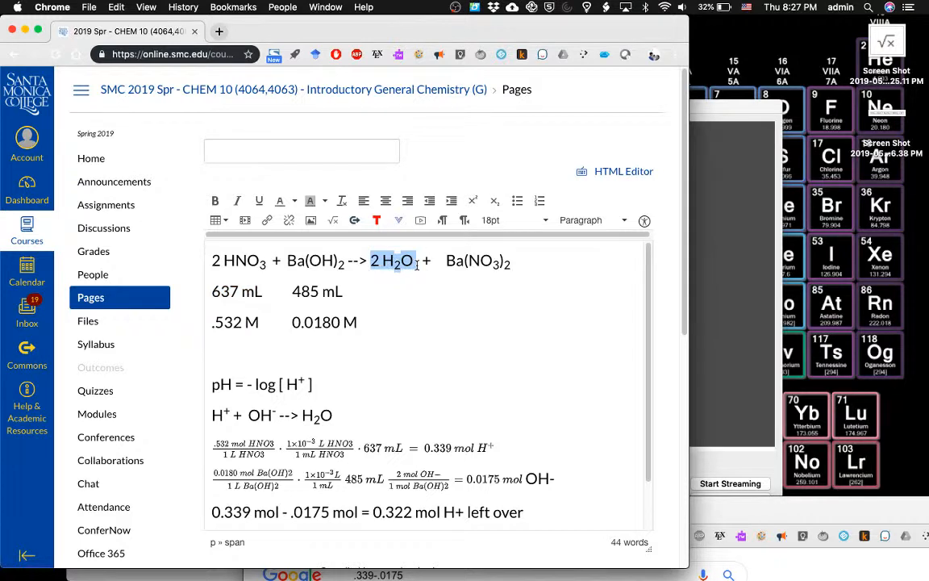
left_click(342, 294)
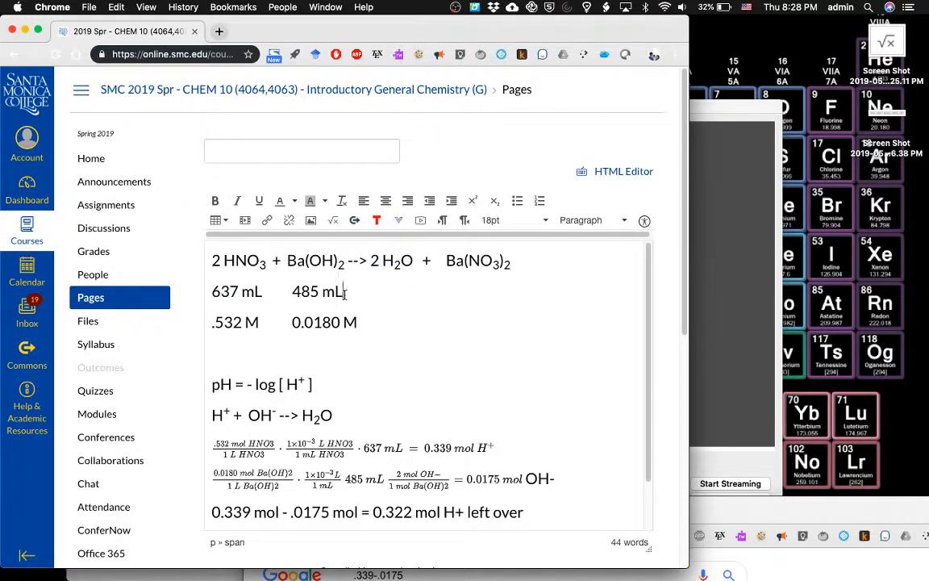
triple_click(274, 290)
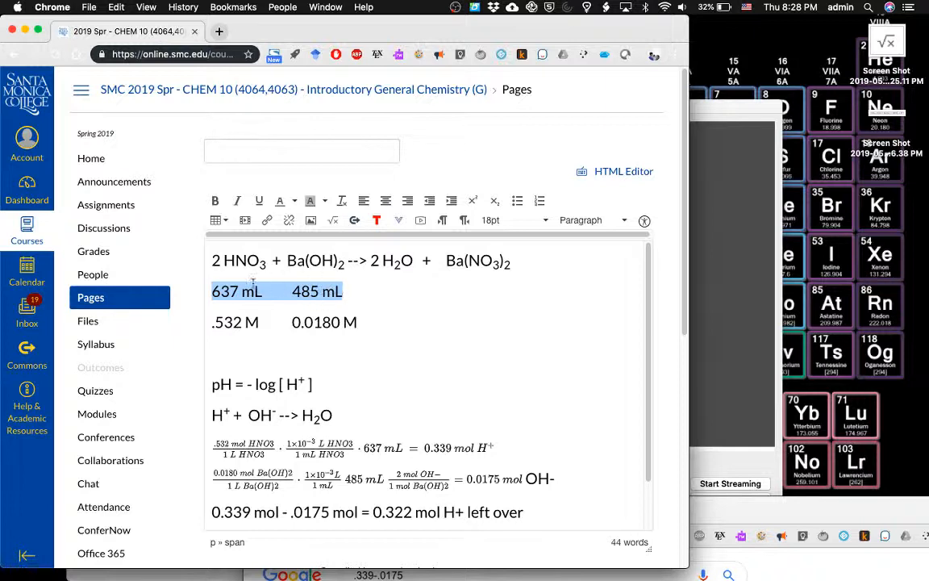
mouse_move(513, 403)
type("637+485")
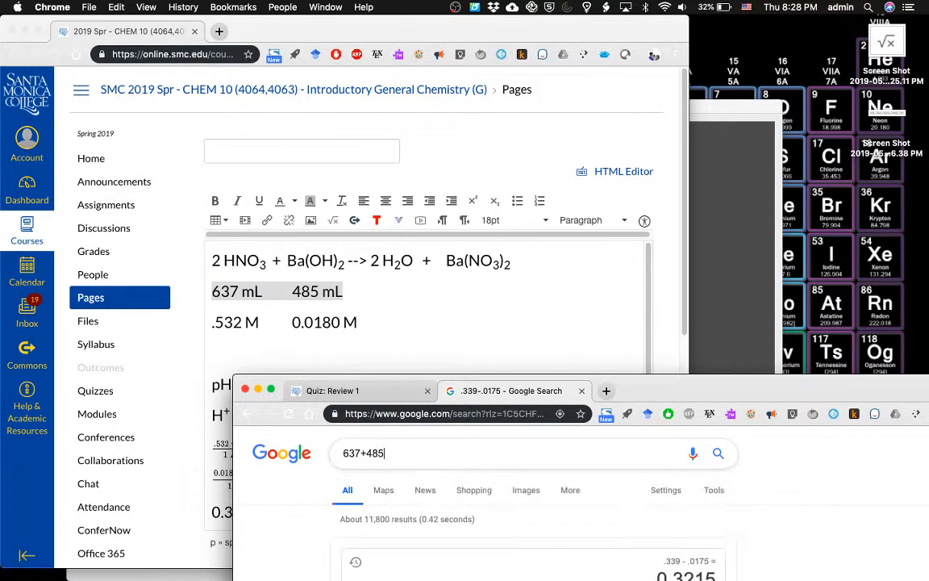
Step: Evaluate 637+485 in Google to get the total volume 1122
key("Return")
type("11")
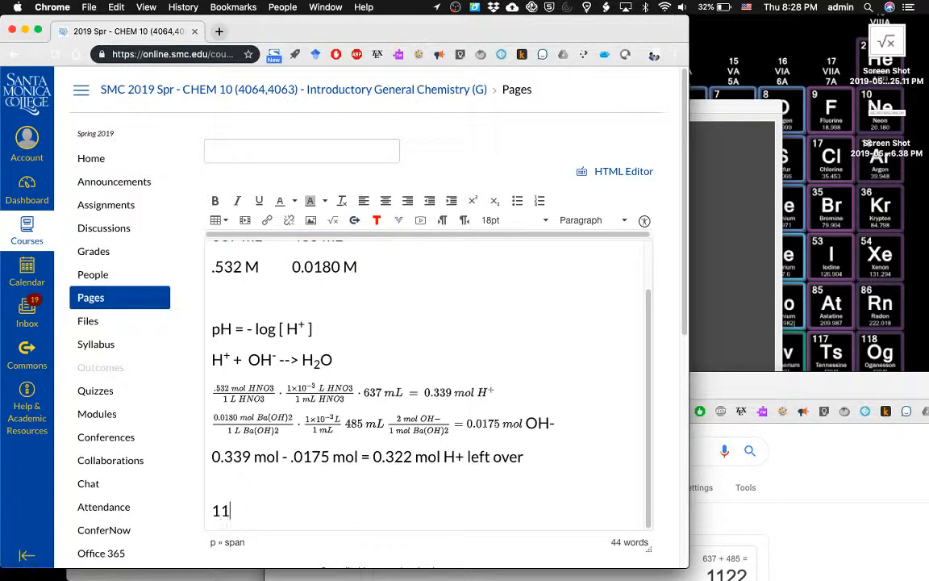
Step: Write '1122 mL solution total (mixed)' and '1.122 L solution' on the page
type("22 mL")
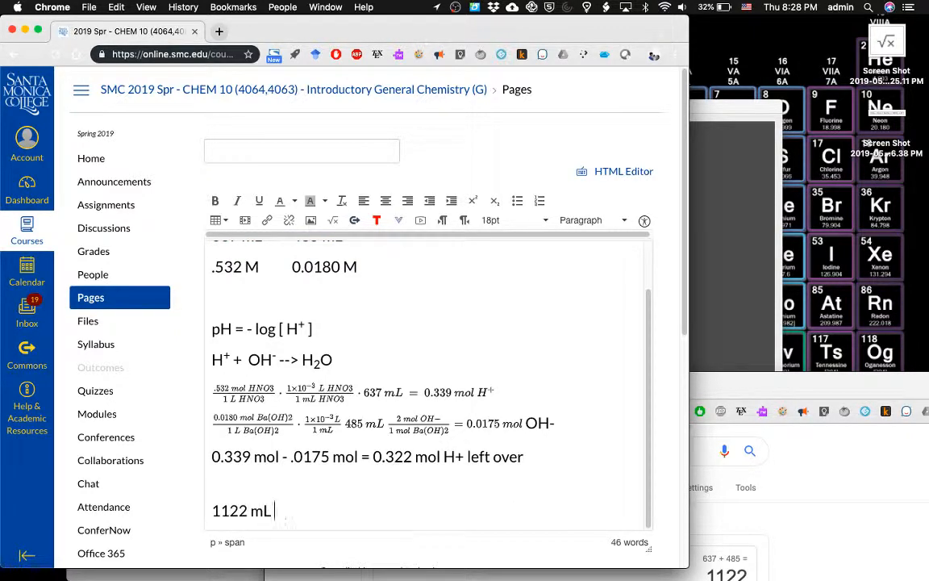
type("solution total")
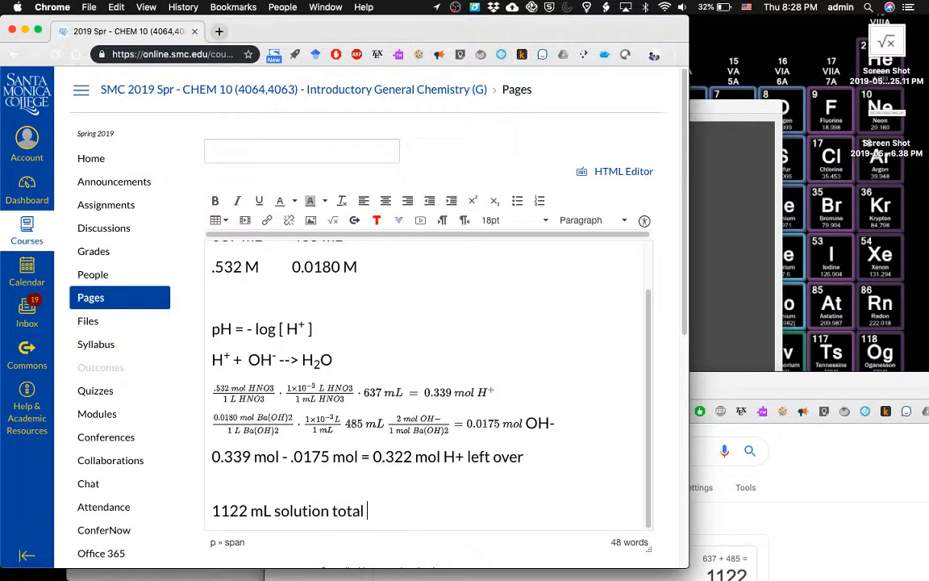
type("(mixed)")
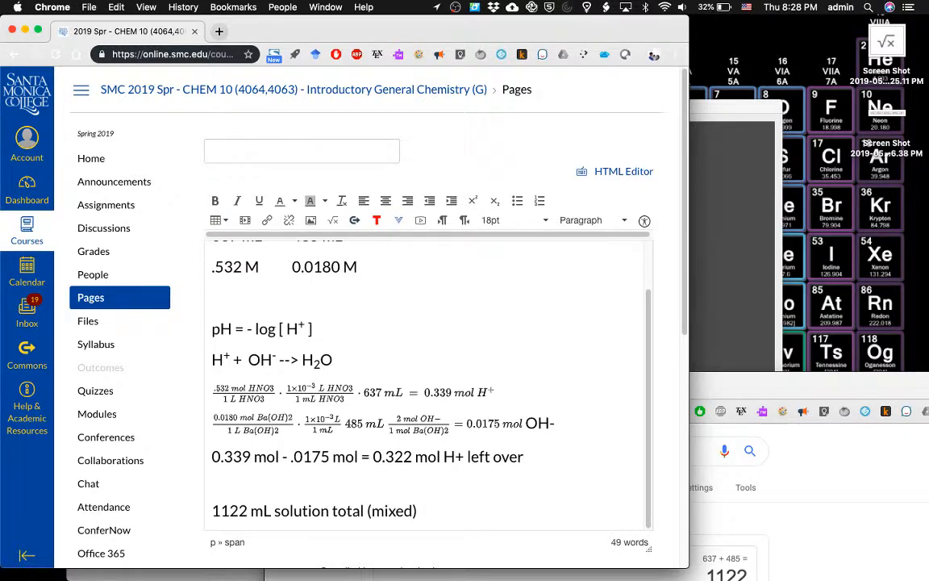
scroll("up", 3)
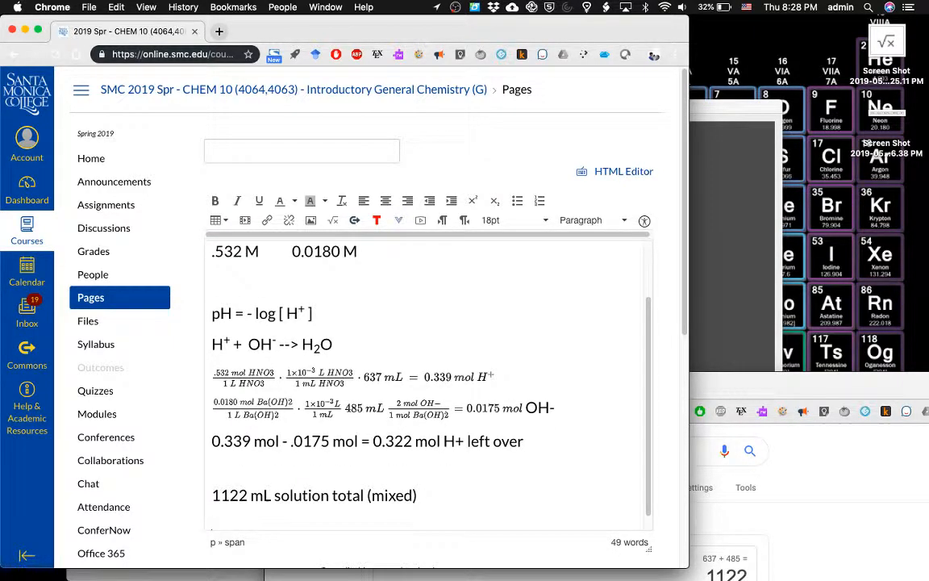
type("1.1")
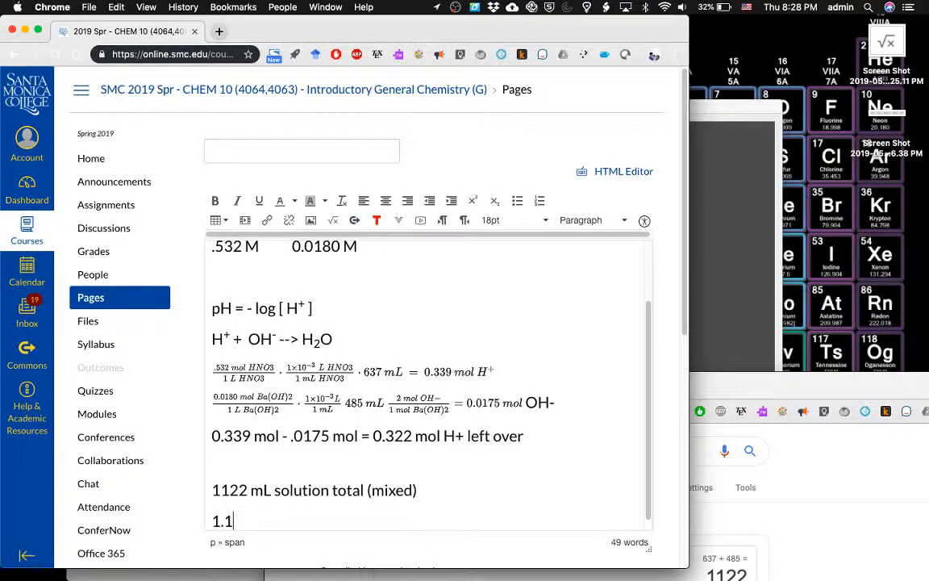
type("22 L solut")
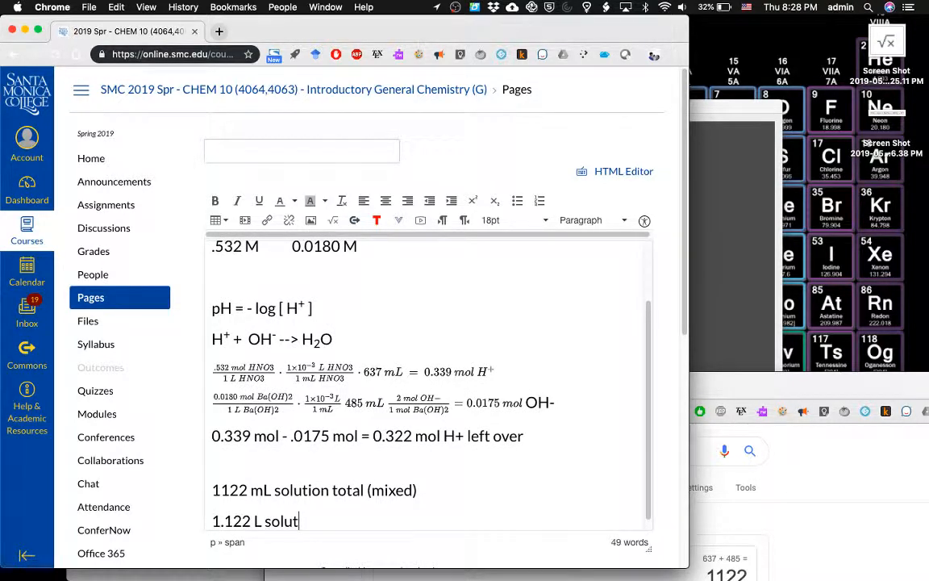
key("enter")
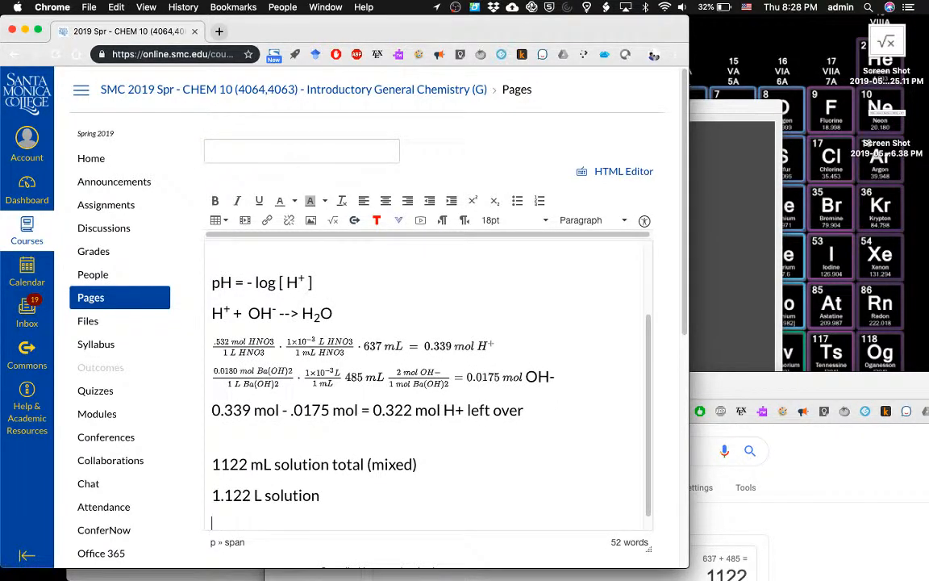
Step: Begin the line '.322 mol H+ / 1.122 L =' and run .322/1.122 in Google
type(".32")
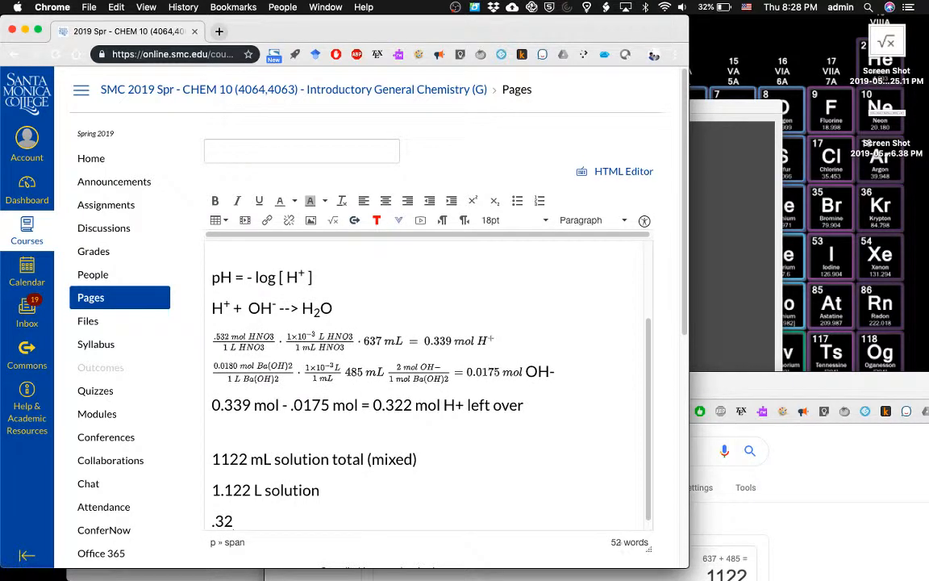
type("2 mol H+")
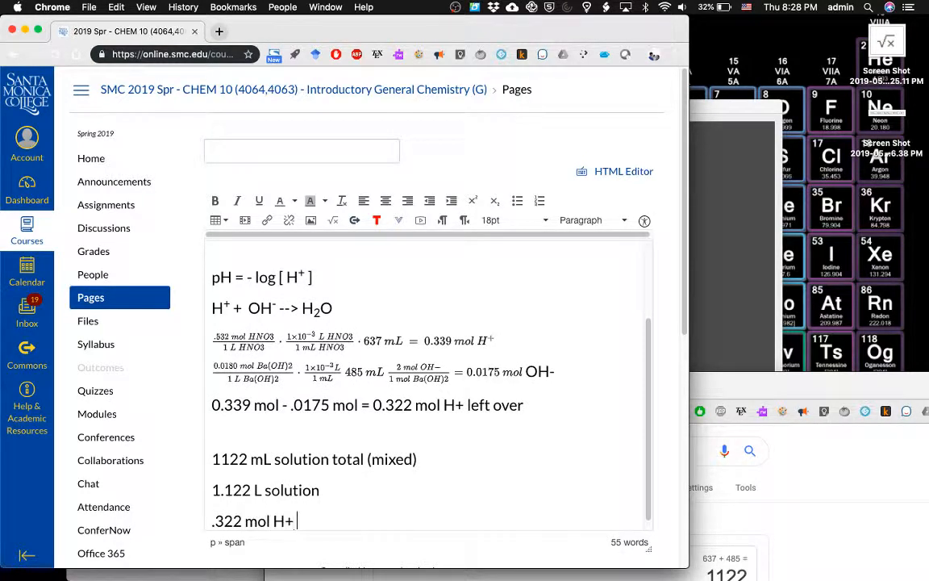
type("/ 1.12")
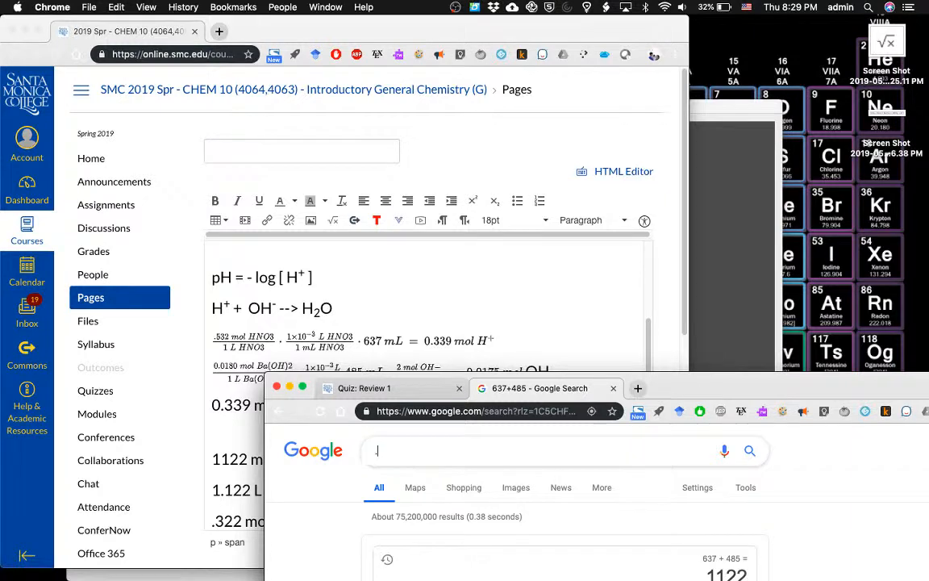
type("322/")
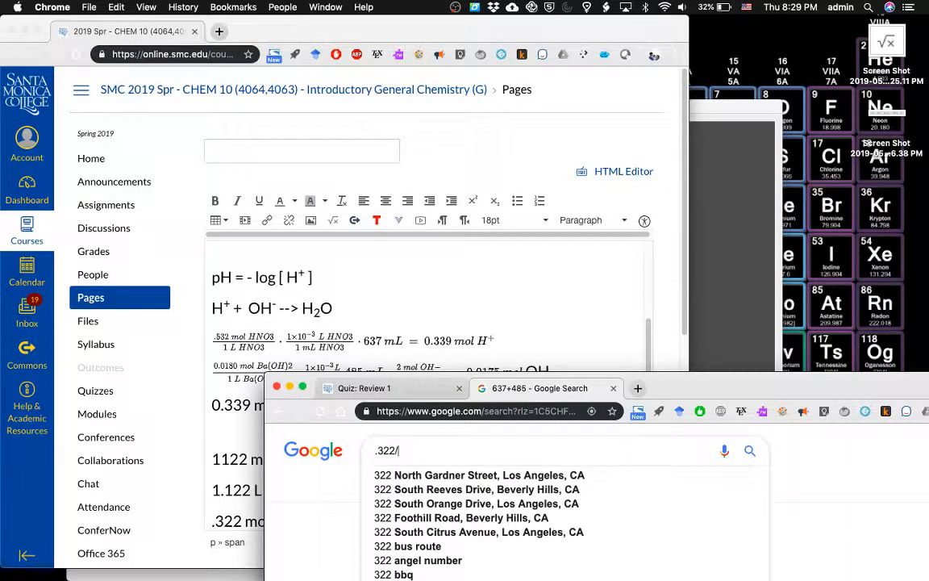
key("Return")
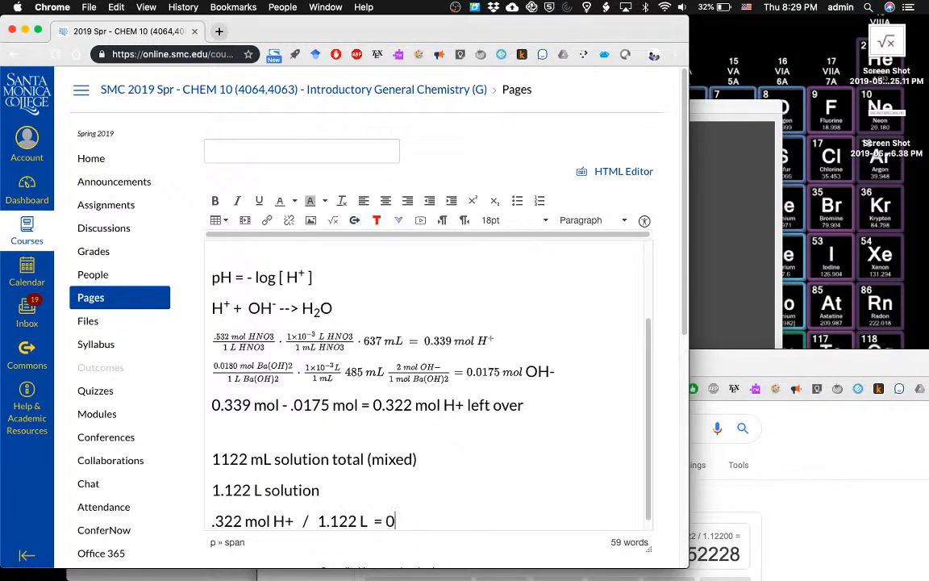
Step: Complete the concentration line with the result 0.287 M H+
type("287")
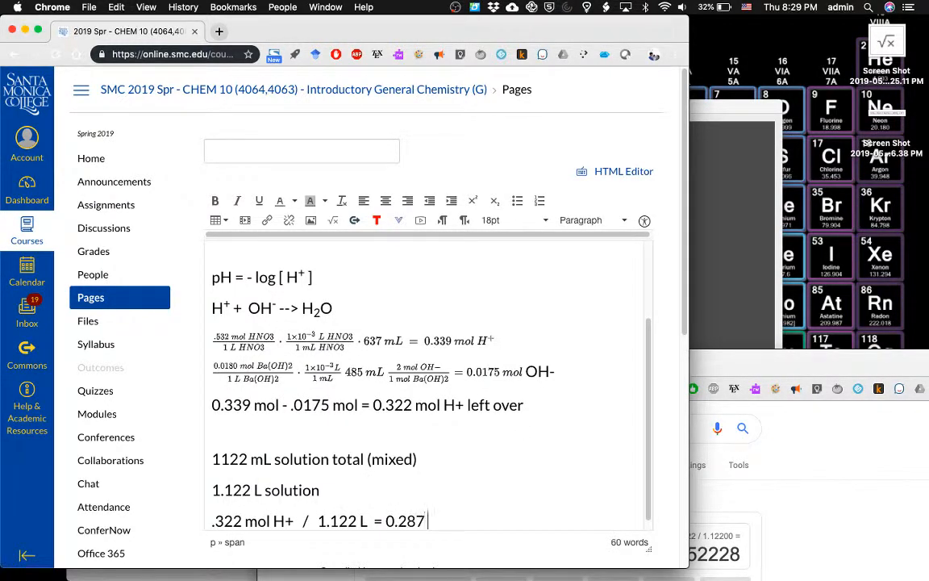
type("M")
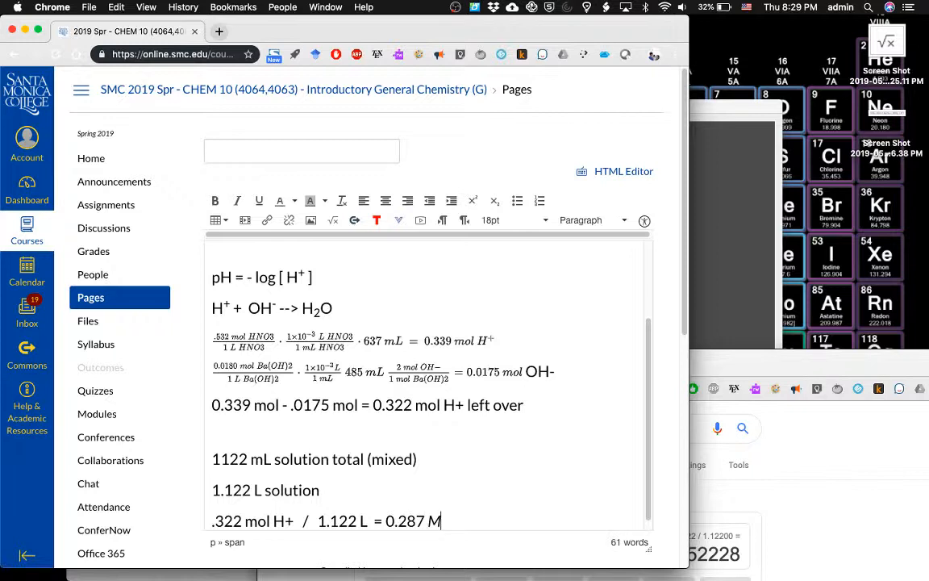
type("H+")
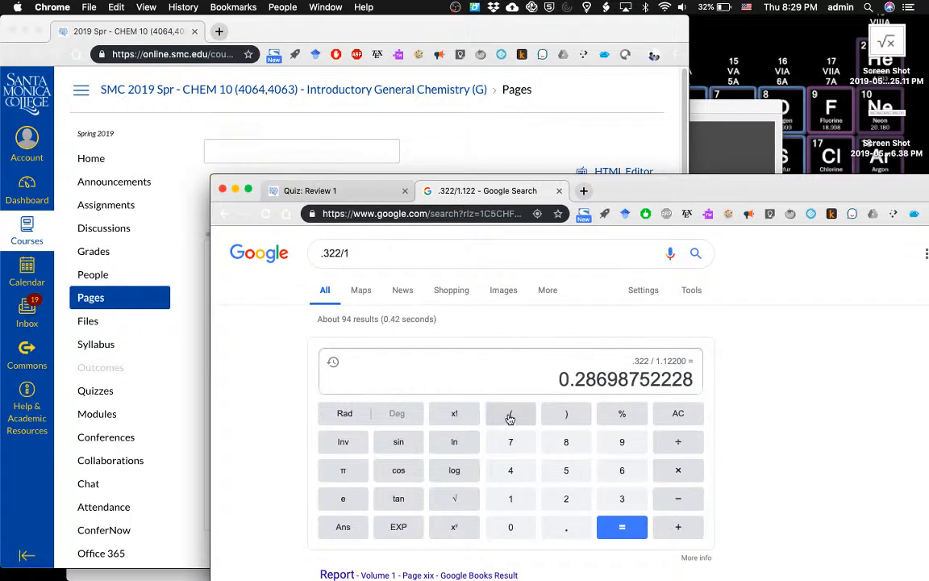
Step: Take log(Ans) in Google giving -0.542 and write 'pH = .542' on the page
left_click(453, 471)
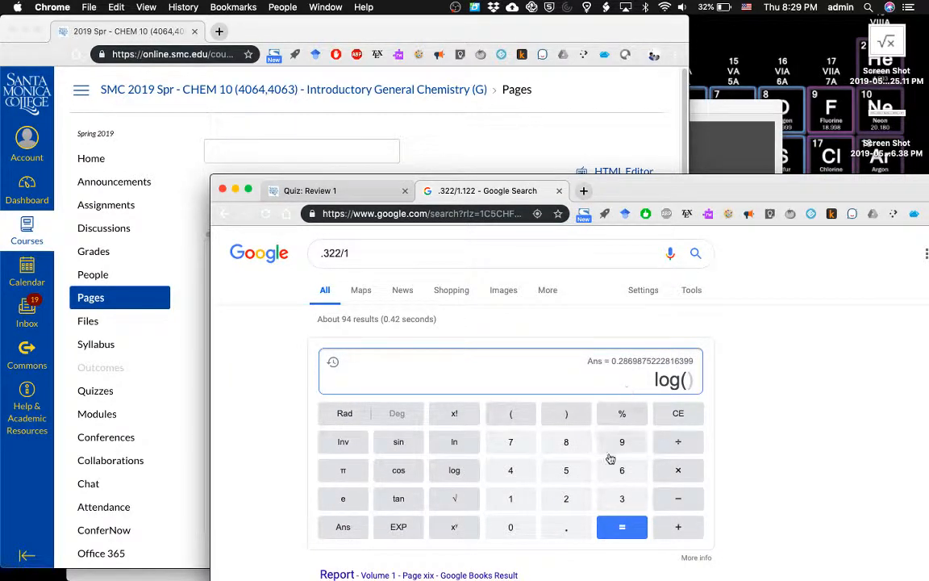
left_click(342, 525)
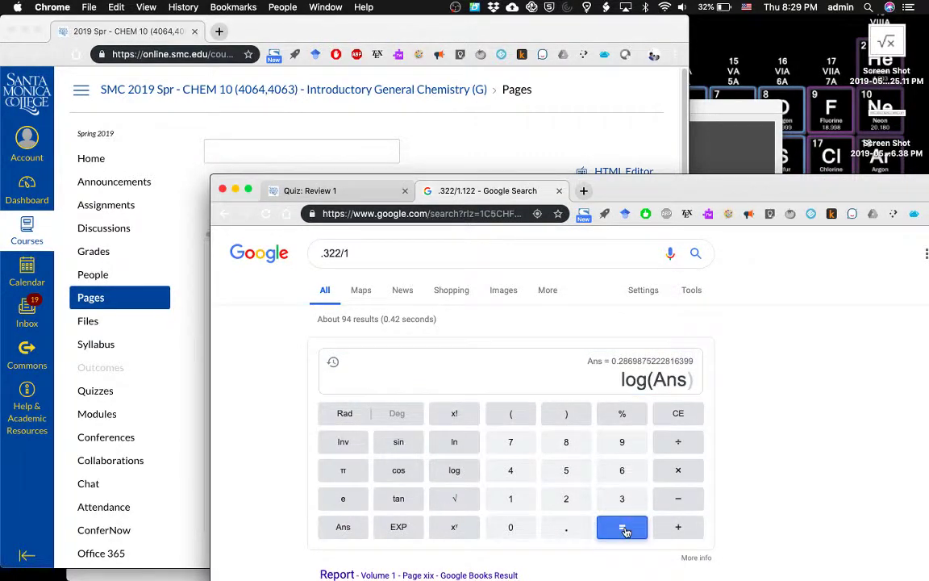
left_click(622, 526)
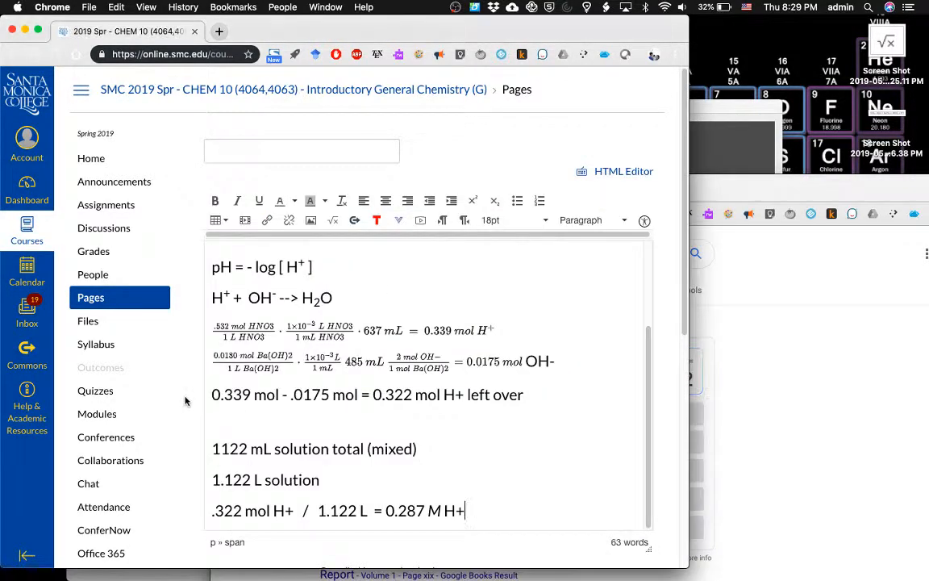
type("pH")
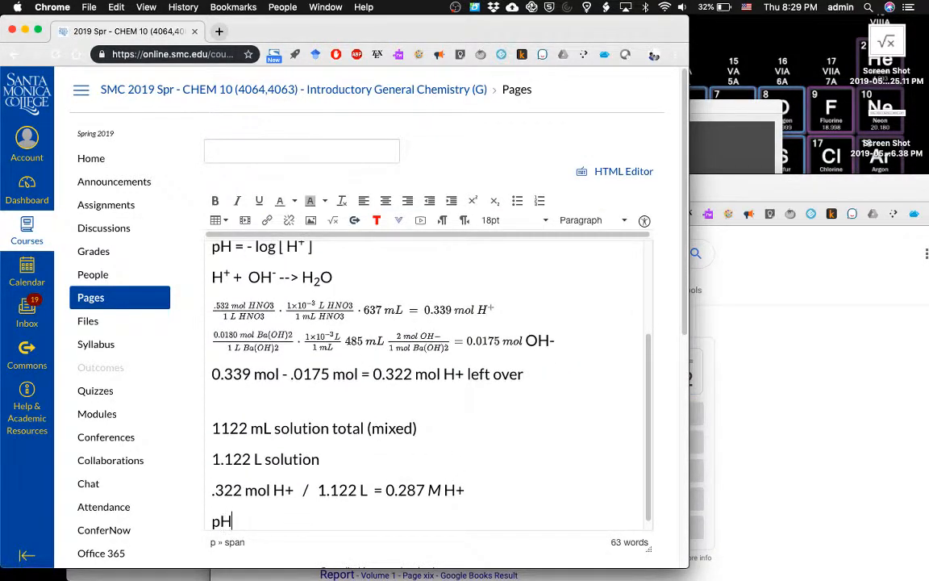
type("= .542")
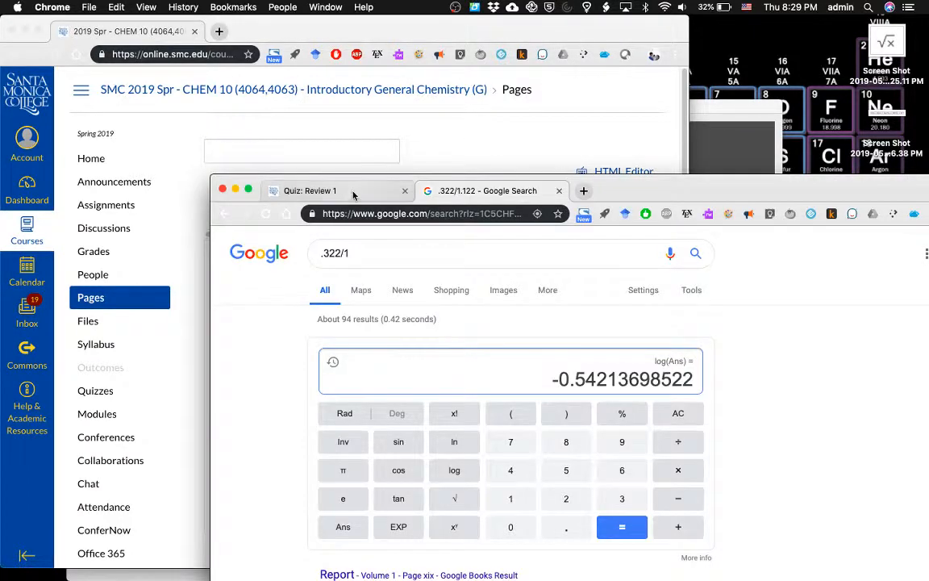
Step: Answer Question 1 with .542 and submit the quiz
left_click(310, 190)
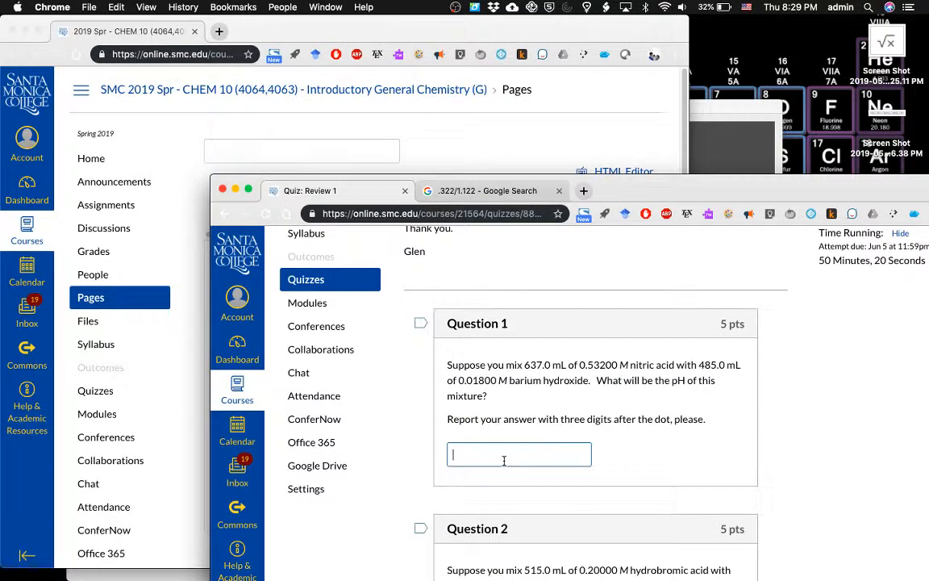
type(".542")
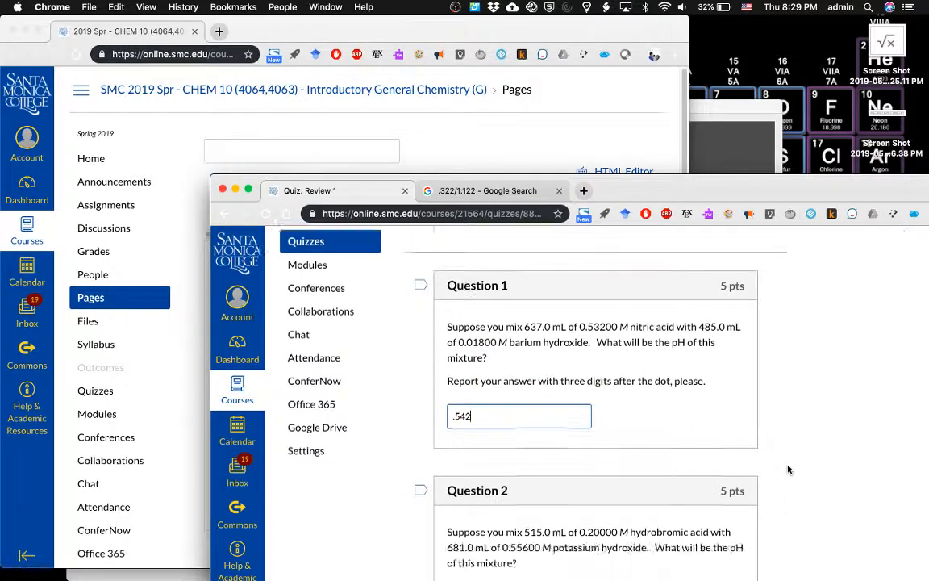
scroll("down", 3)
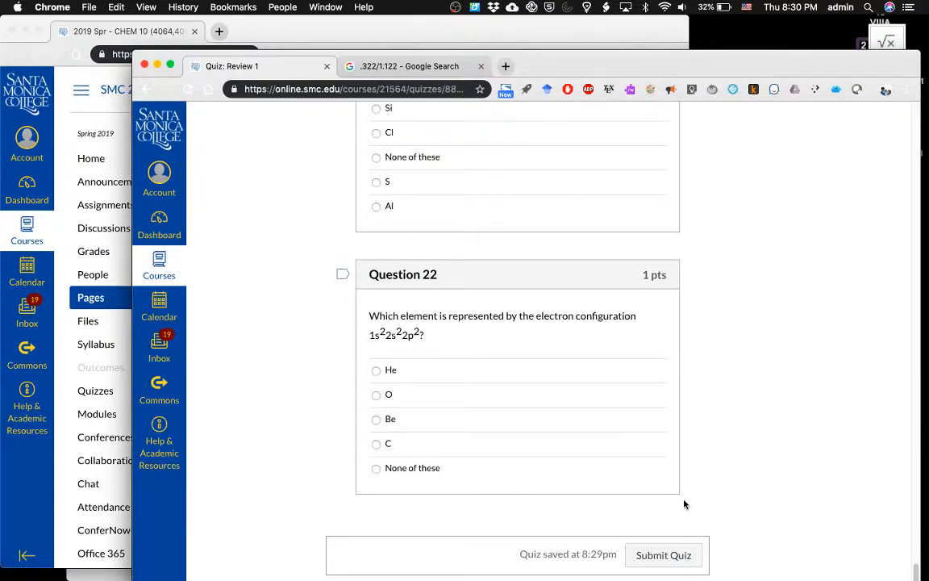
left_click(662, 555)
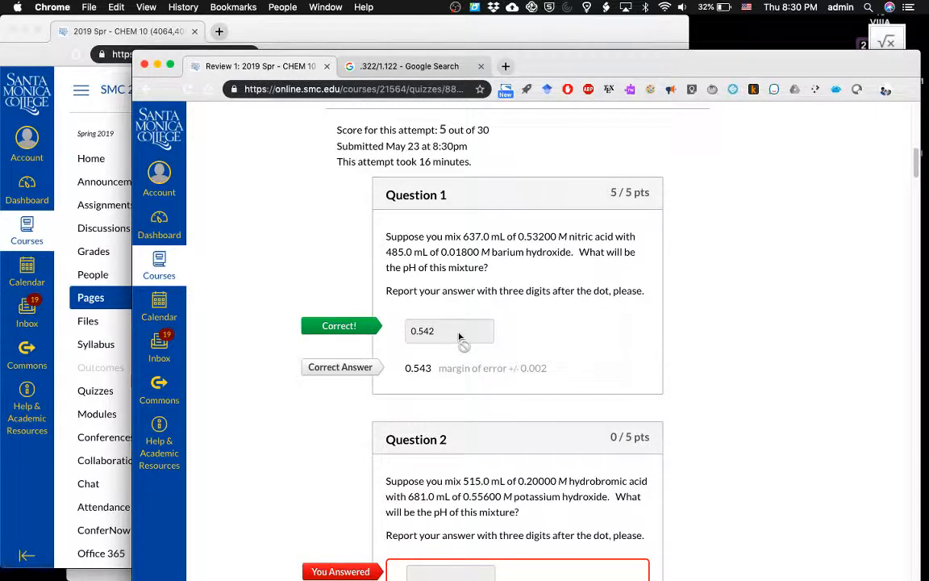
mouse_move(497, 525)
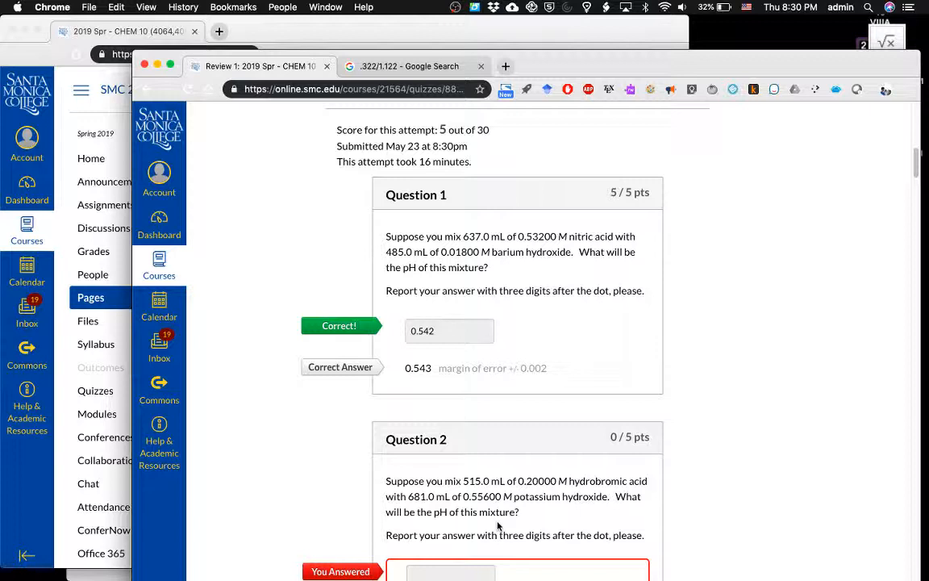
mouse_move(452, 348)
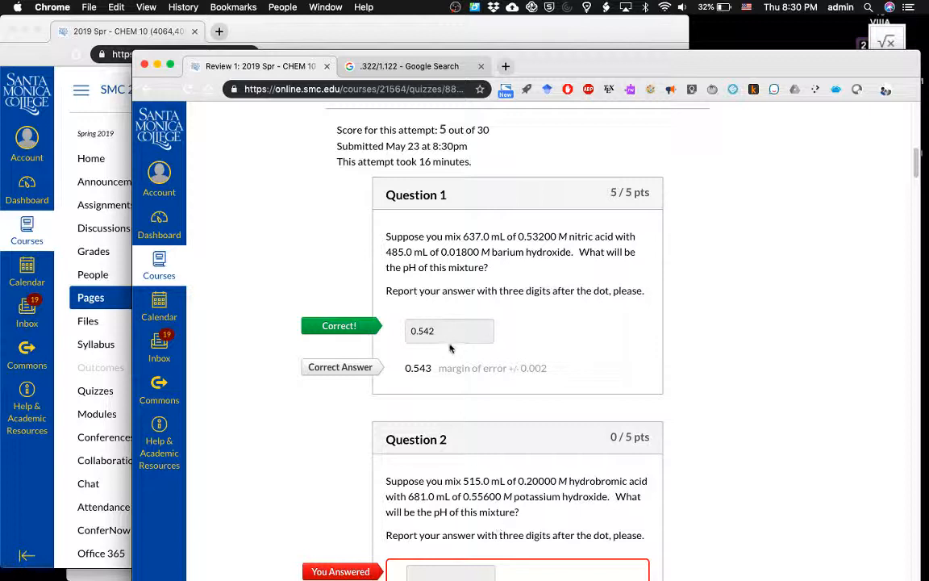